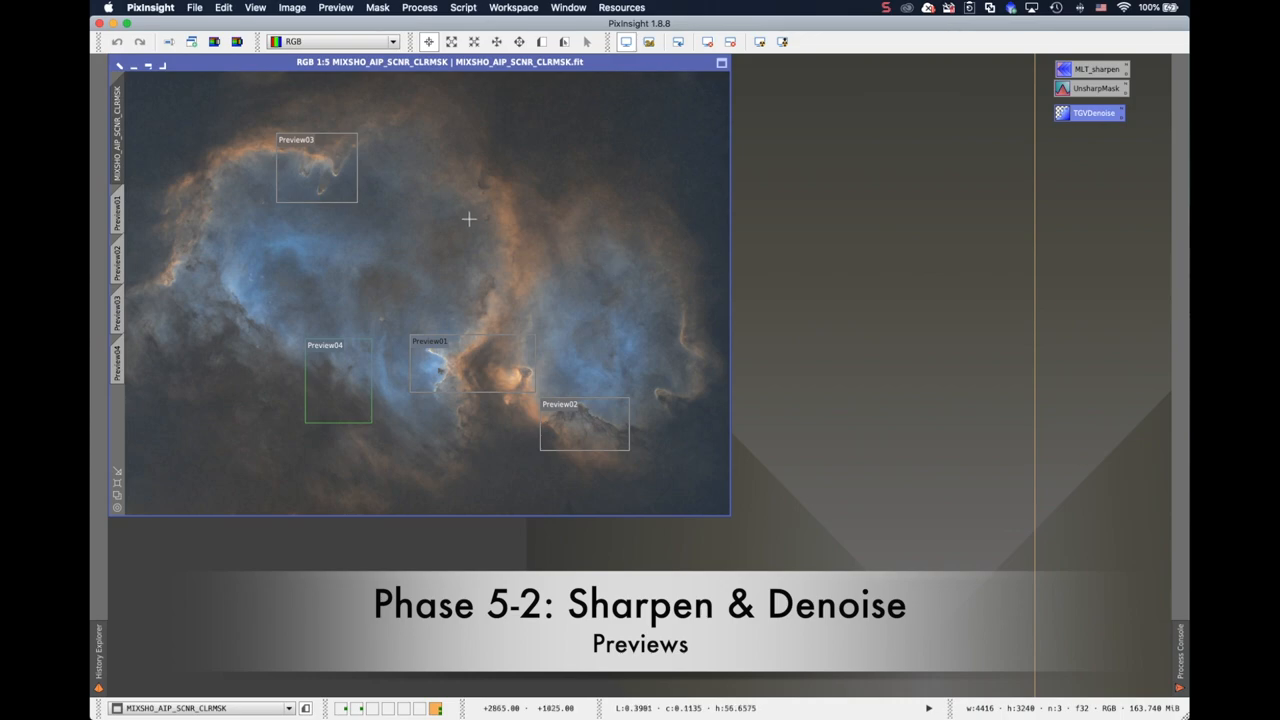
mouse_move(496, 200)
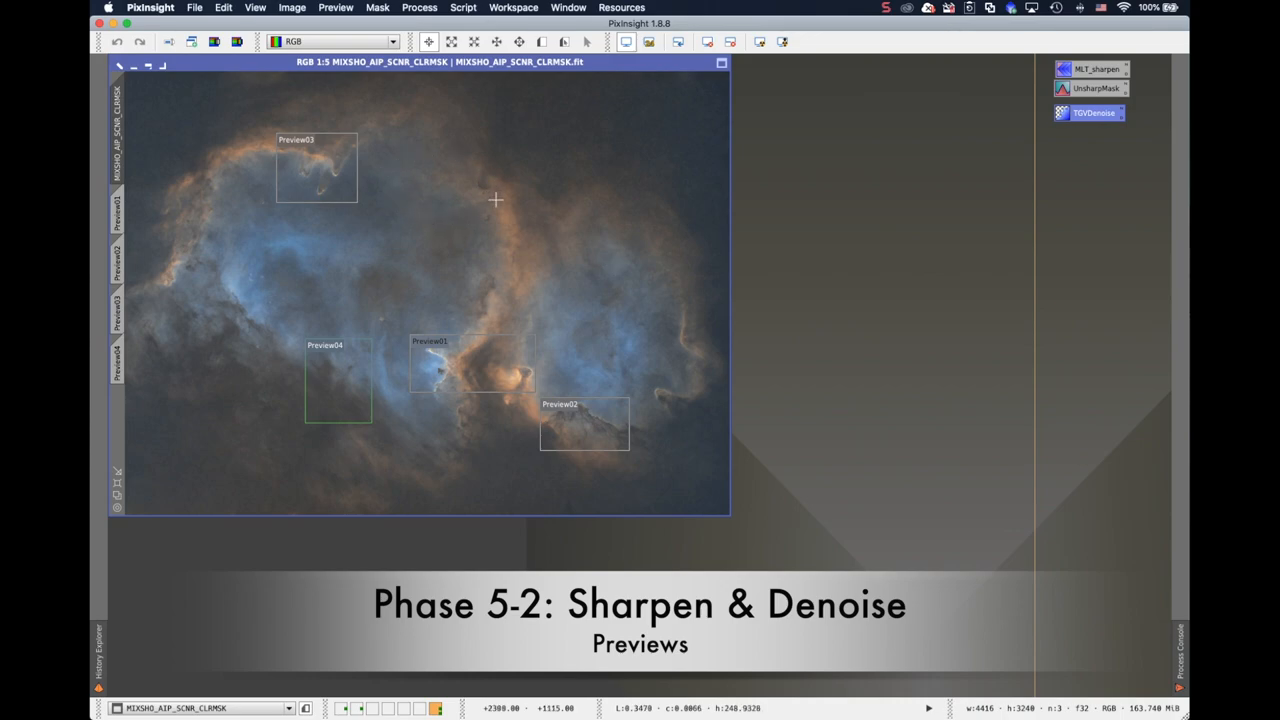
mouse_move(500, 258)
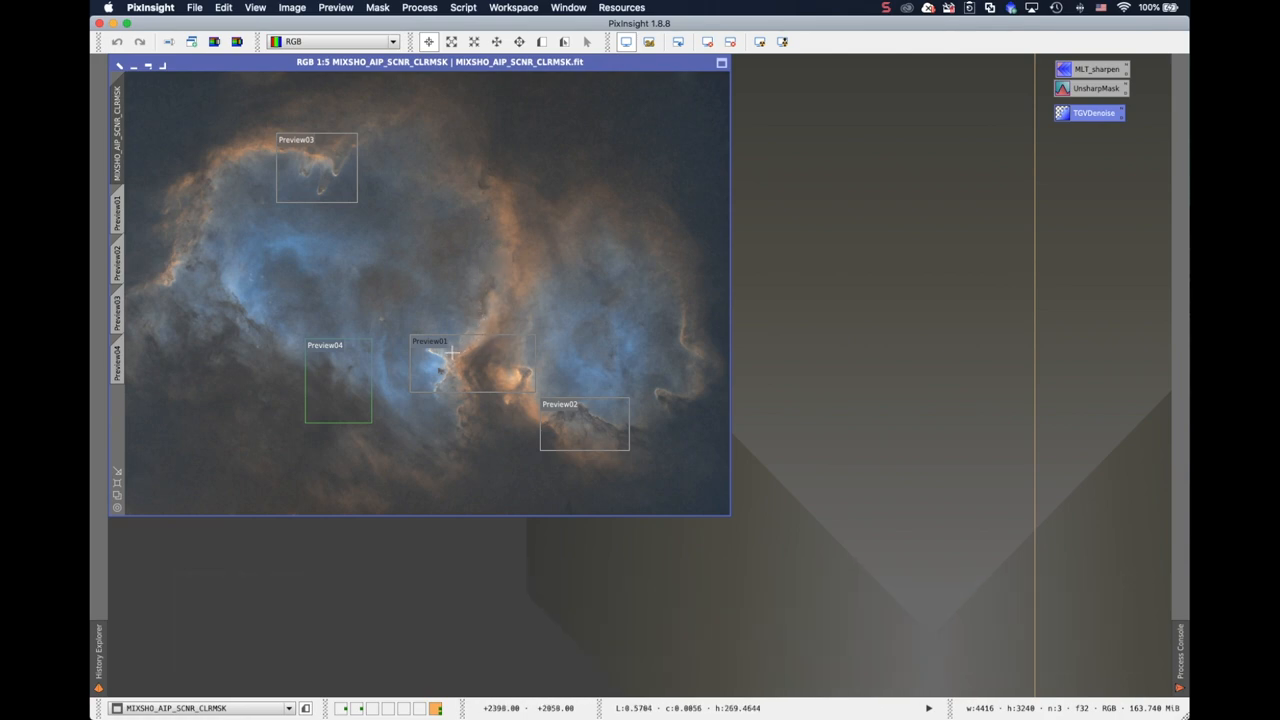
mouse_move(530, 344)
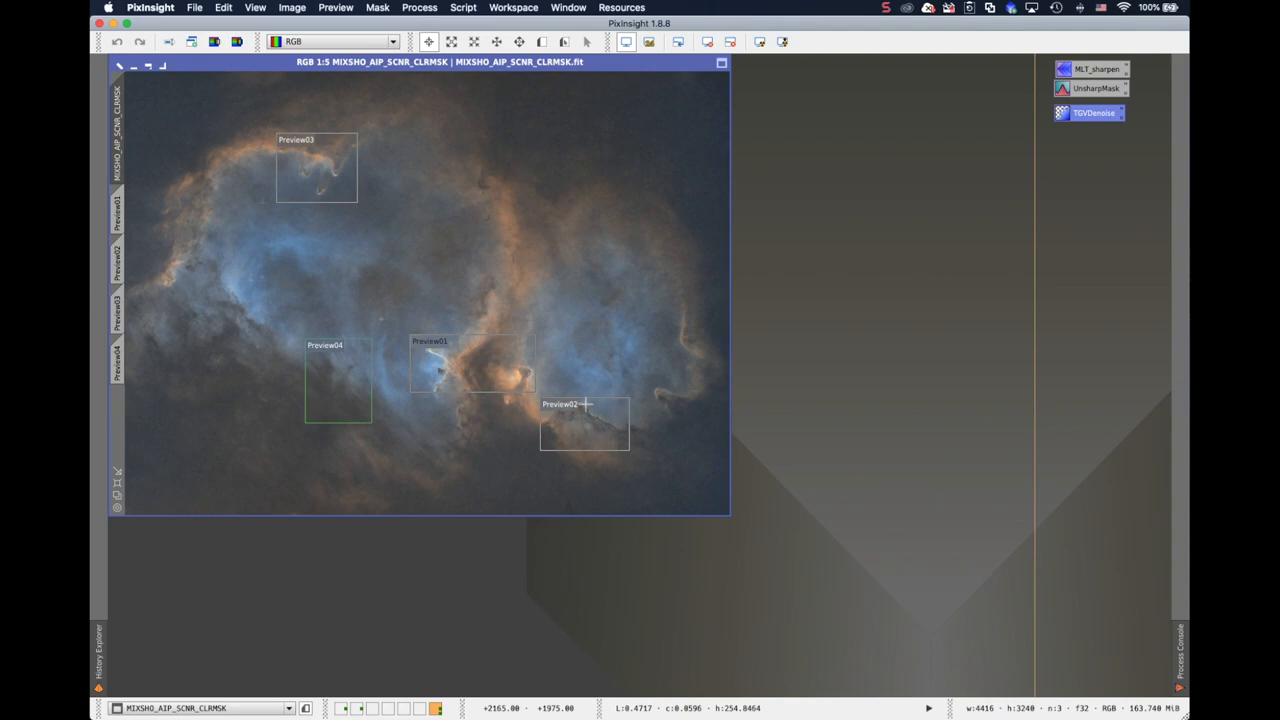
mouse_move(304, 182)
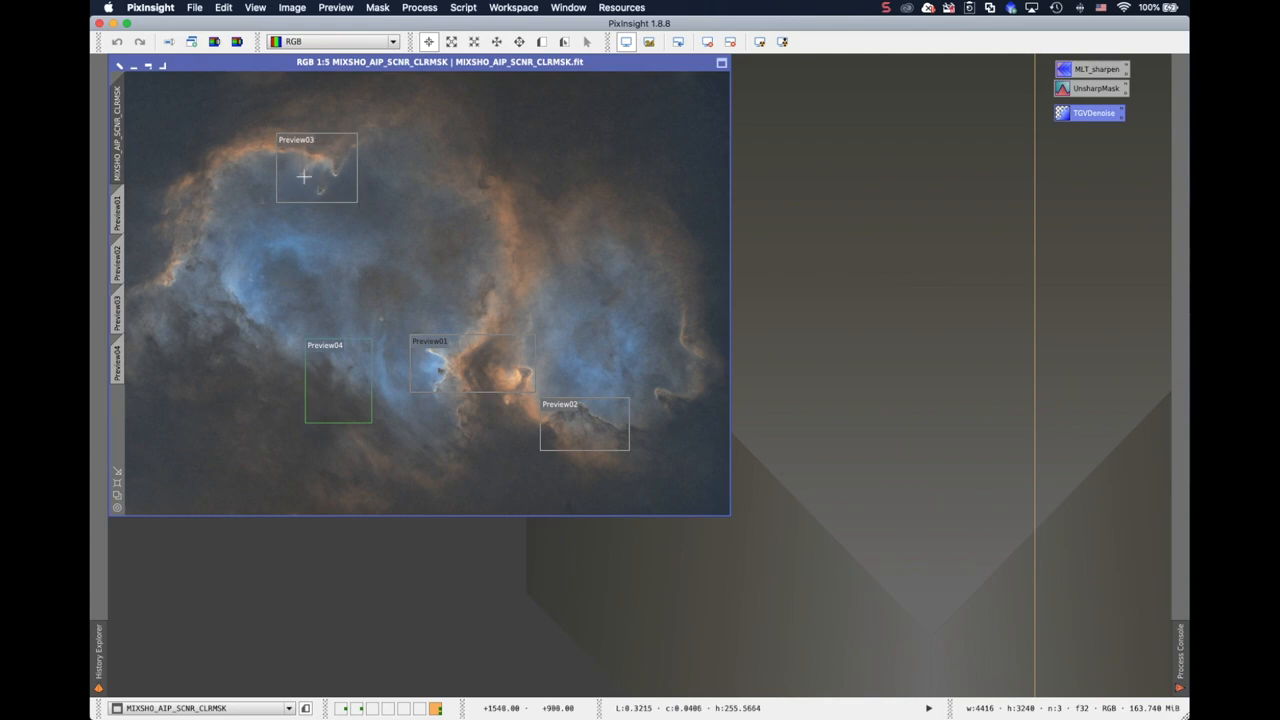
mouse_move(328, 170)
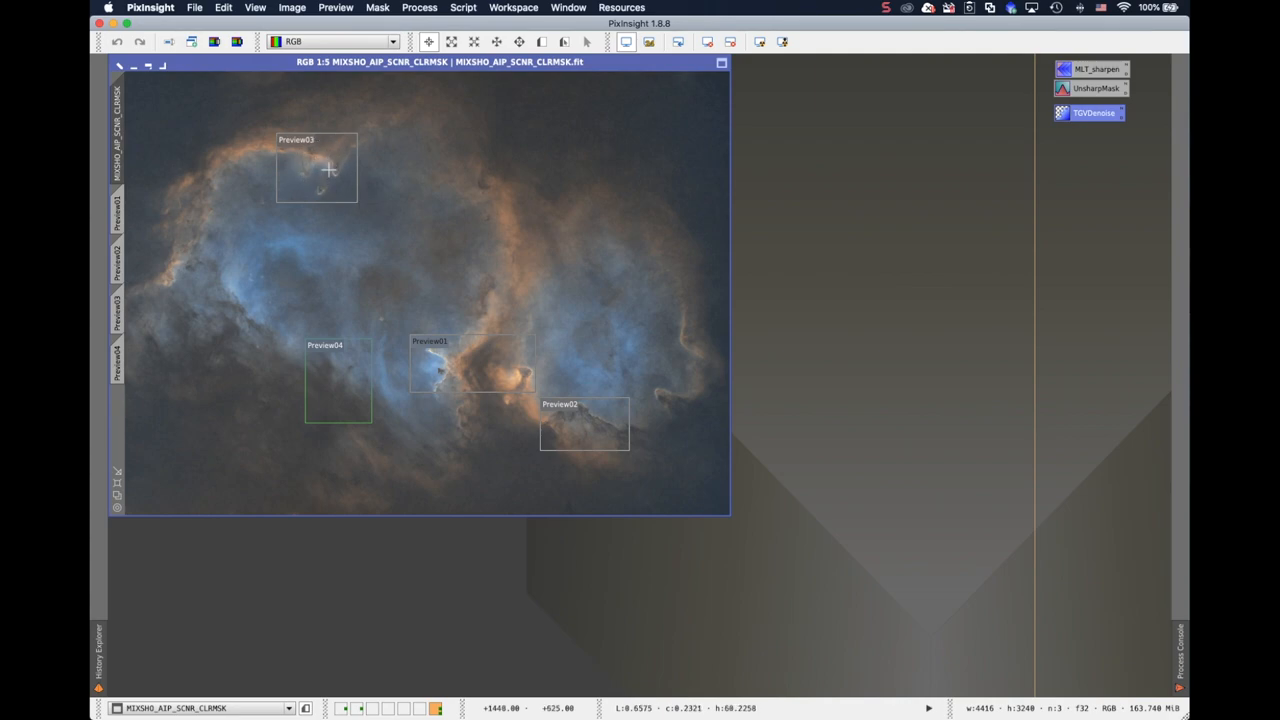
mouse_move(334, 368)
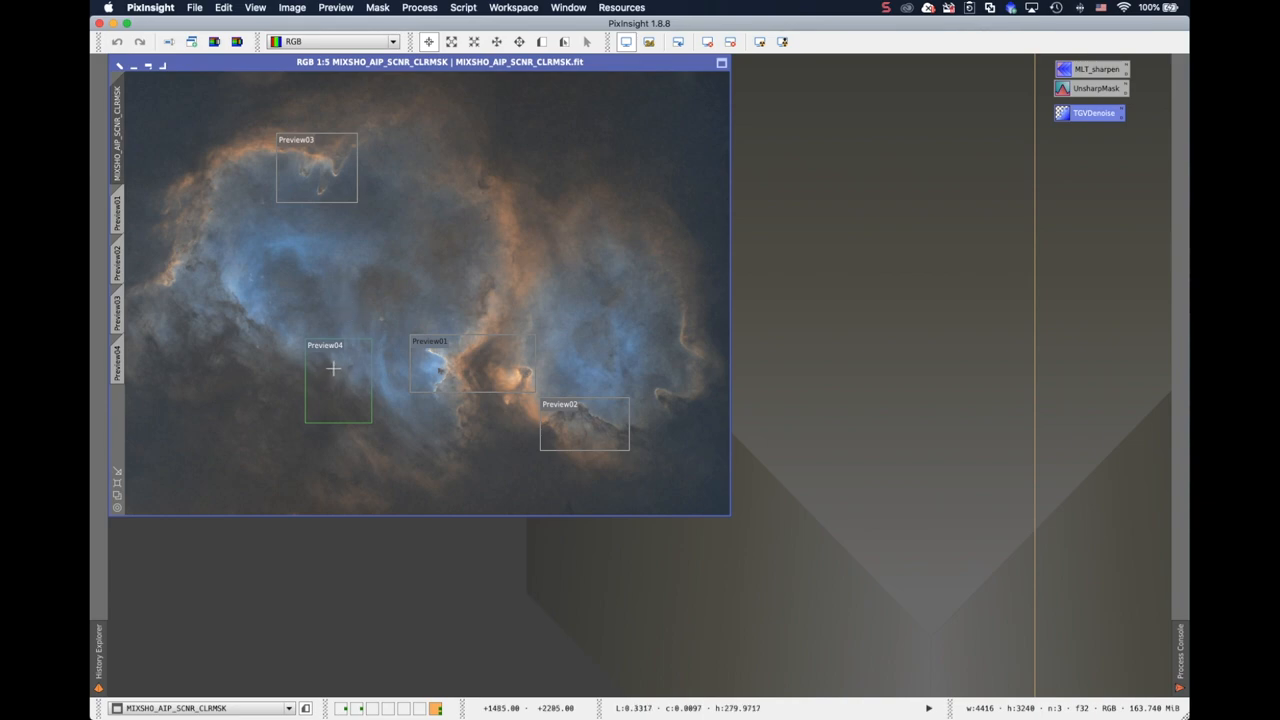
mouse_move(372, 410)
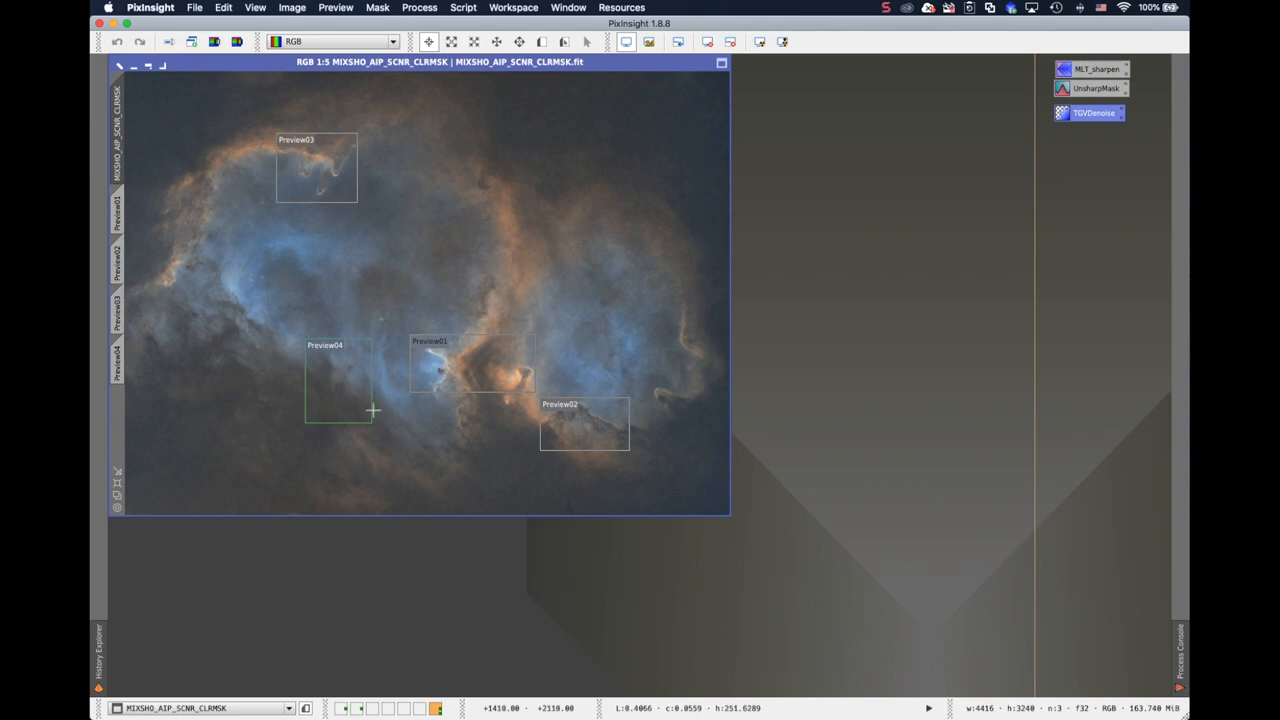
mouse_move(322, 404)
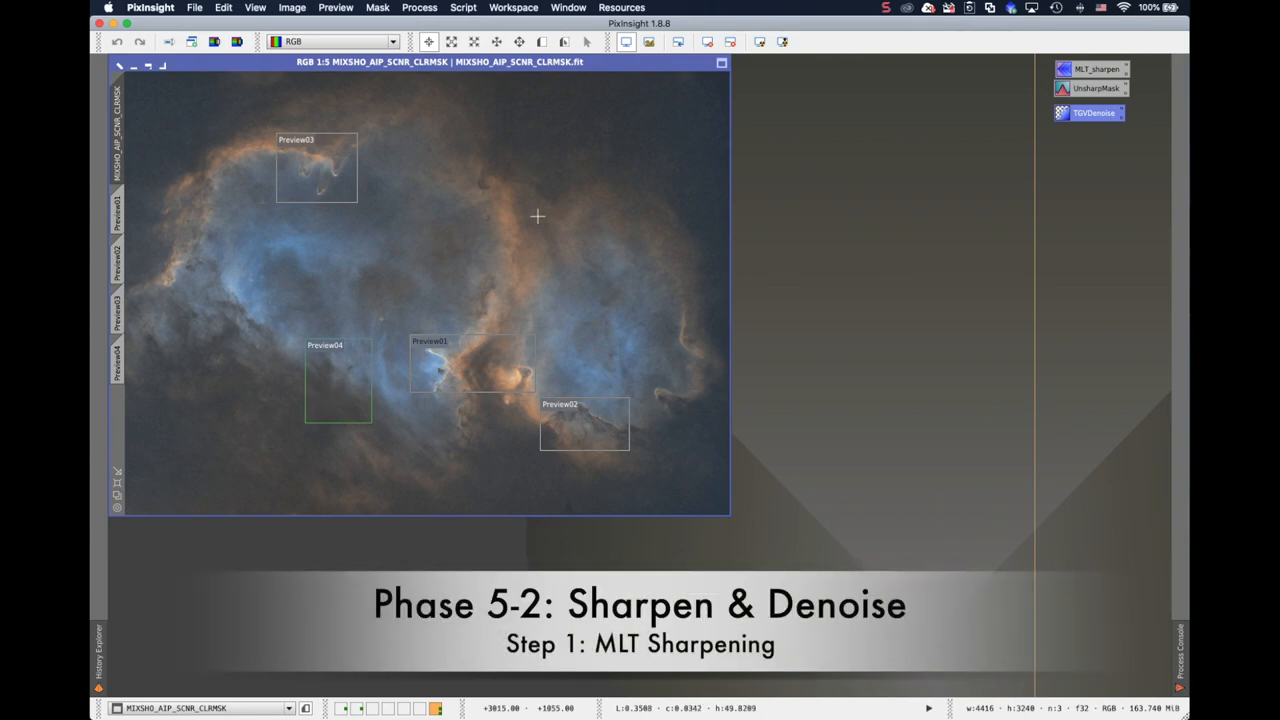
mouse_move(524, 216)
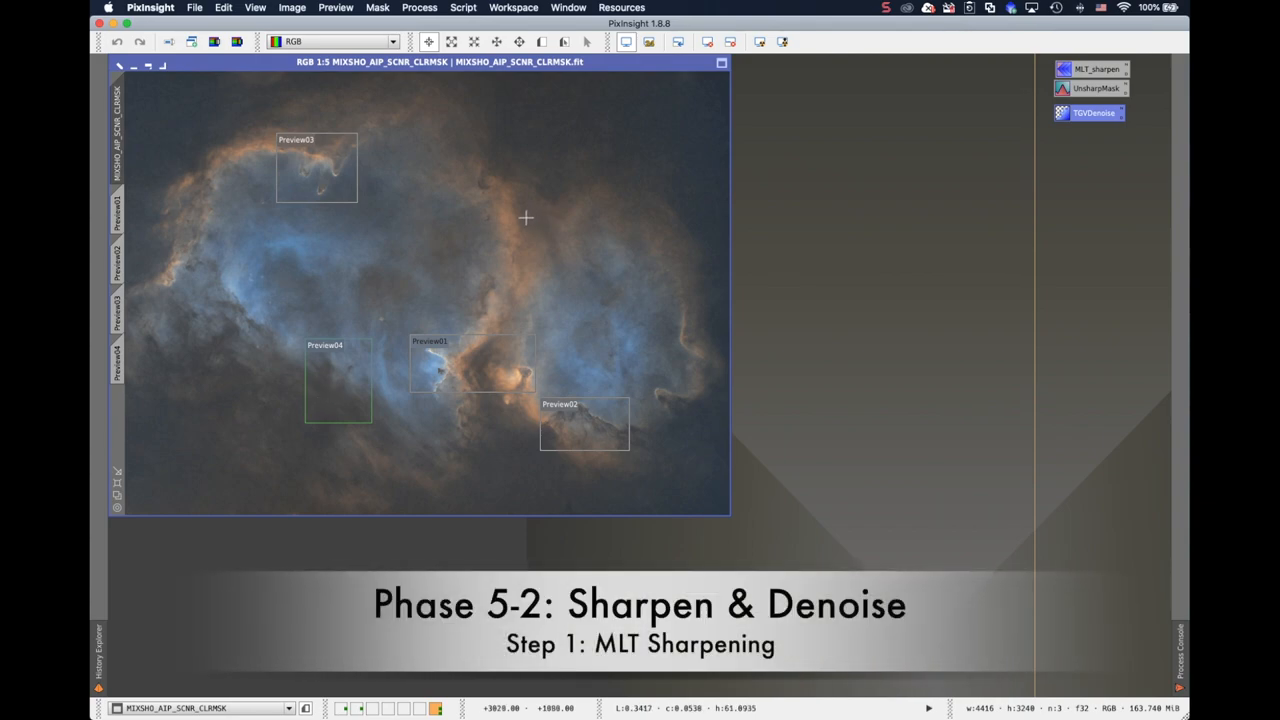
mouse_move(300, 184)
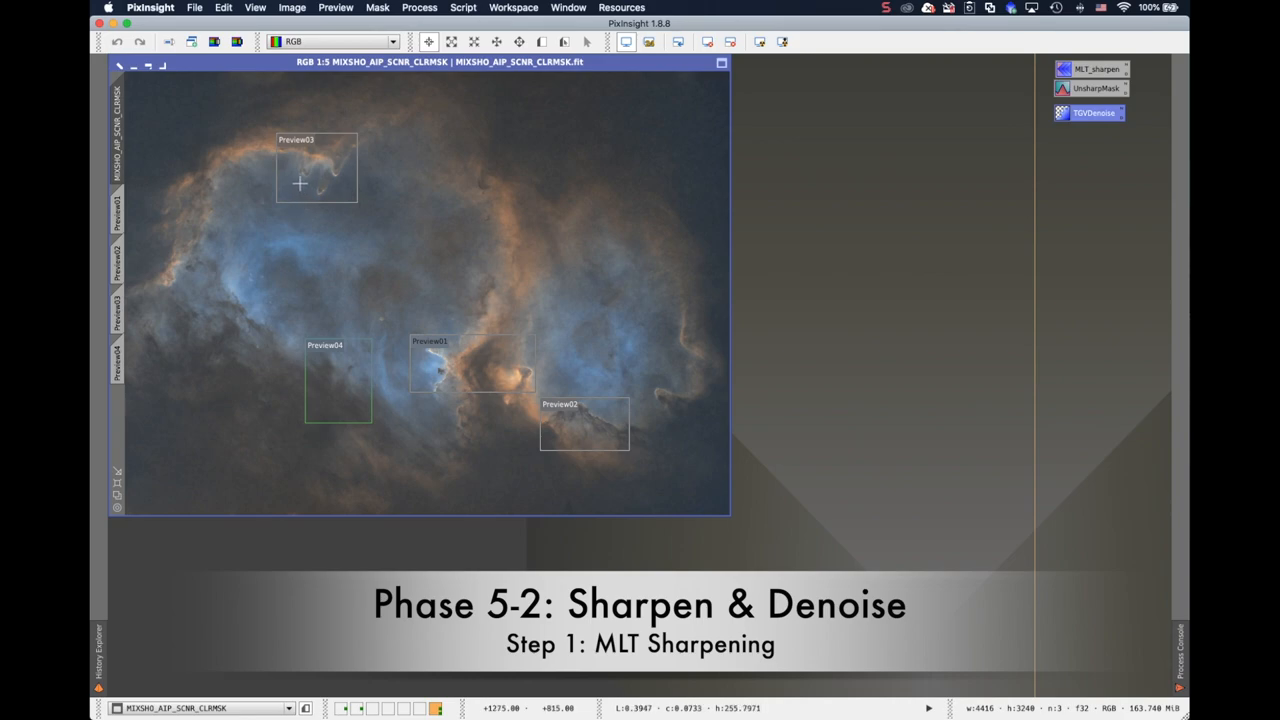
mouse_move(240, 64)
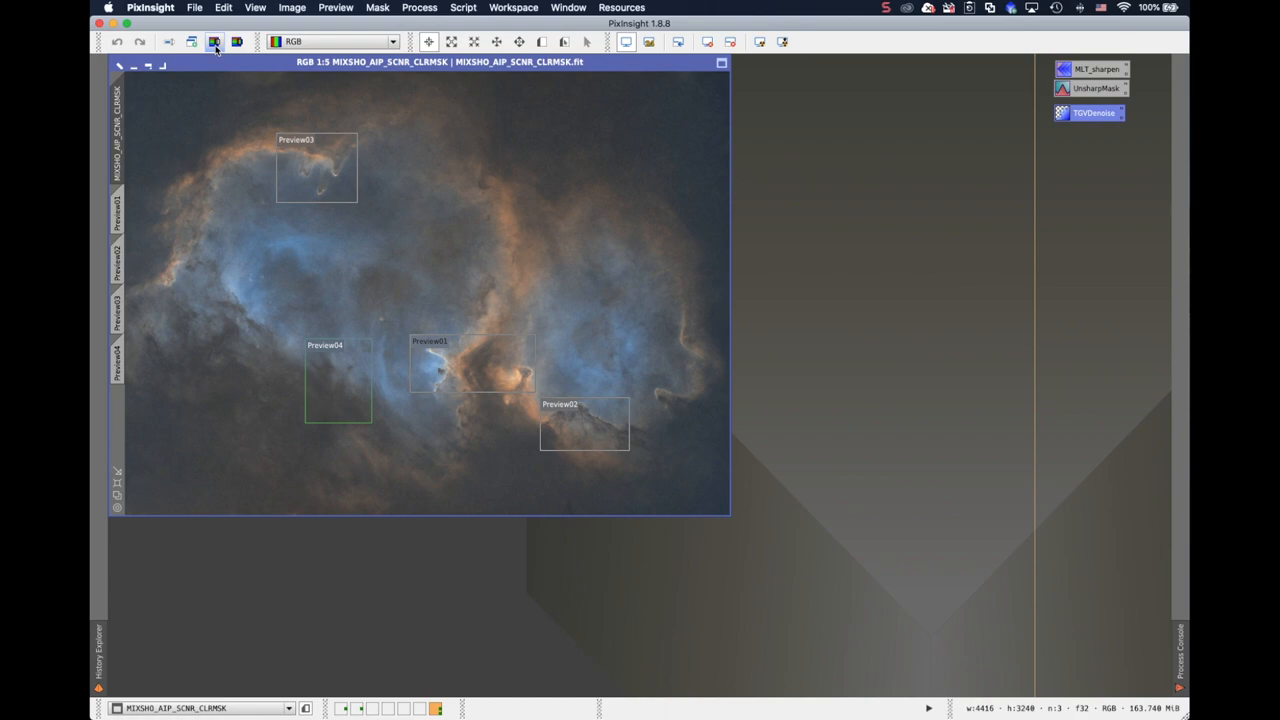
Extract the CIE L* luminance of the colour image as a new image and browse all processes.
click(214, 40)
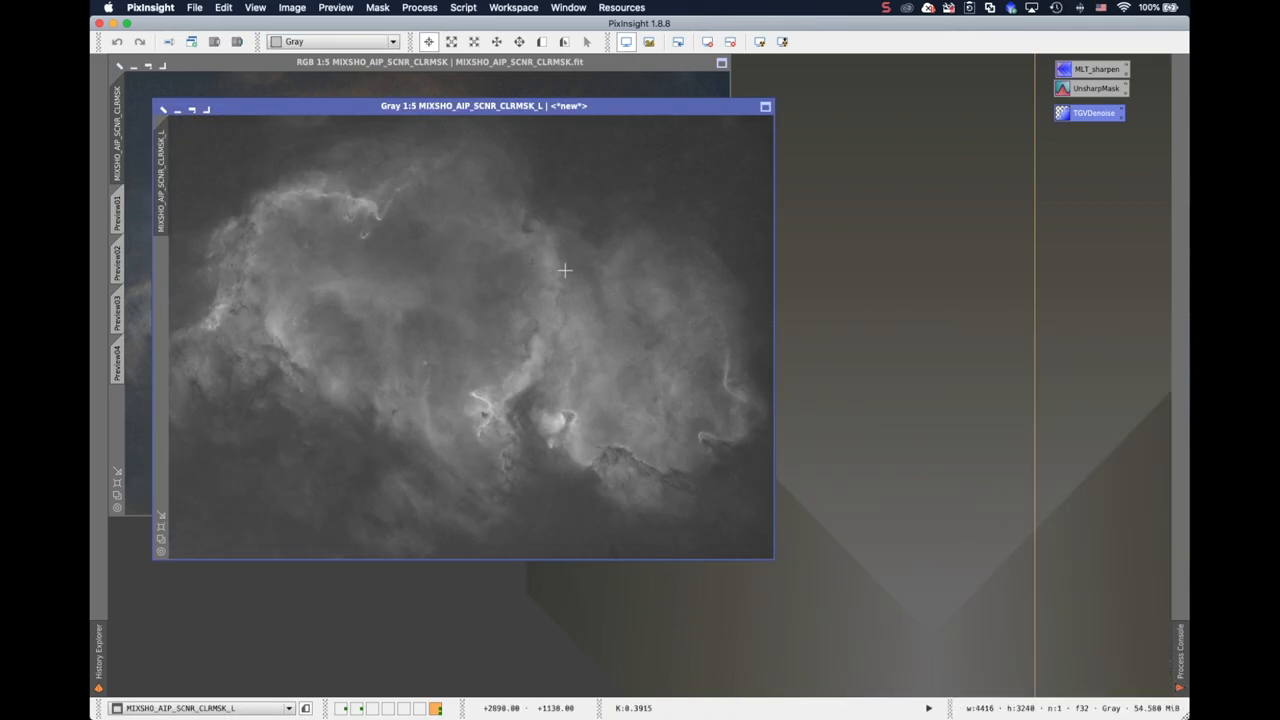
mouse_move(470, 228)
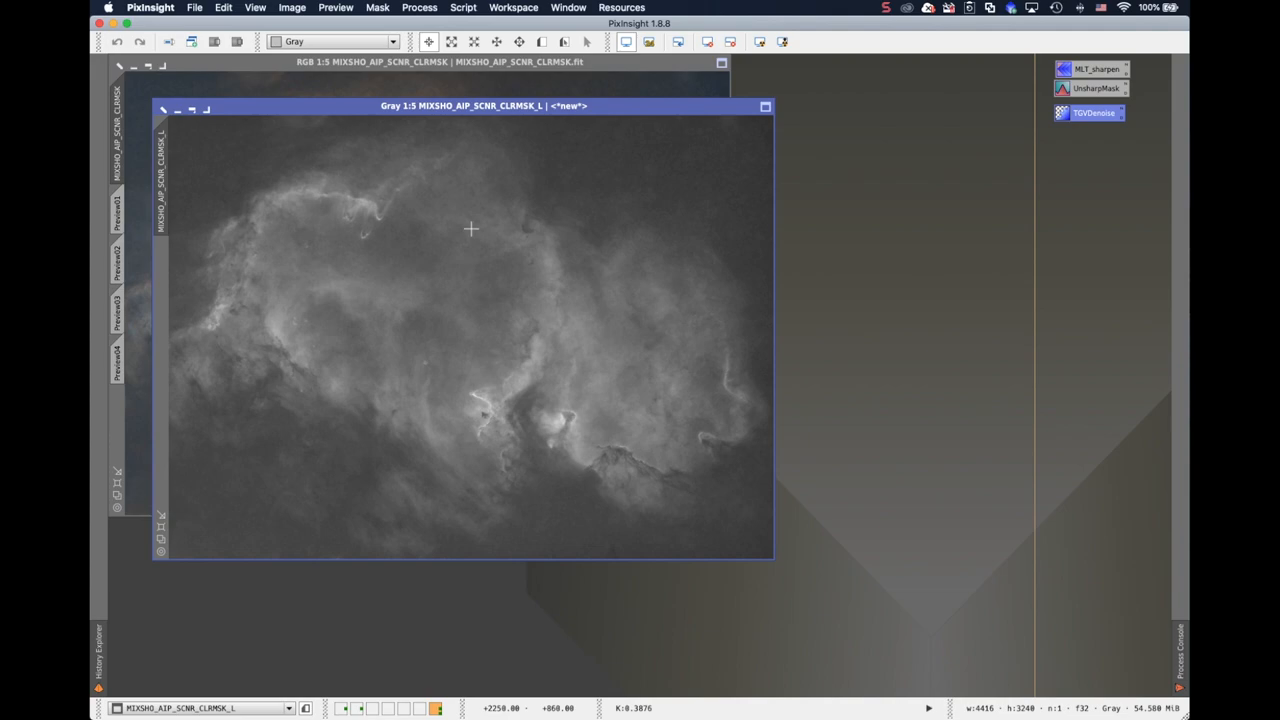
mouse_move(748, 140)
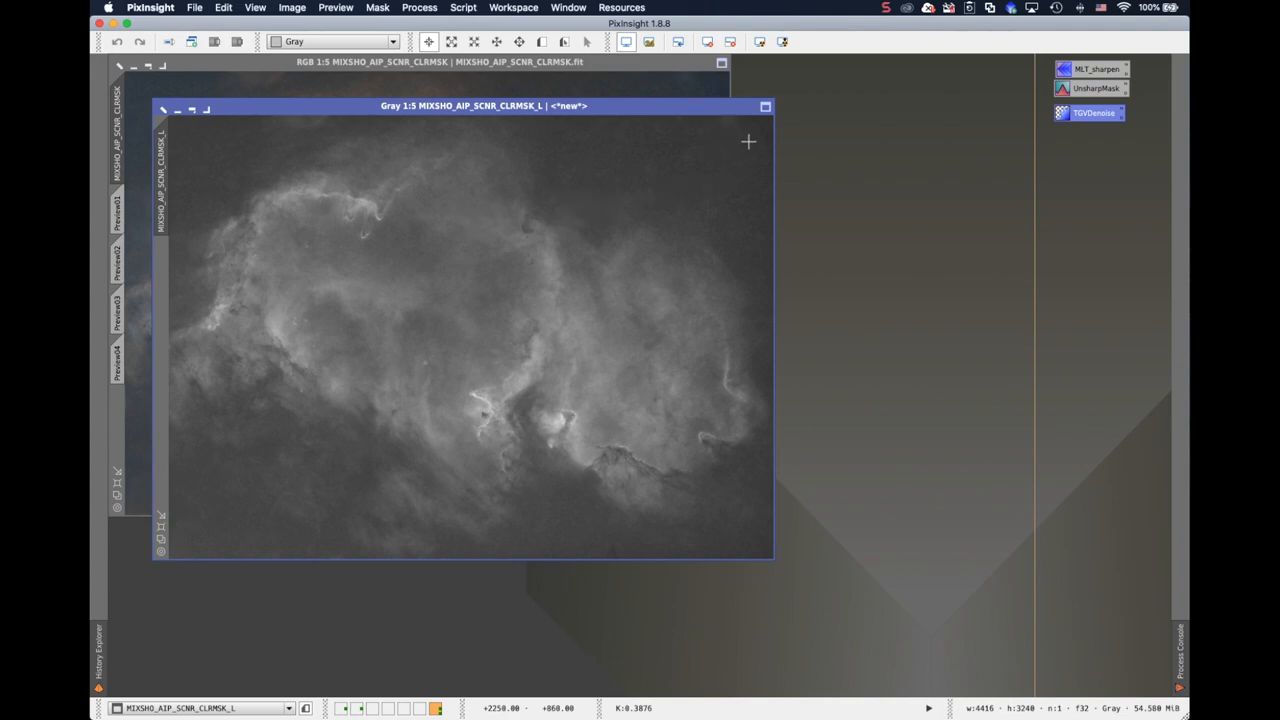
mouse_move(744, 200)
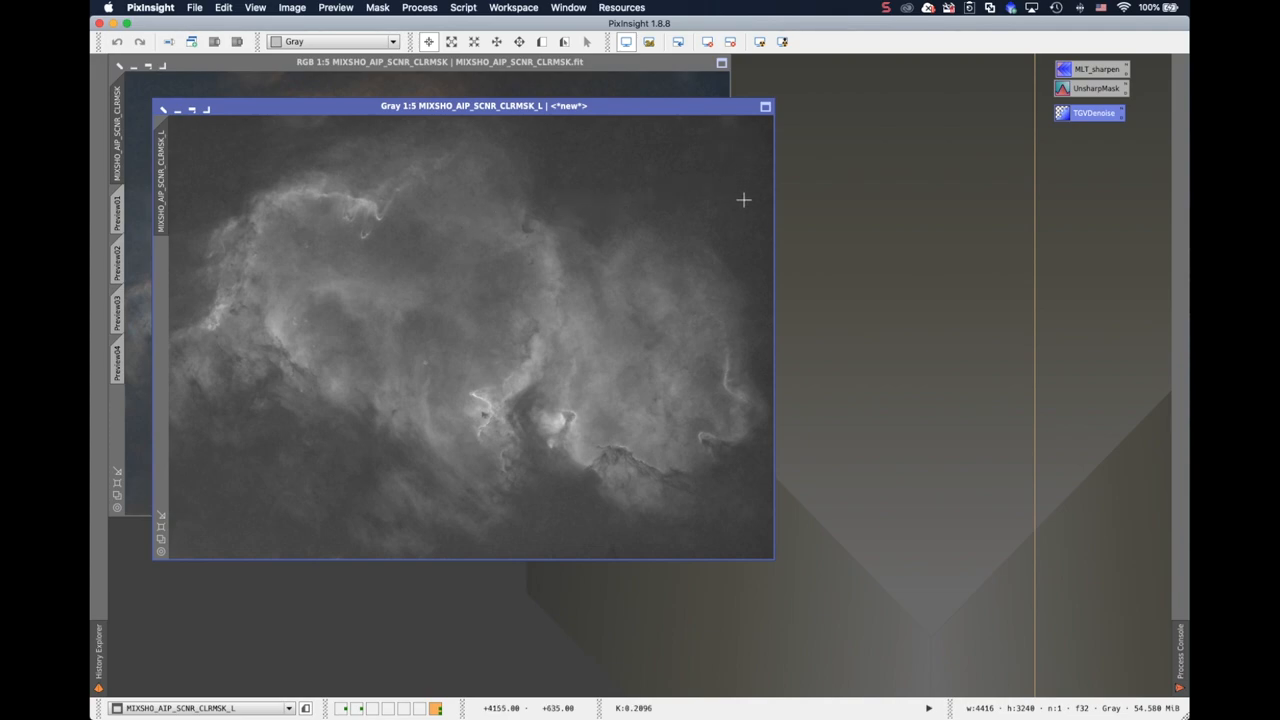
click(420, 8)
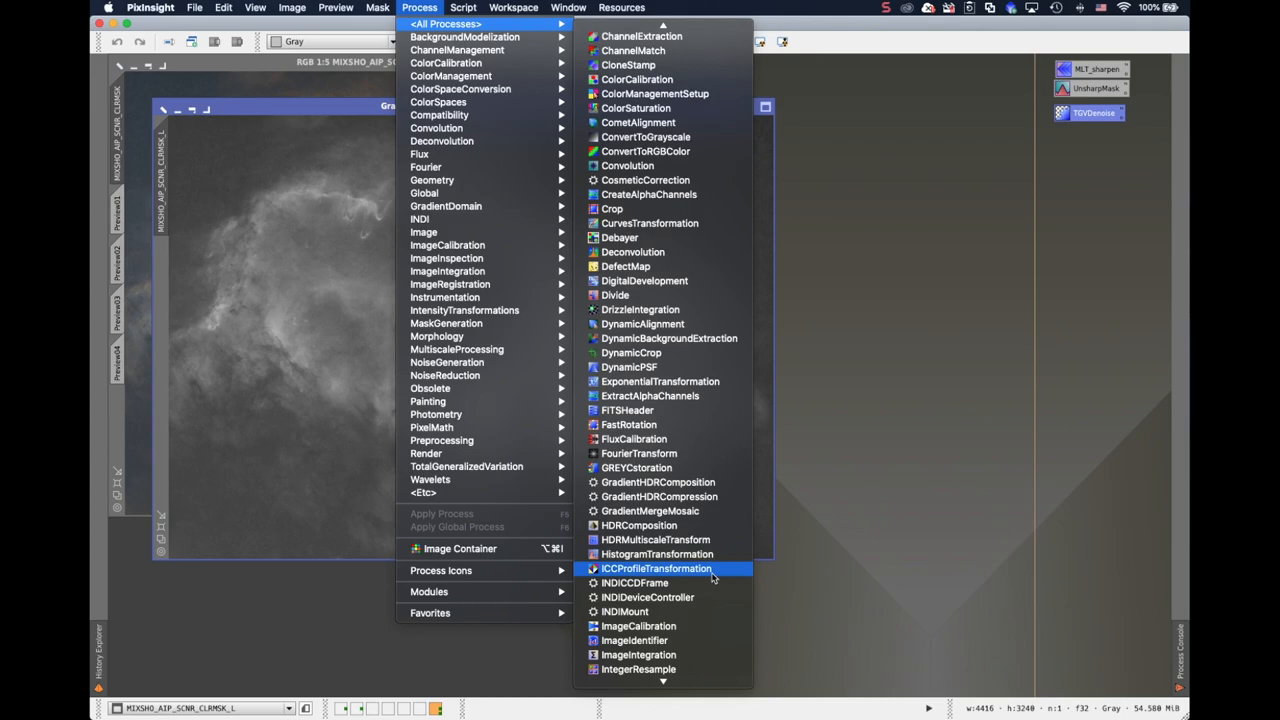
Bring up HistogramTransformation with a live Real-Time Preview on the luminance image.
scroll(down, 3)
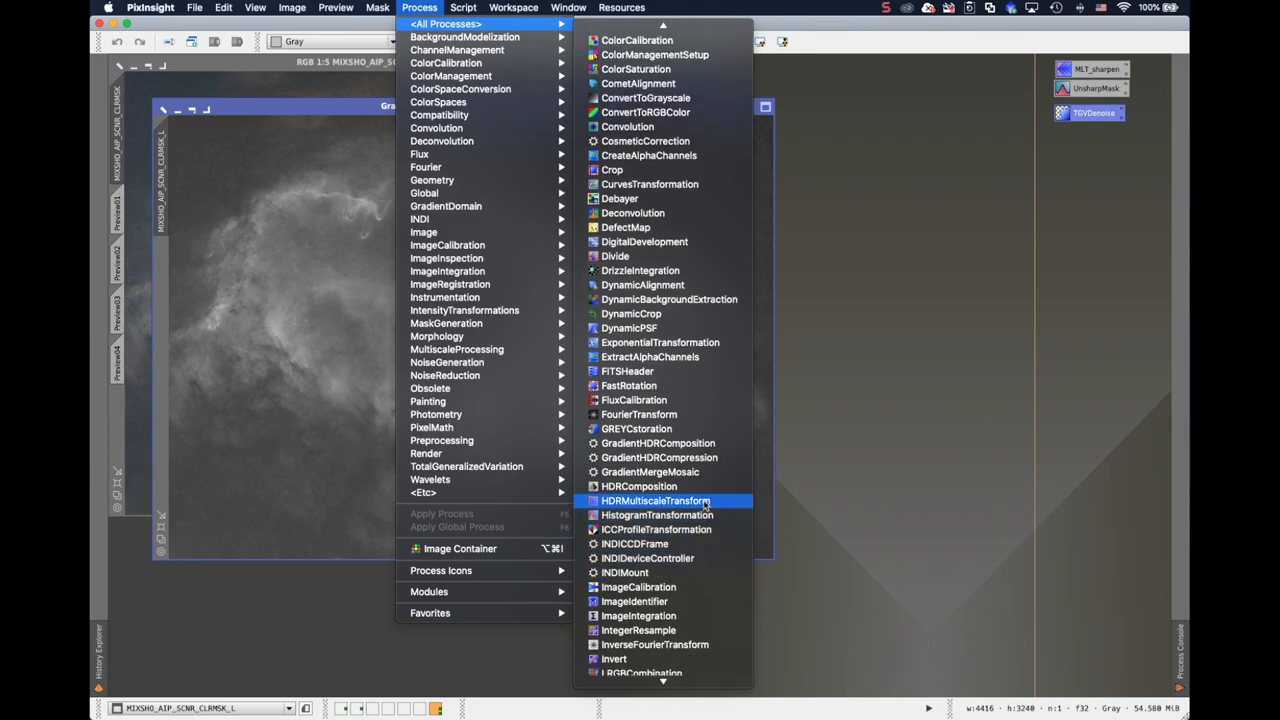
click(656, 516)
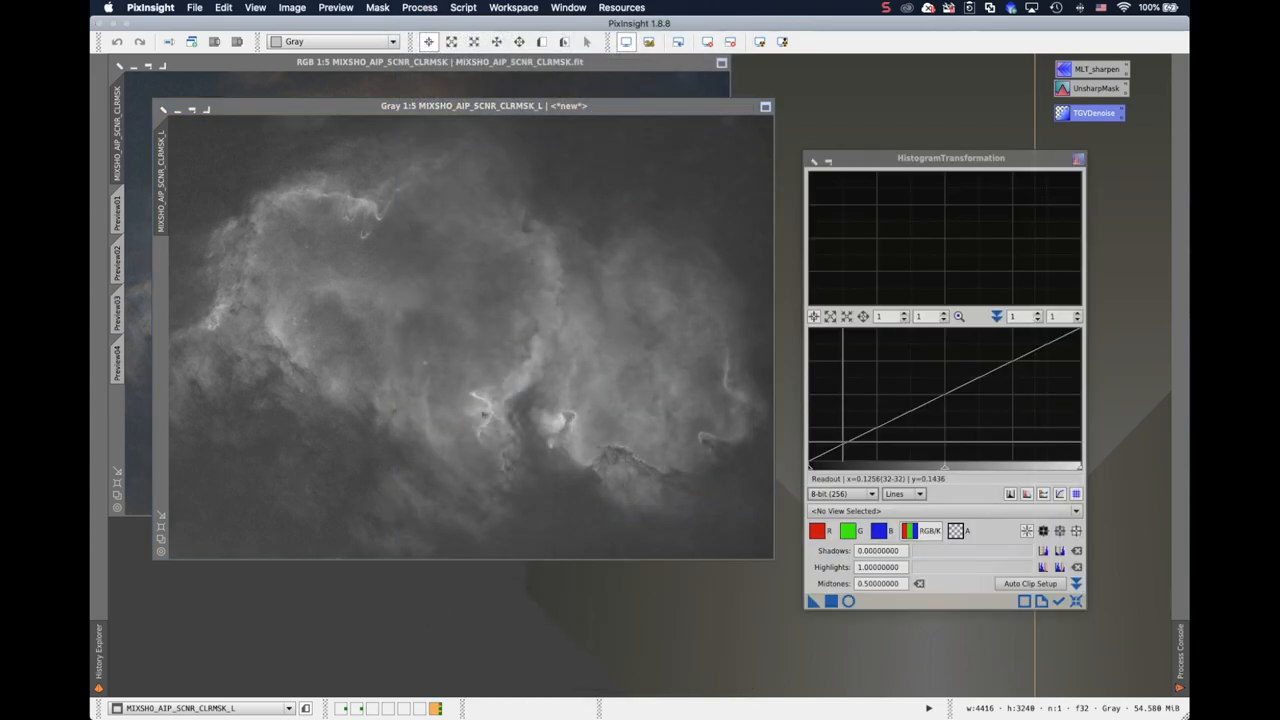
click(848, 600)
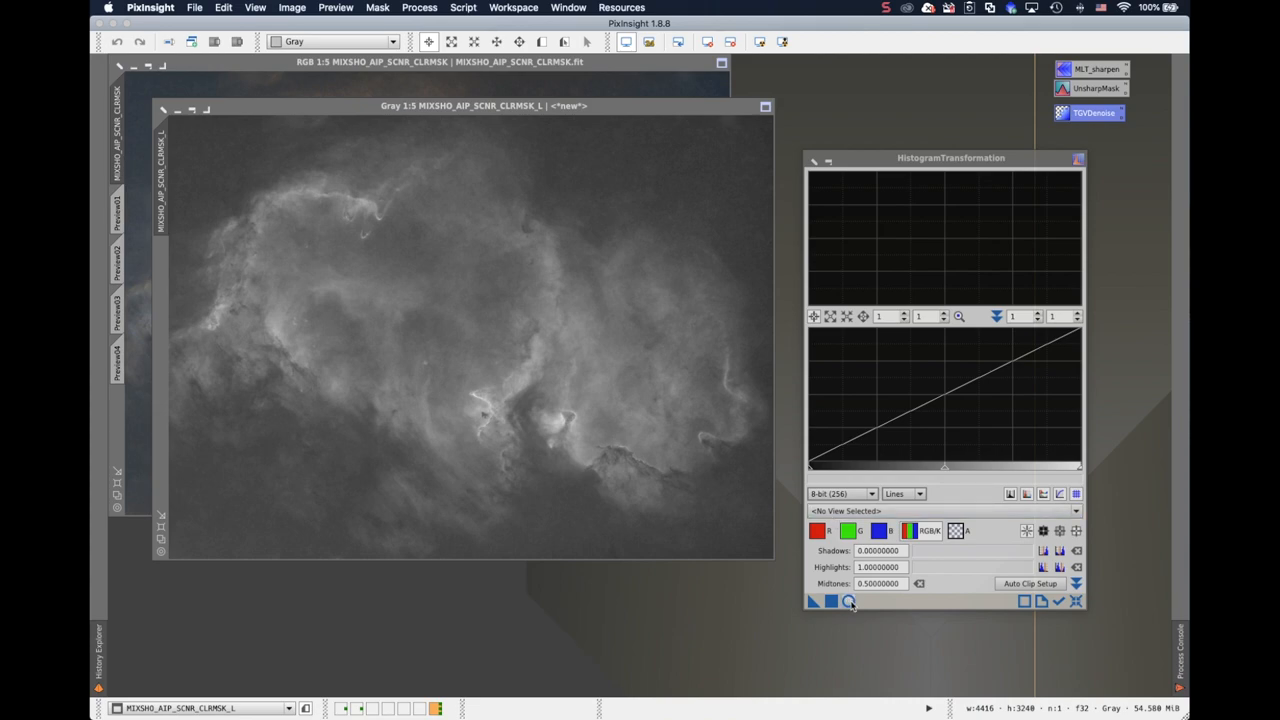
click(848, 600)
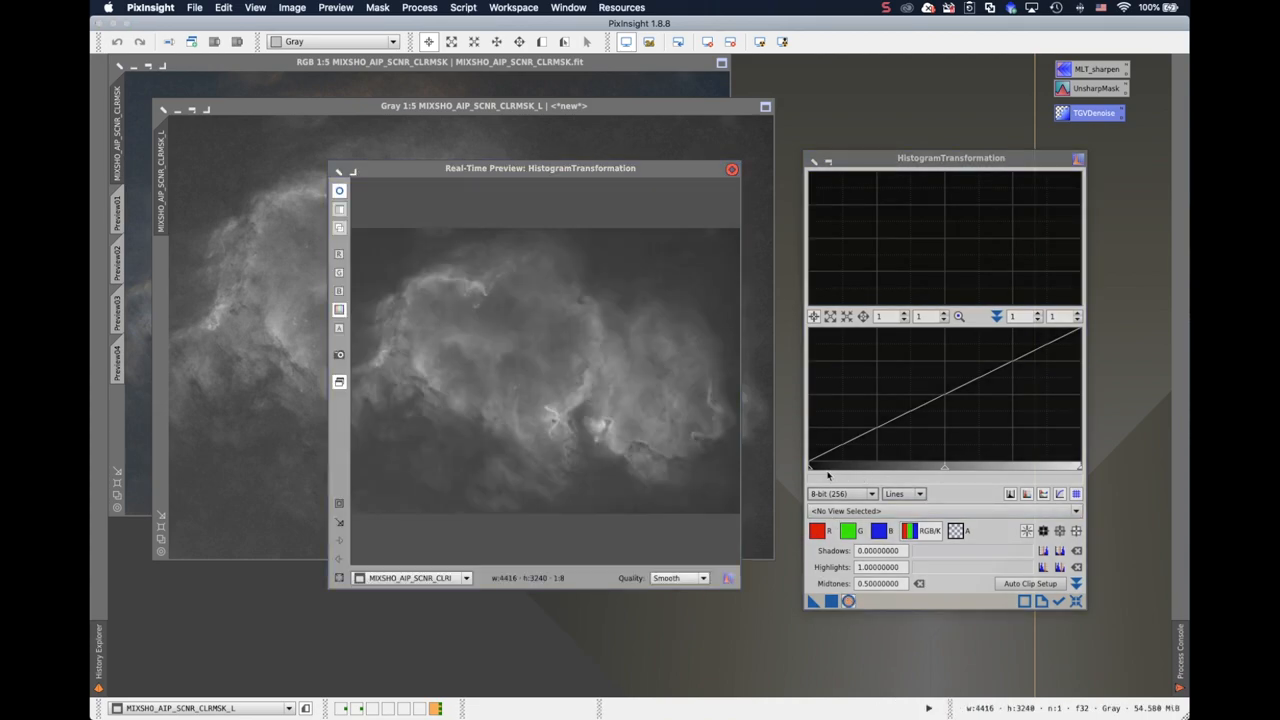
Clip shadows to about 0.147 and brighten midtones to about 0.476 on the L image.
drag(810, 468, 844, 468)
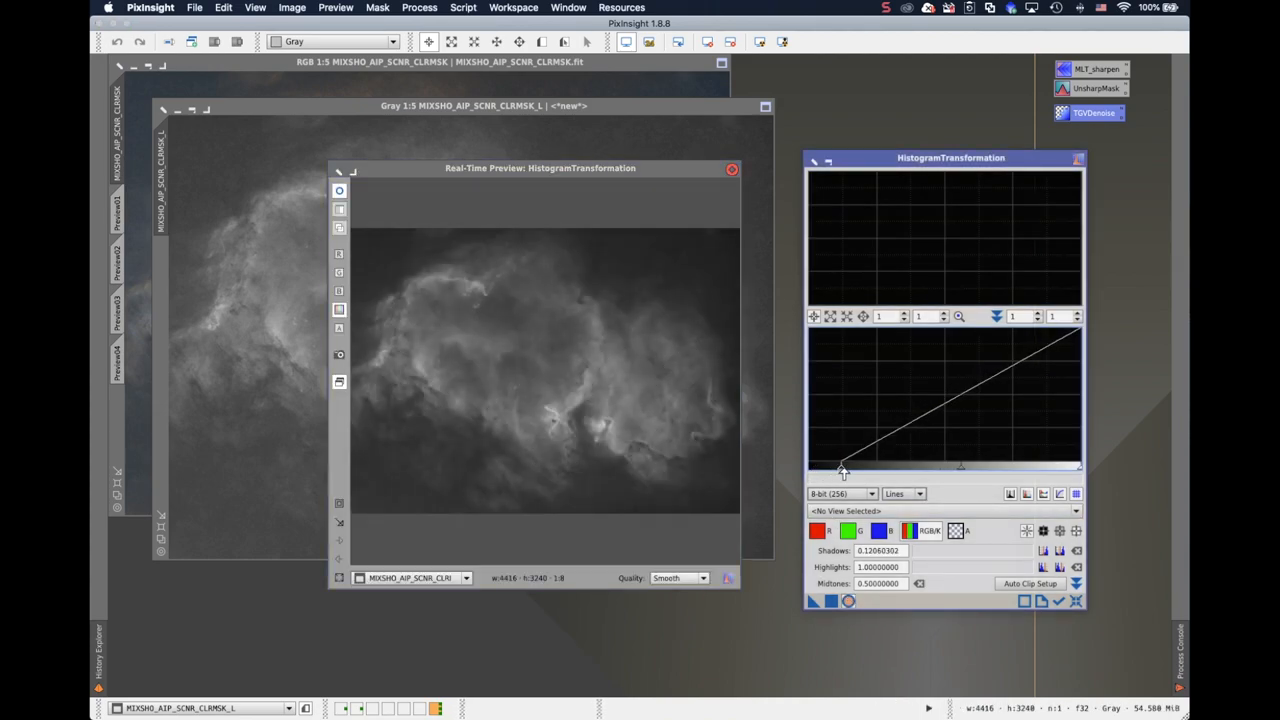
drag(844, 468, 852, 468)
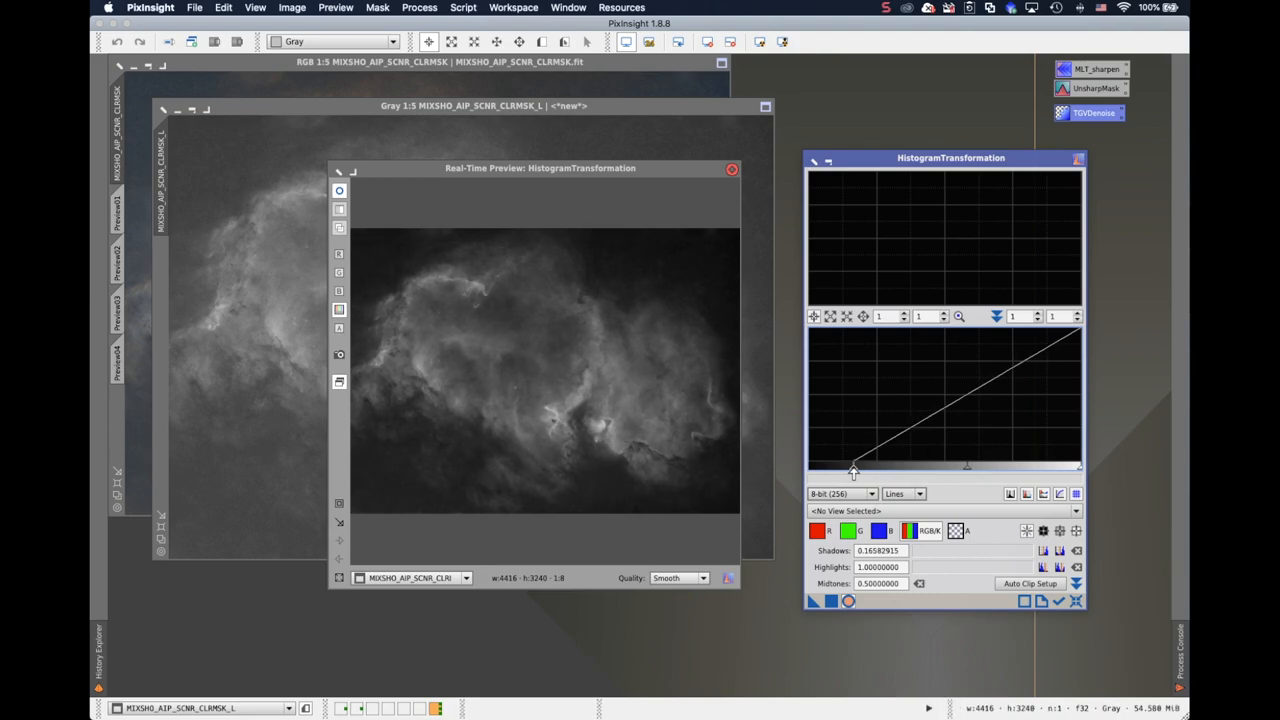
drag(848, 468, 852, 468)
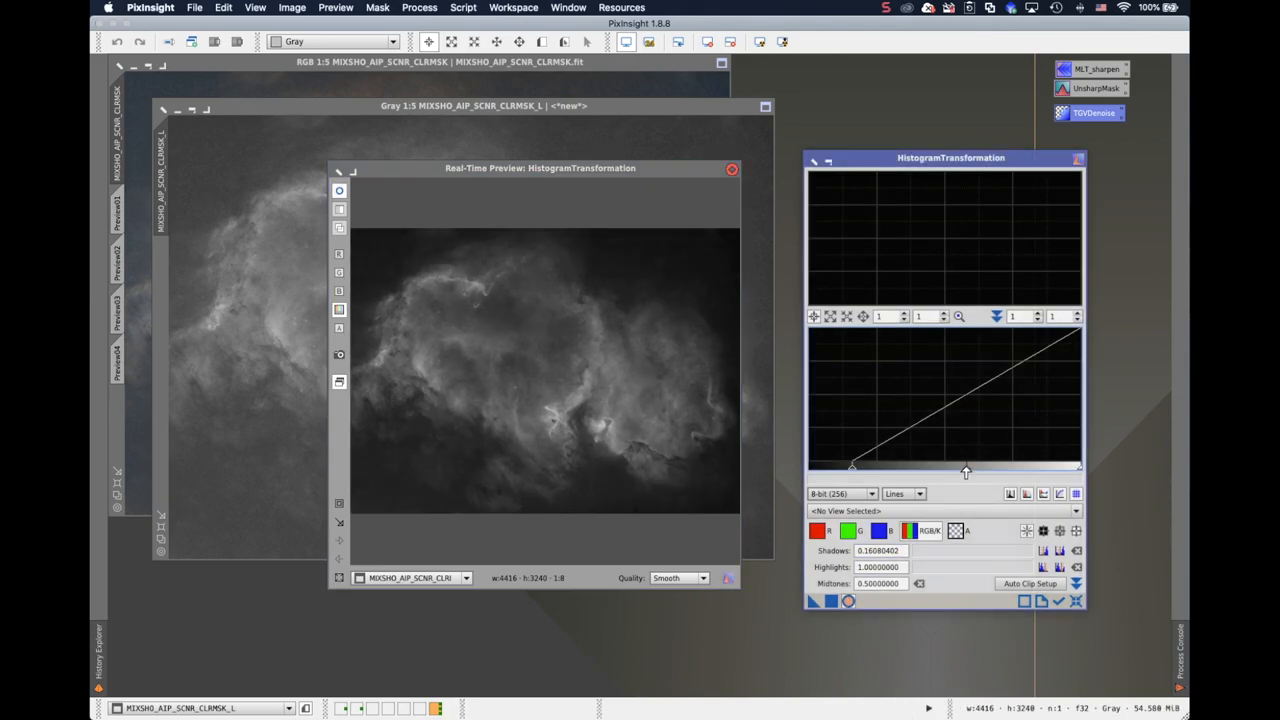
drag(964, 472, 960, 472)
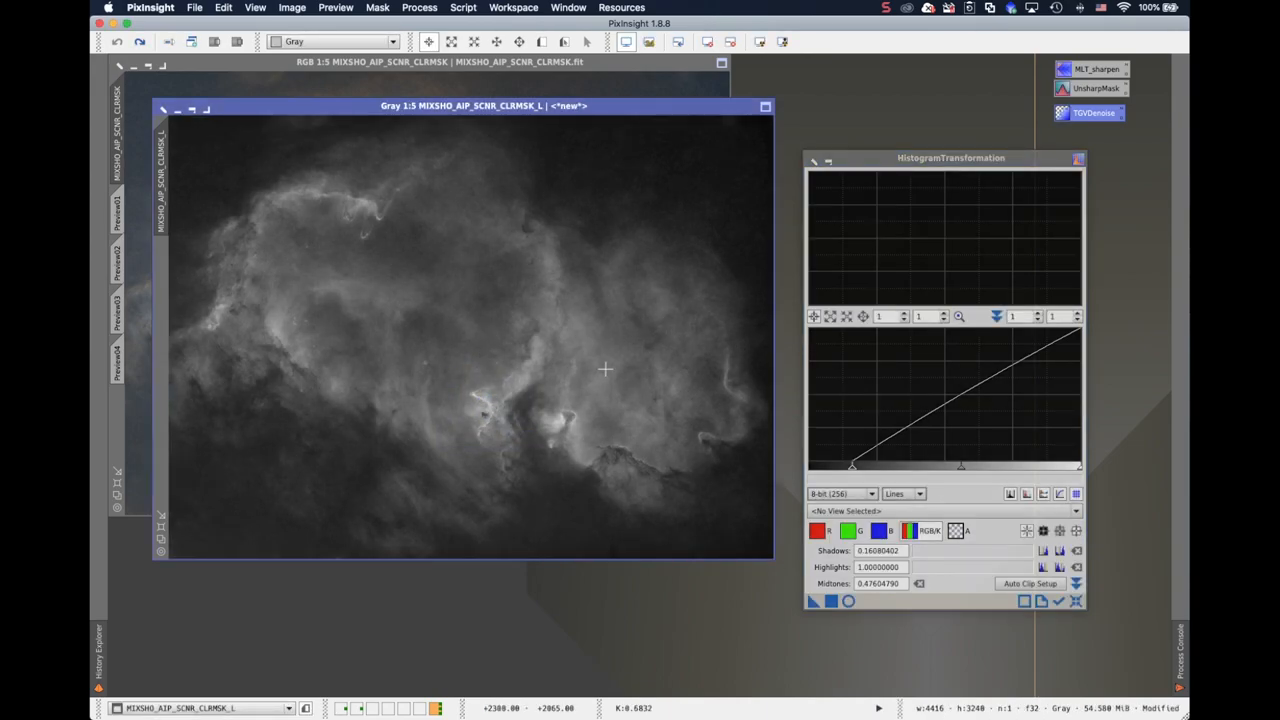
mouse_move(556, 360)
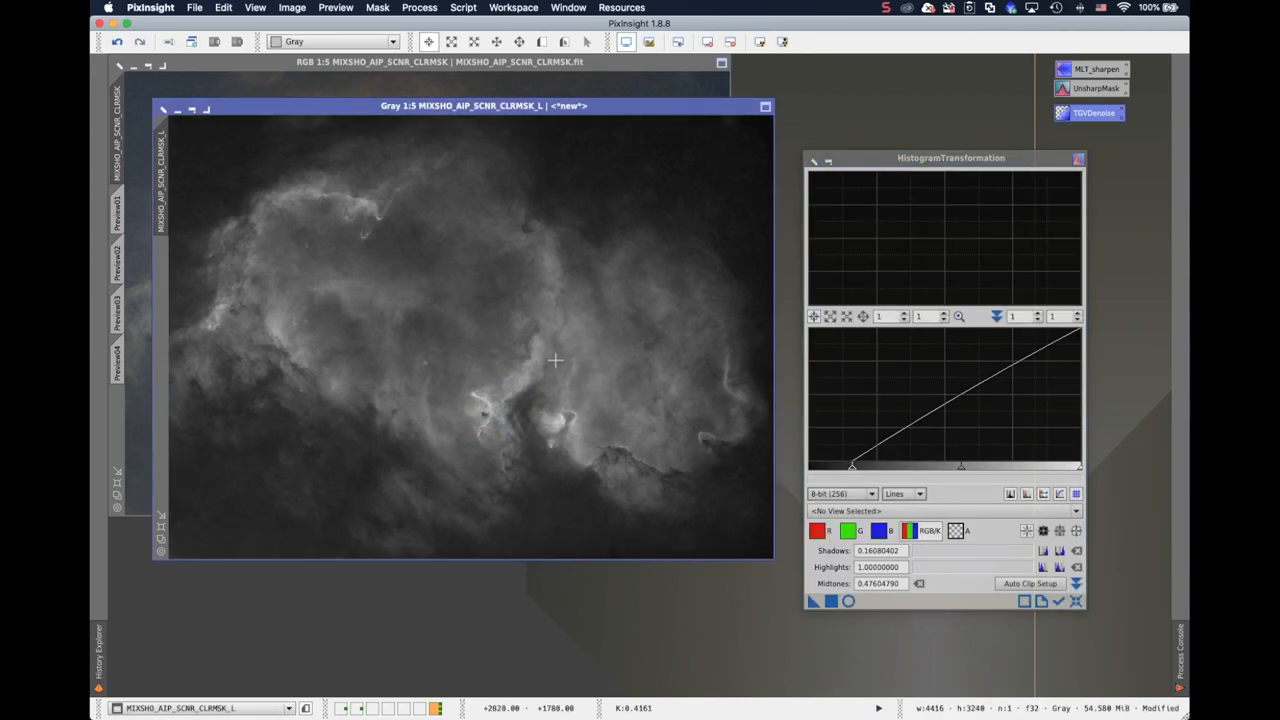
mouse_move(484, 348)
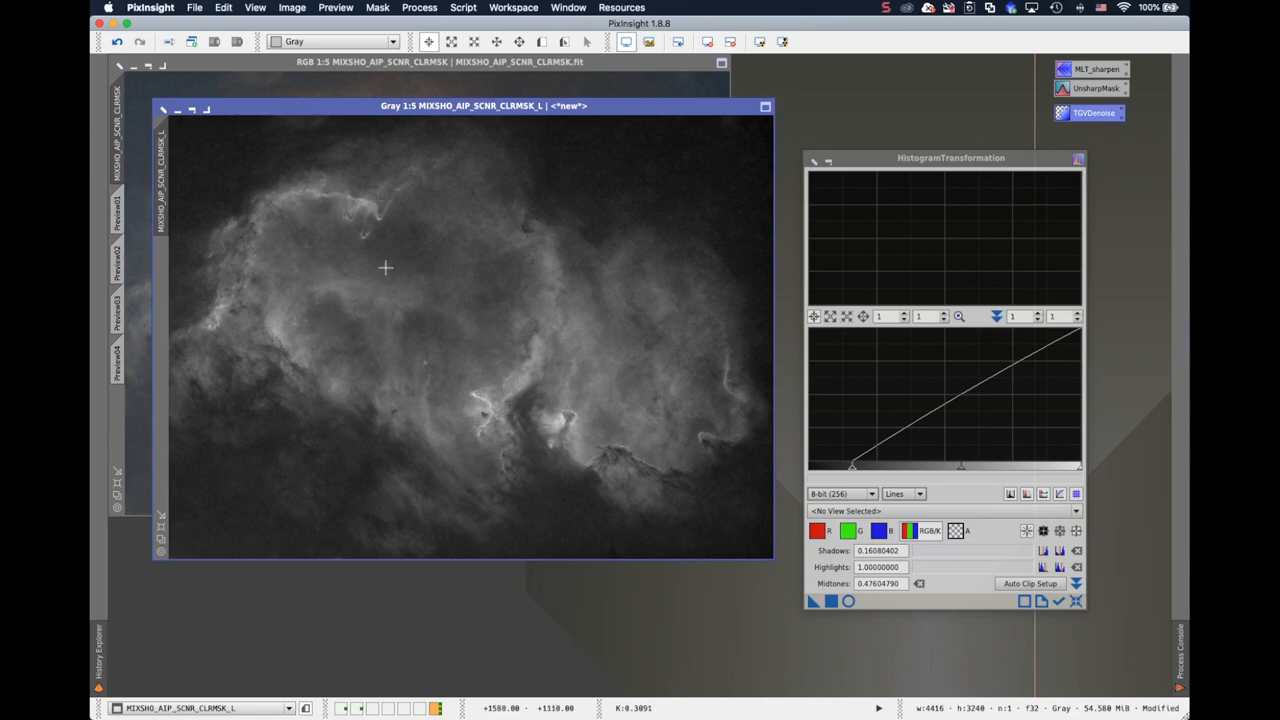
mouse_move(168, 180)
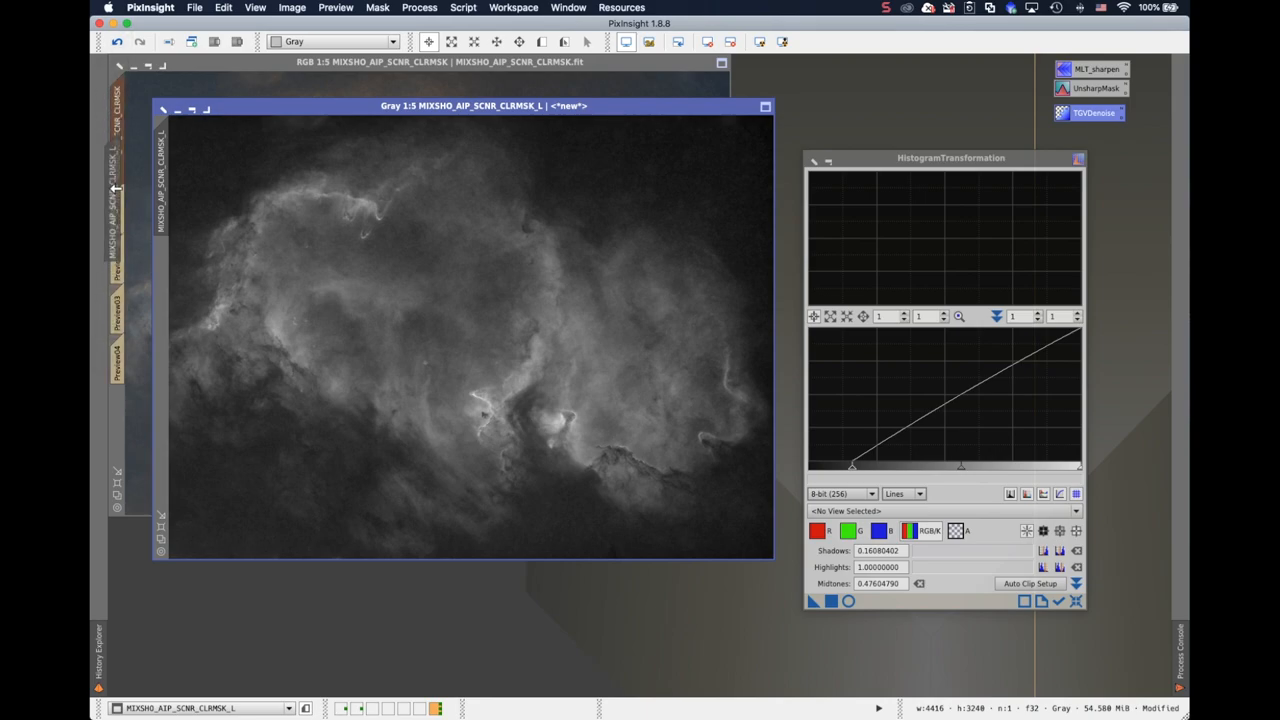
mouse_move(264, 140)
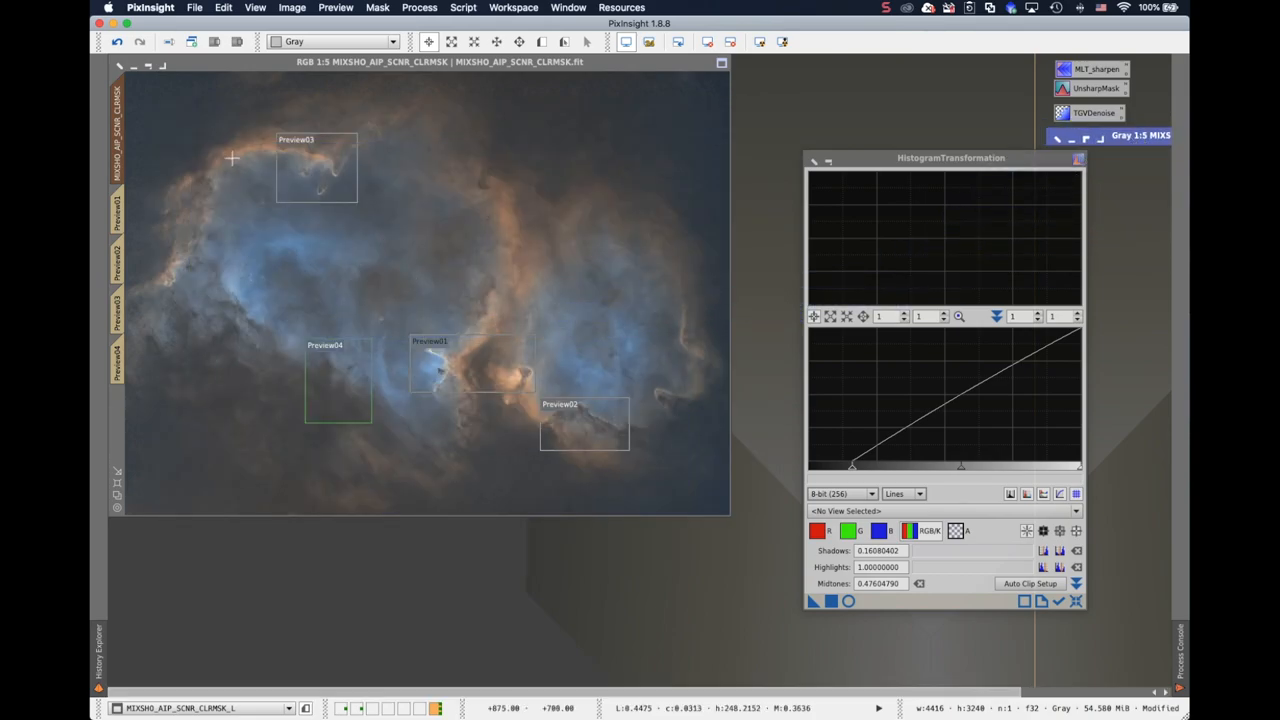
mouse_move(162, 66)
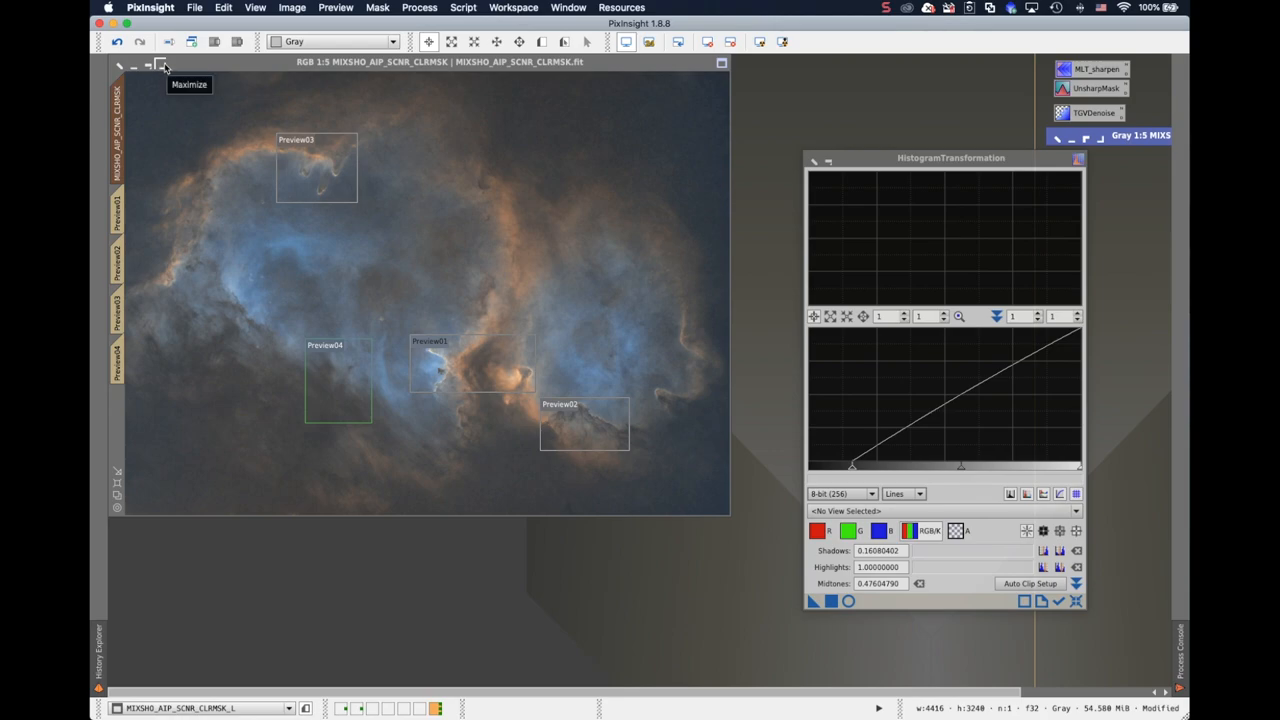
Maximize the colour image to fill the workspace and move the histogram window aside.
click(120, 64)
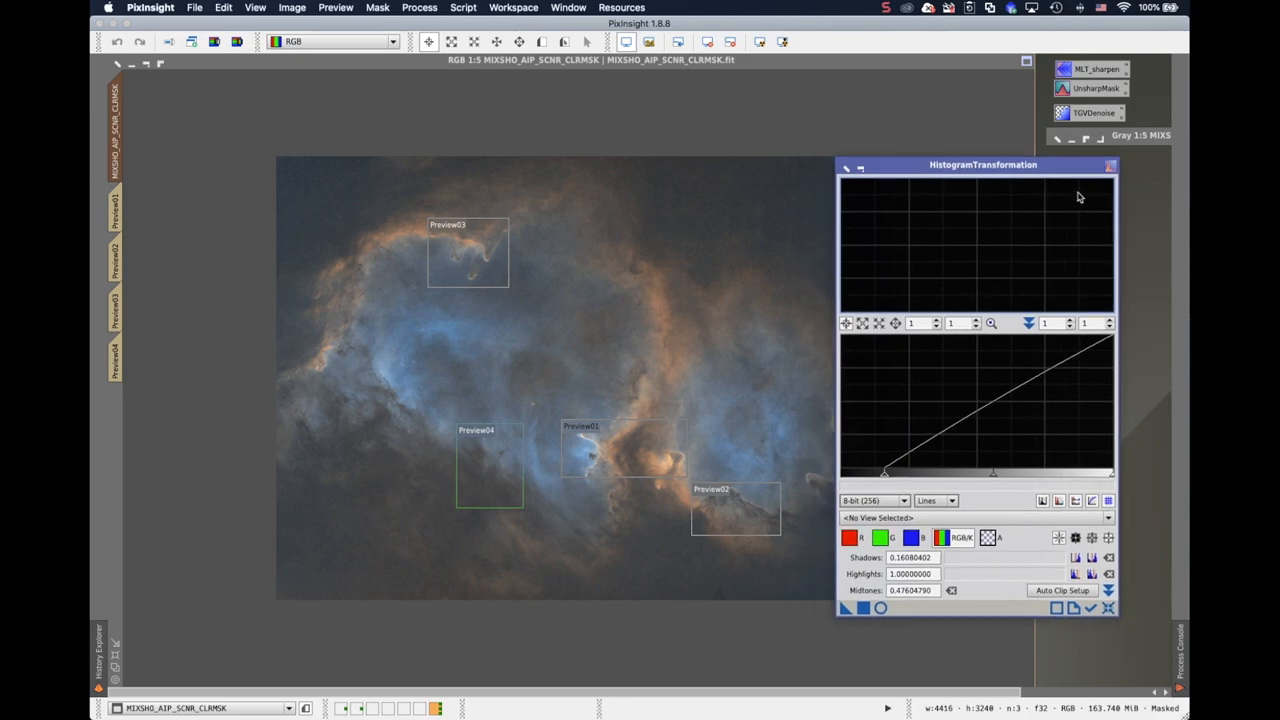
drag(984, 164, 1098, 218)
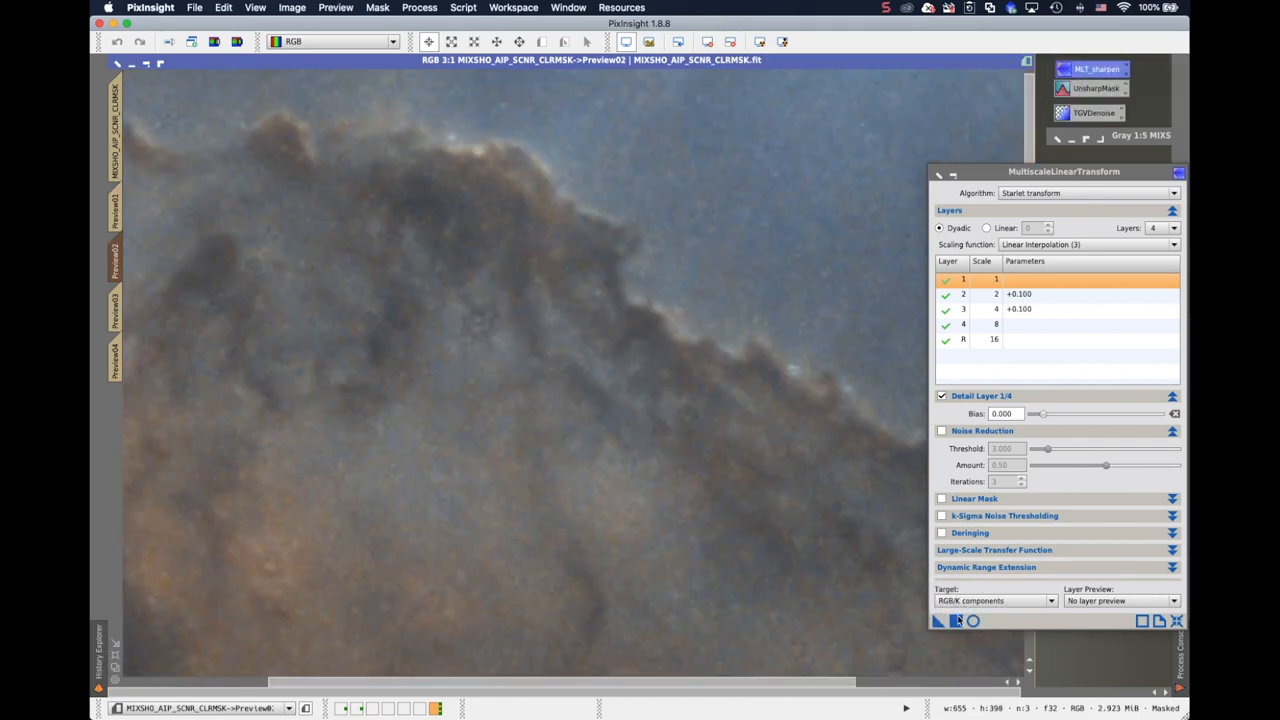
mouse_move(936, 620)
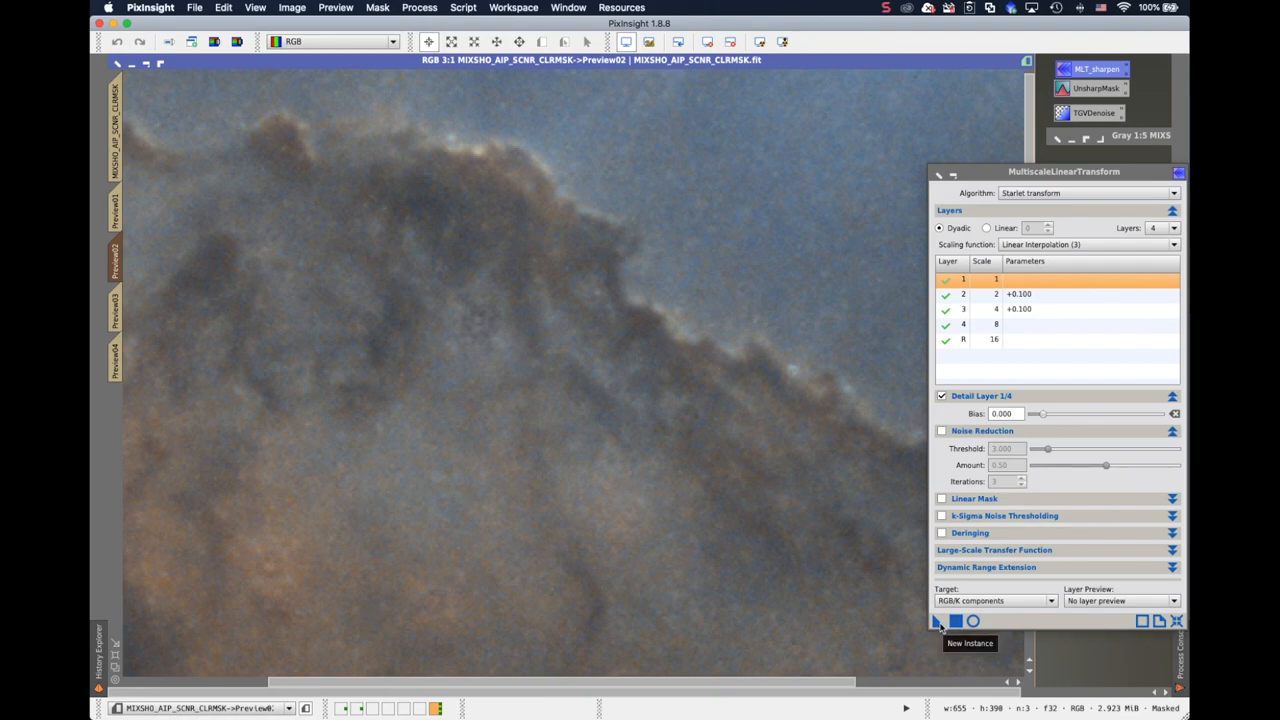
mouse_move(808, 434)
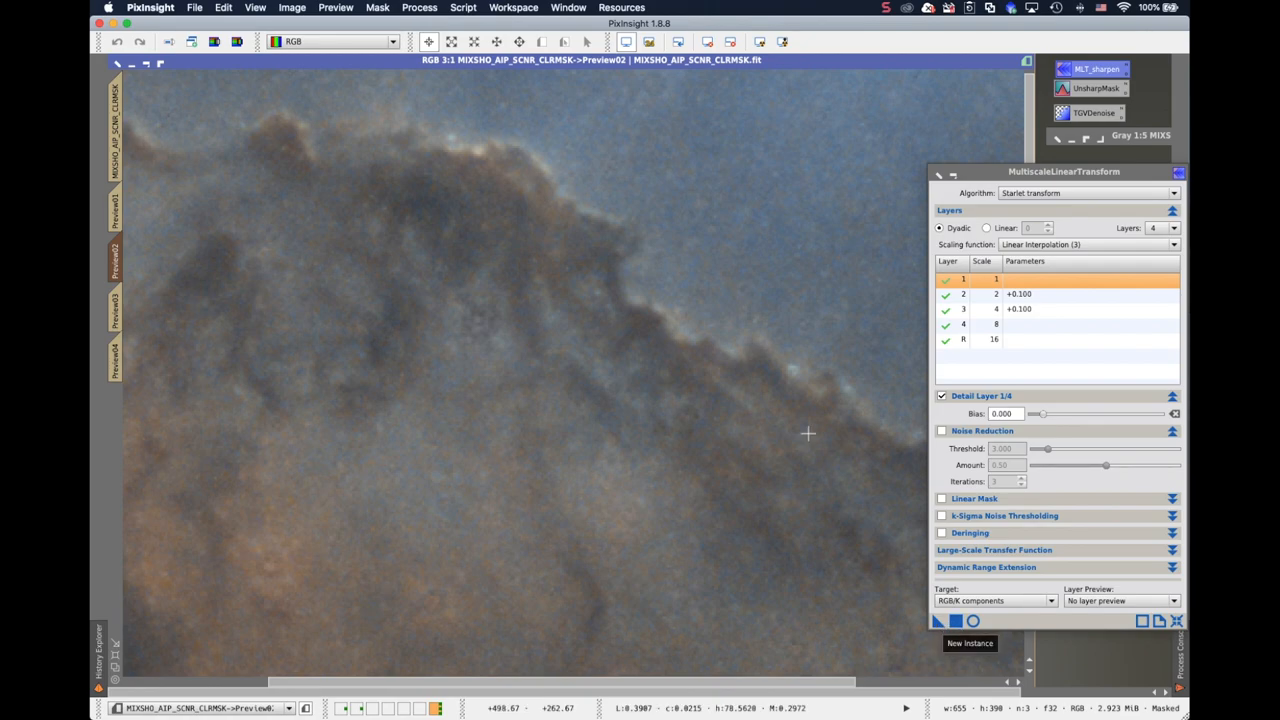
mouse_move(568, 356)
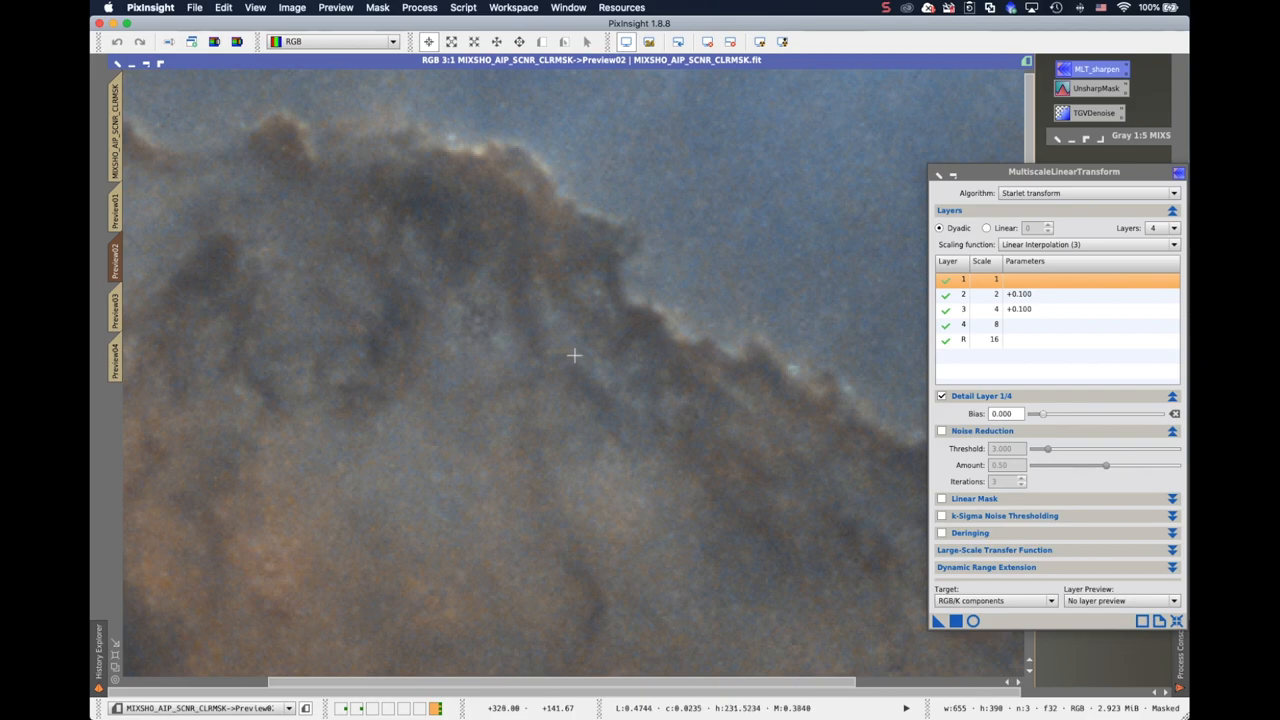
mouse_move(740, 532)
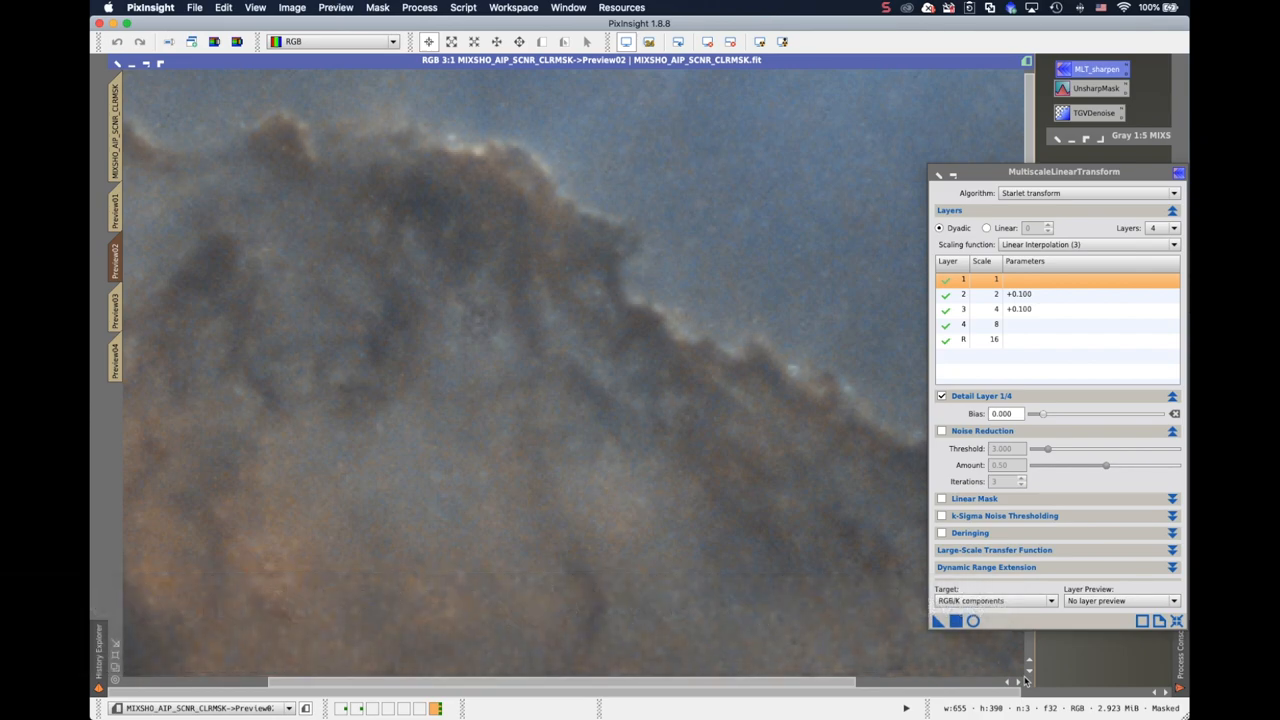
Show Preview03's dark pillars with glowing rims up close.
click(114, 310)
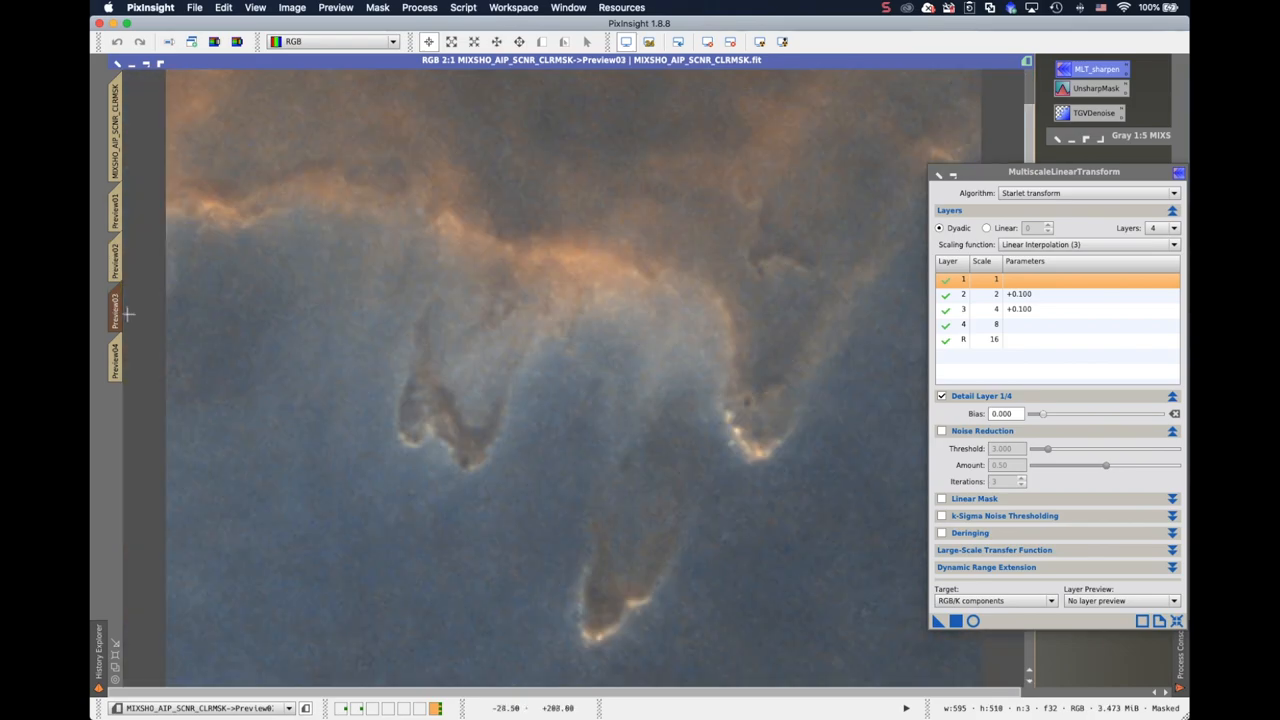
mouse_move(700, 548)
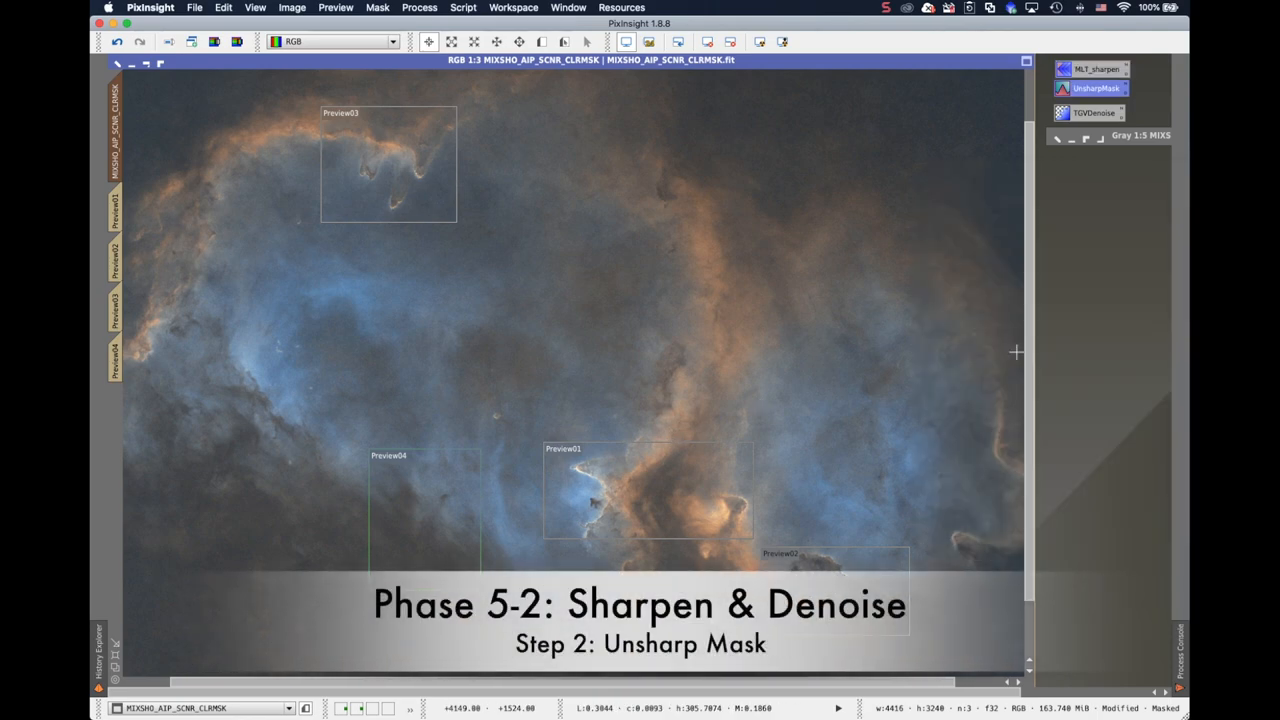
mouse_move(1090, 316)
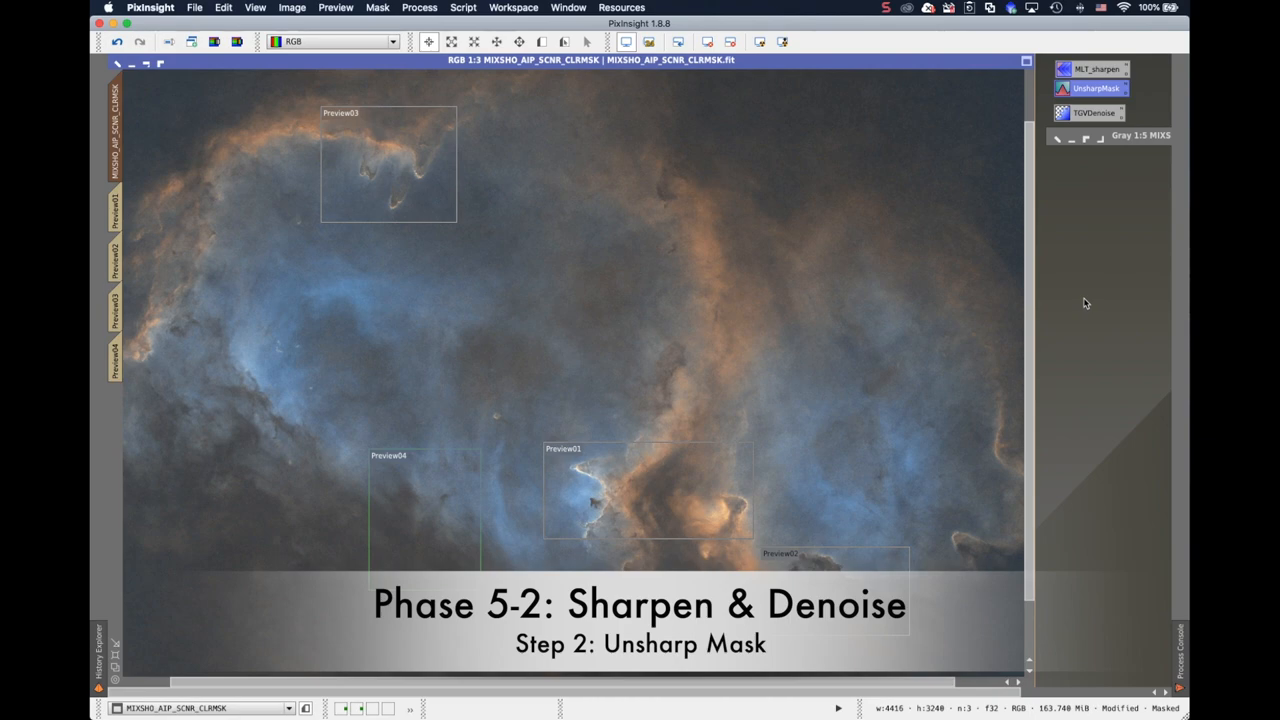
mouse_move(1096, 248)
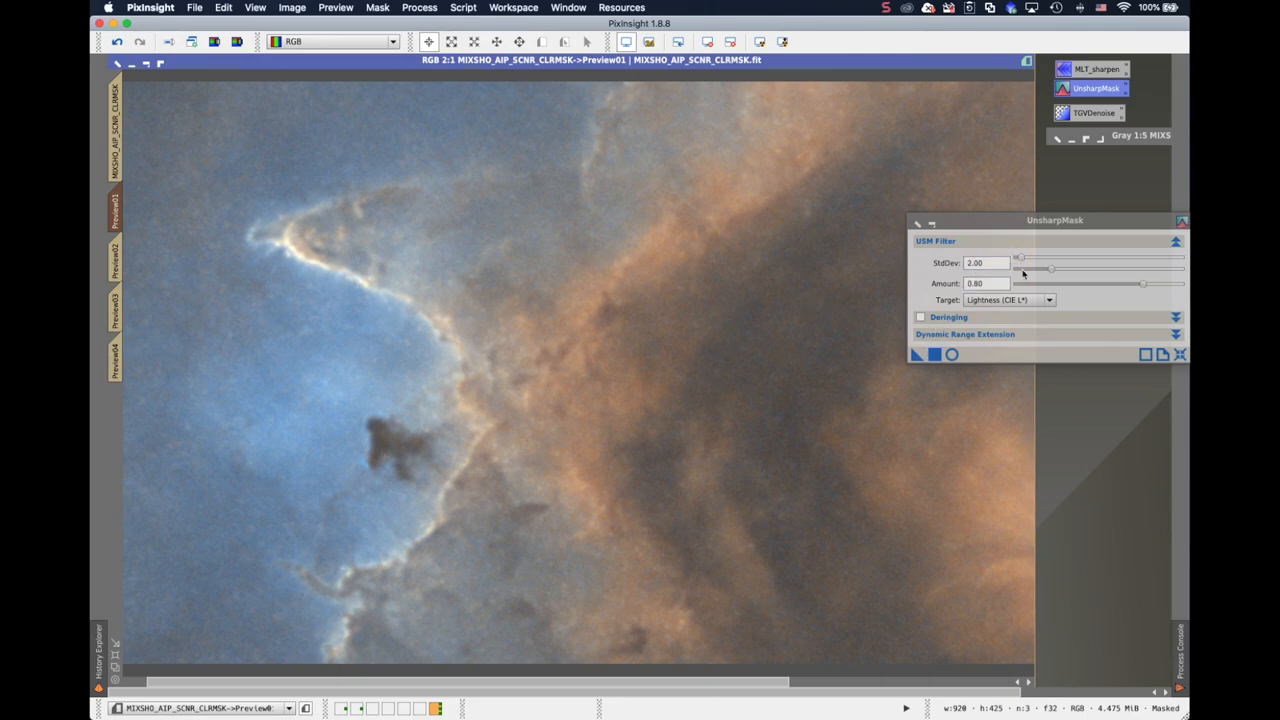
mouse_move(536, 244)
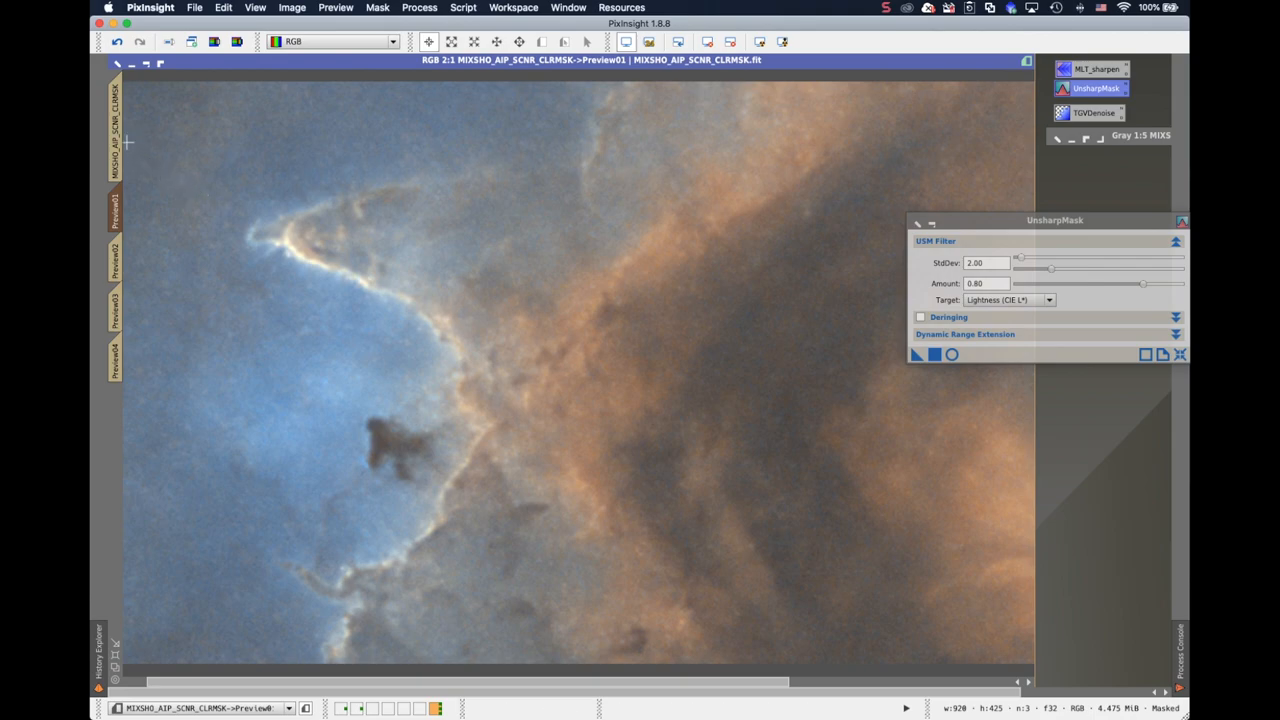
mouse_move(910, 356)
text(1)
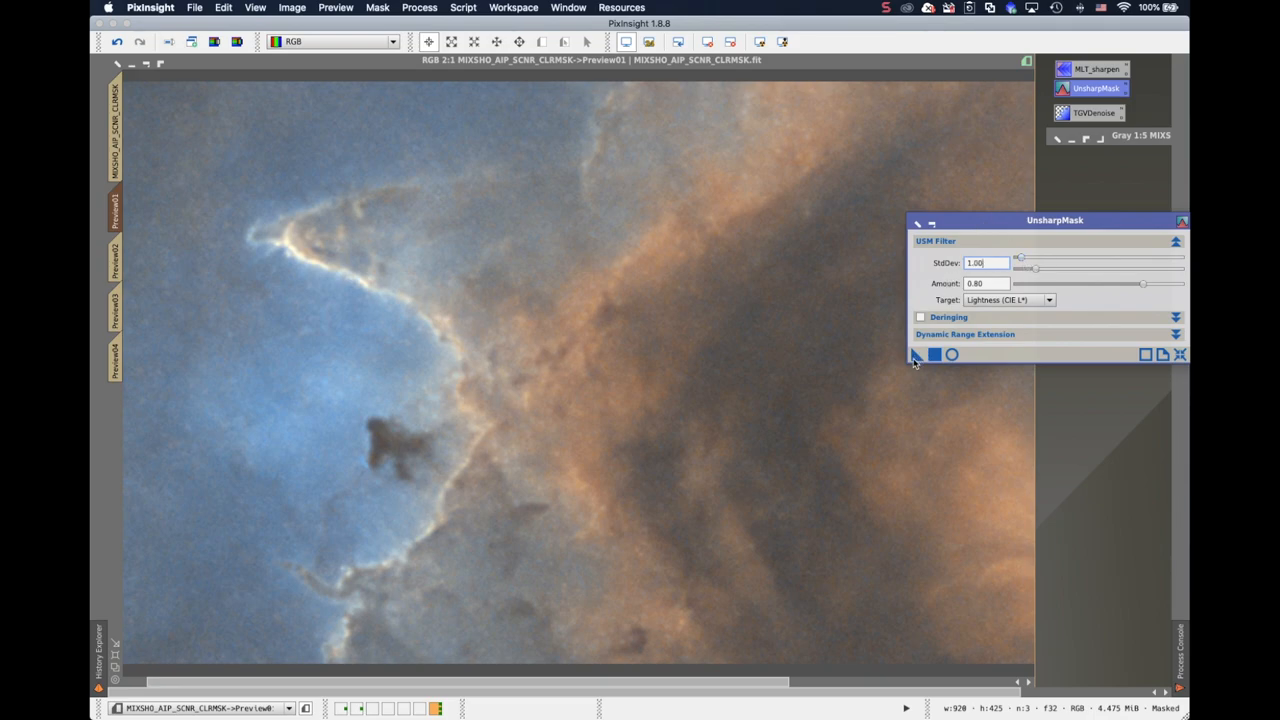
mouse_move(502, 312)
text(0.9)
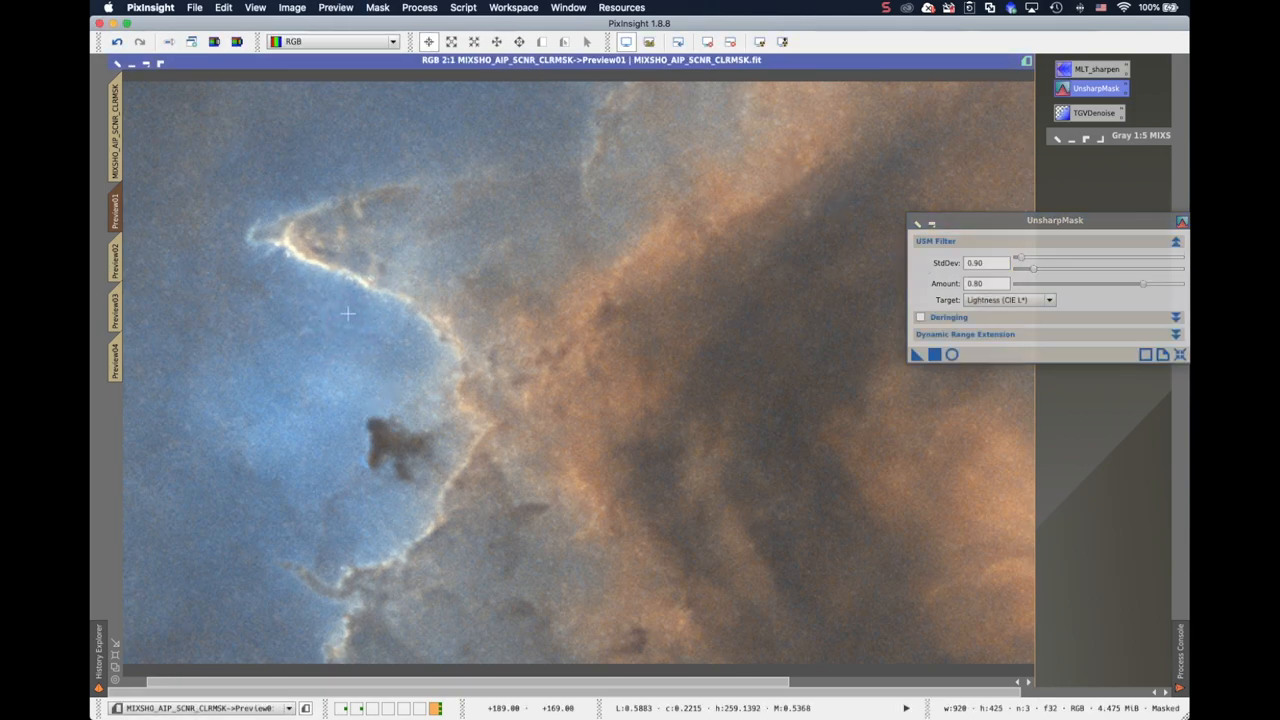
mouse_move(470, 388)
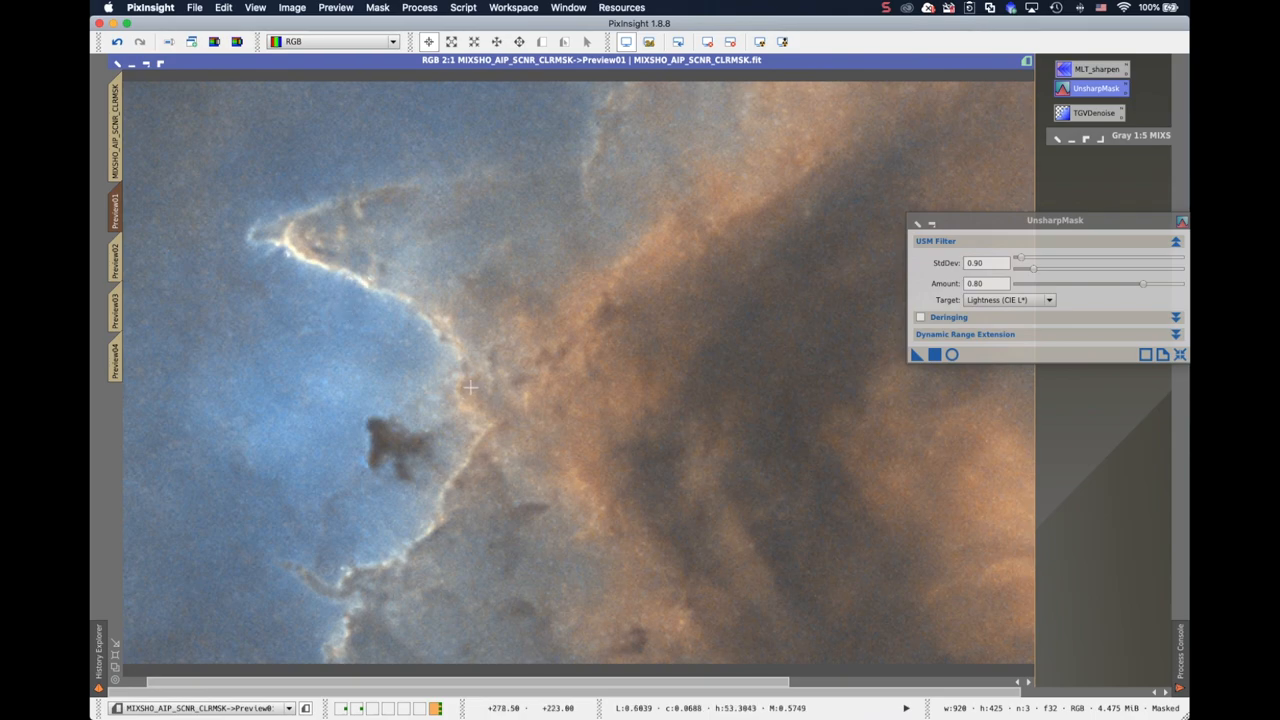
Inspect the UnsharpMask result in Preview02, Preview03 and Preview04 in turn.
click(114, 258)
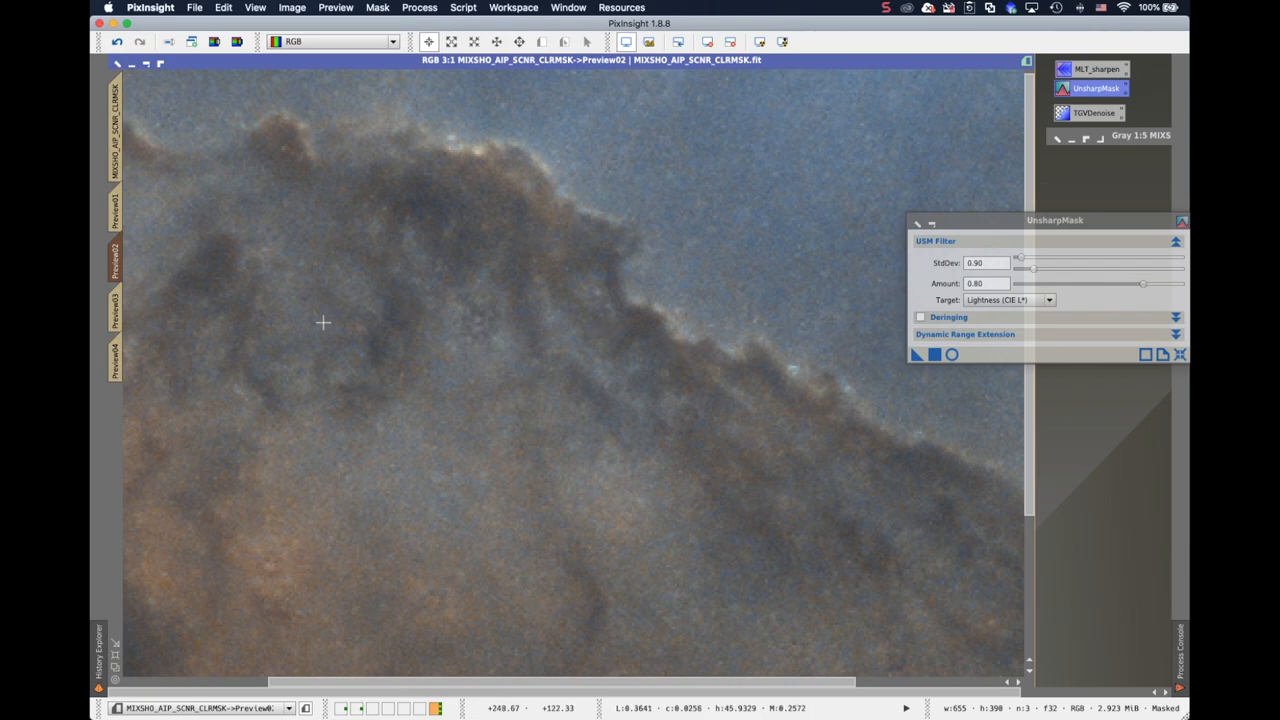
click(114, 308)
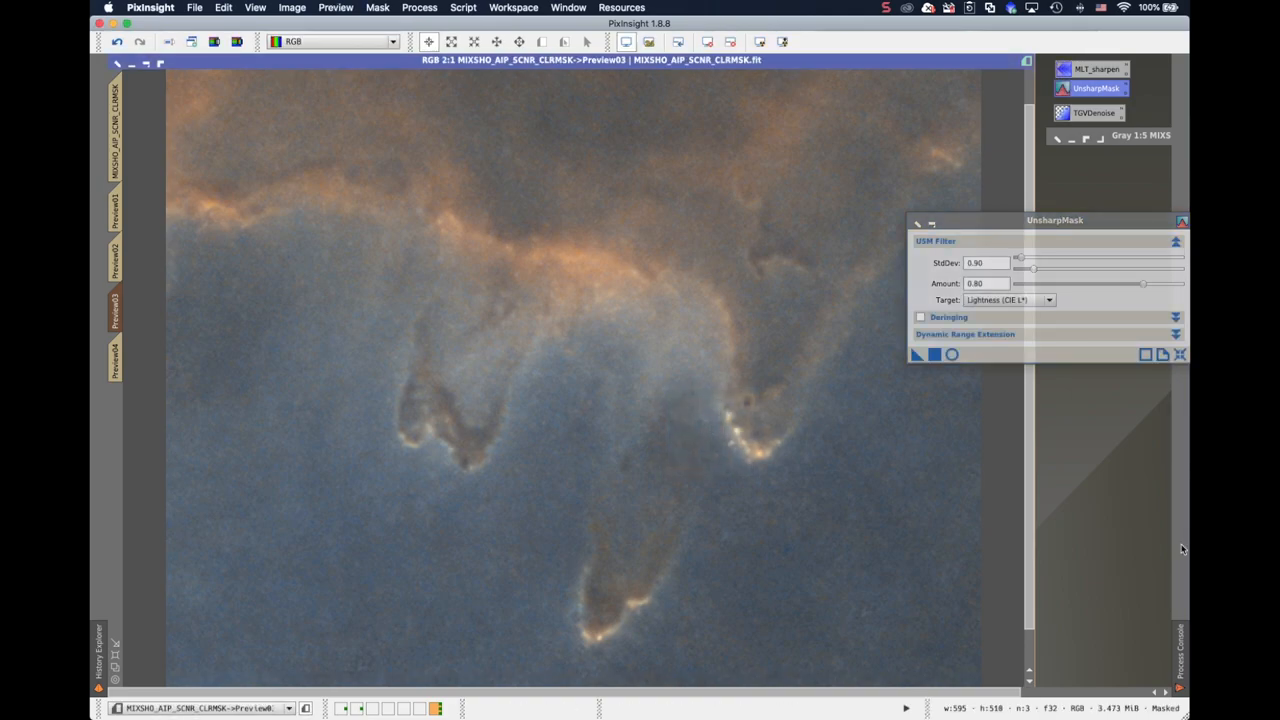
mouse_move(776, 516)
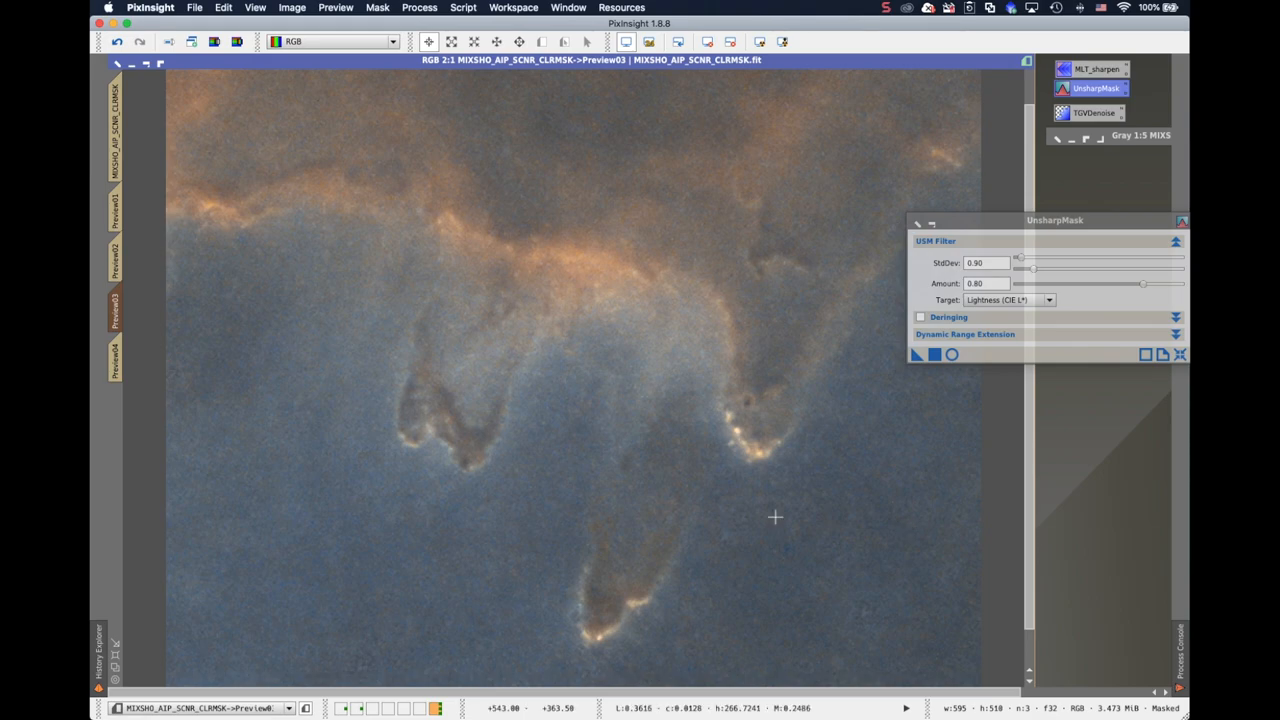
click(114, 356)
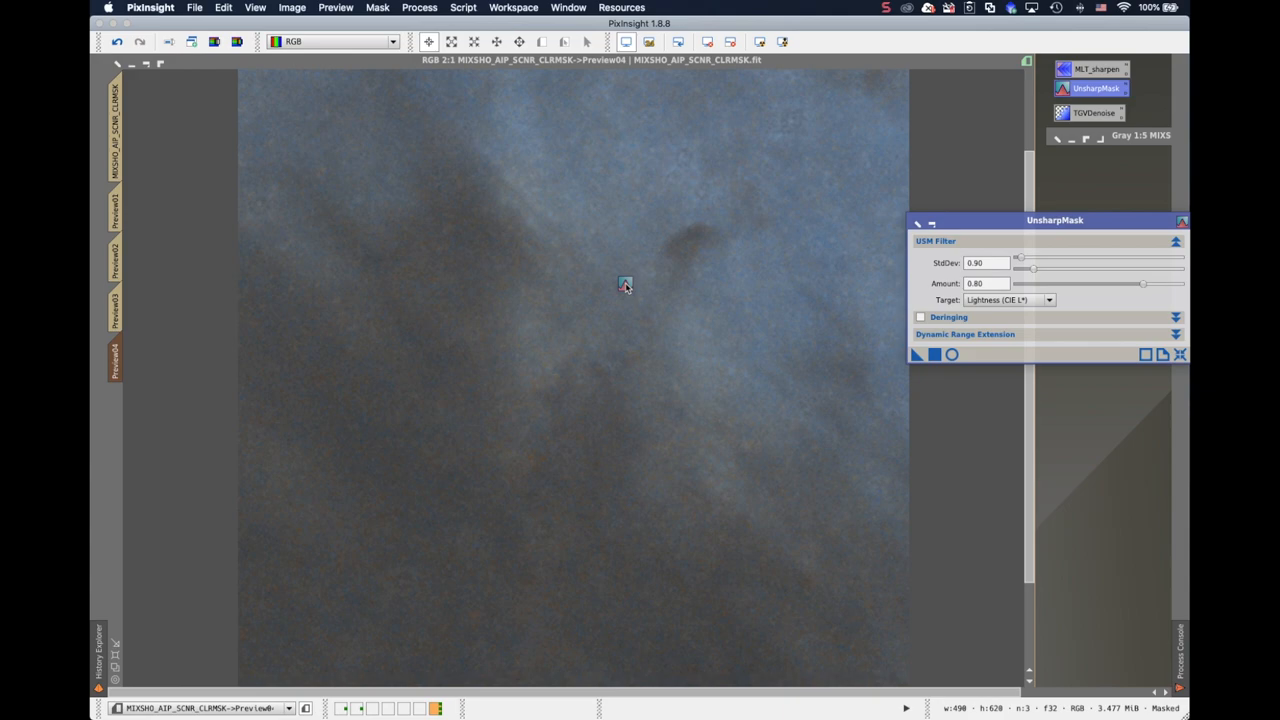
mouse_move(796, 164)
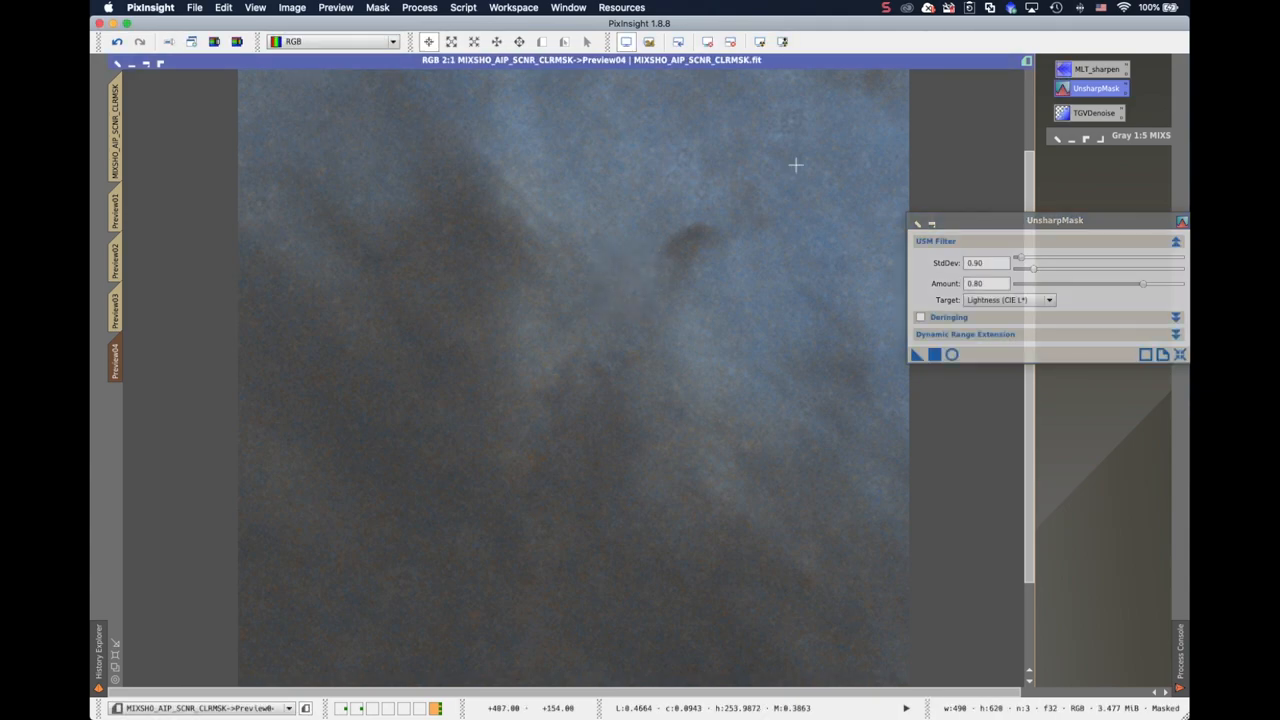
mouse_move(736, 222)
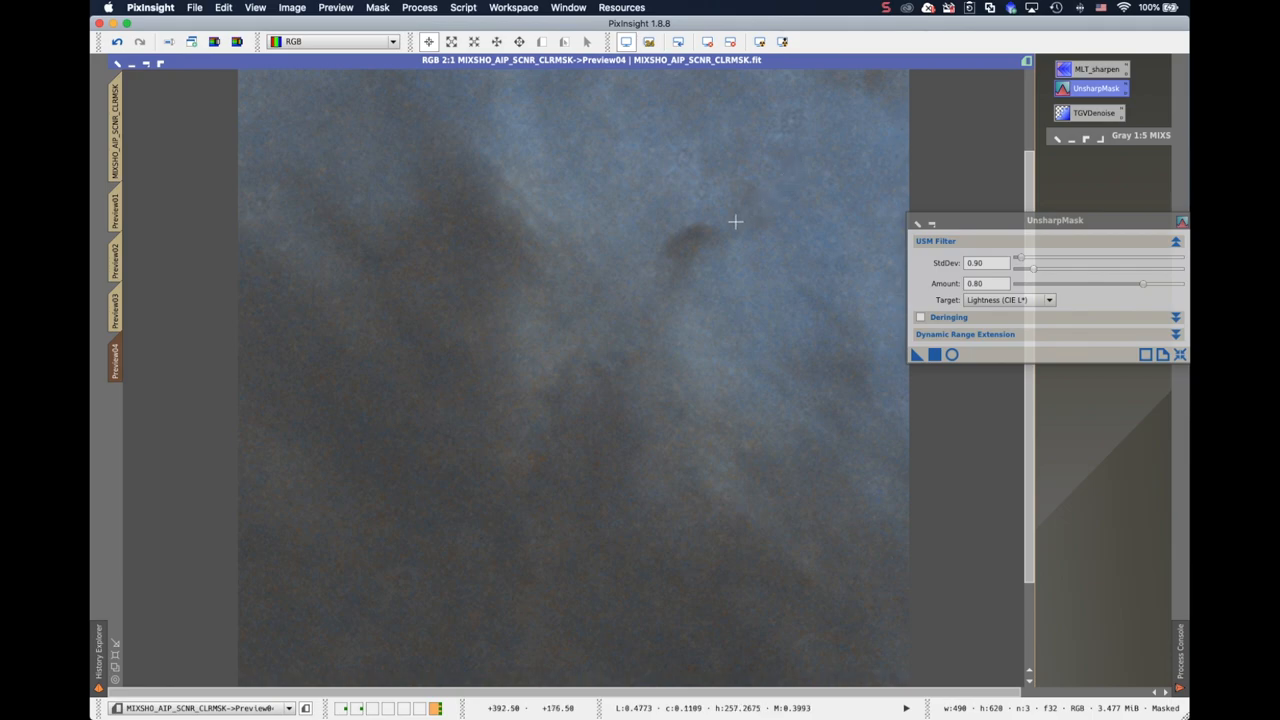
mouse_move(648, 258)
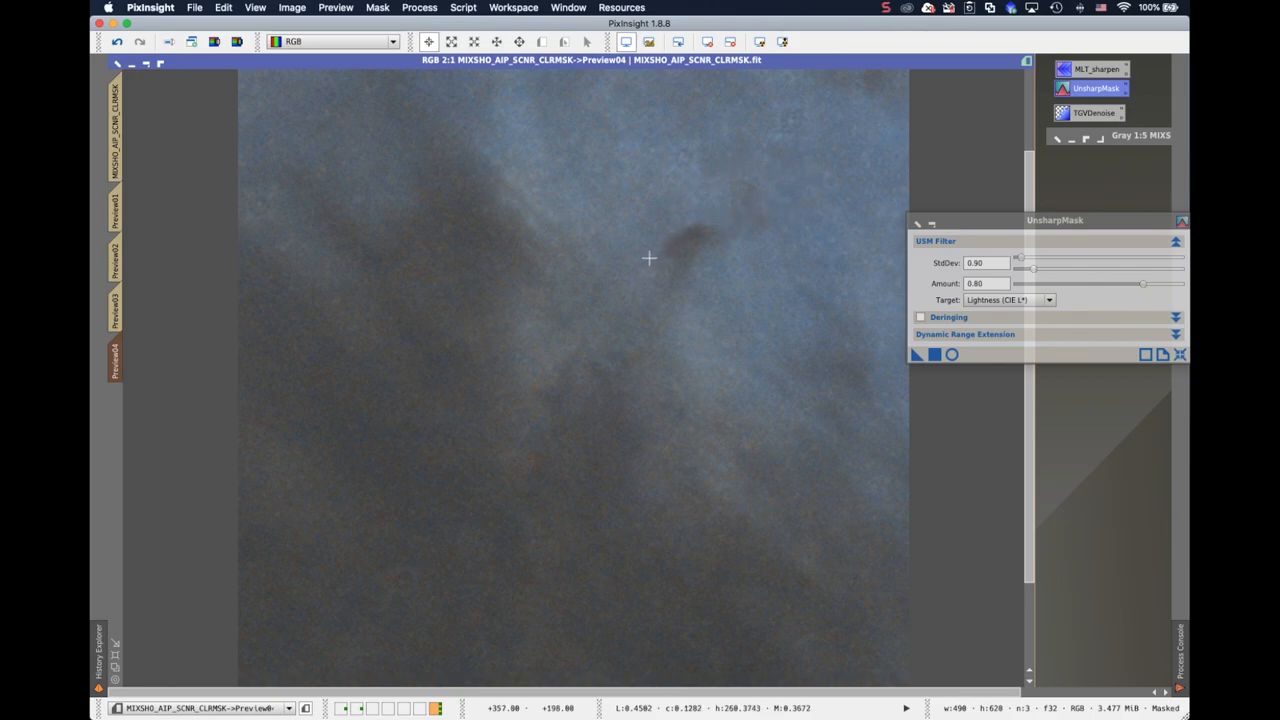
mouse_move(632, 464)
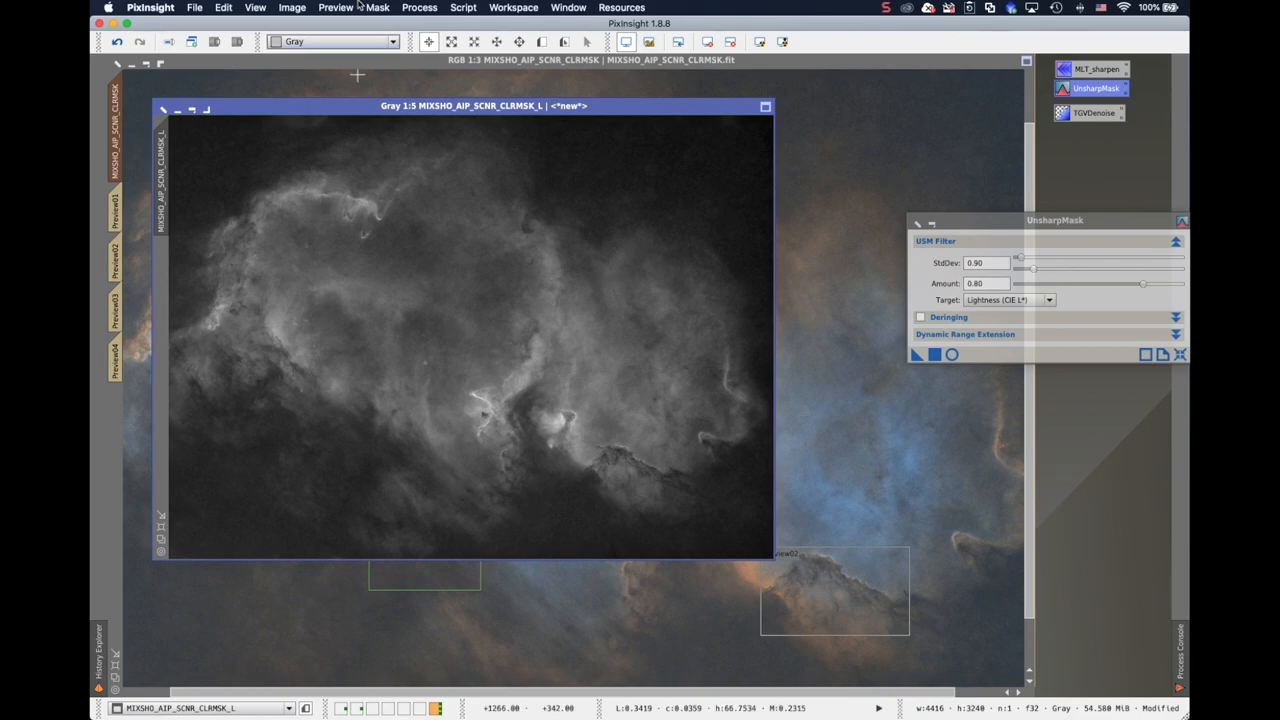
Darken the luminance mask's histogram midtones to about 0.54, checked in a live preview.
click(420, 8)
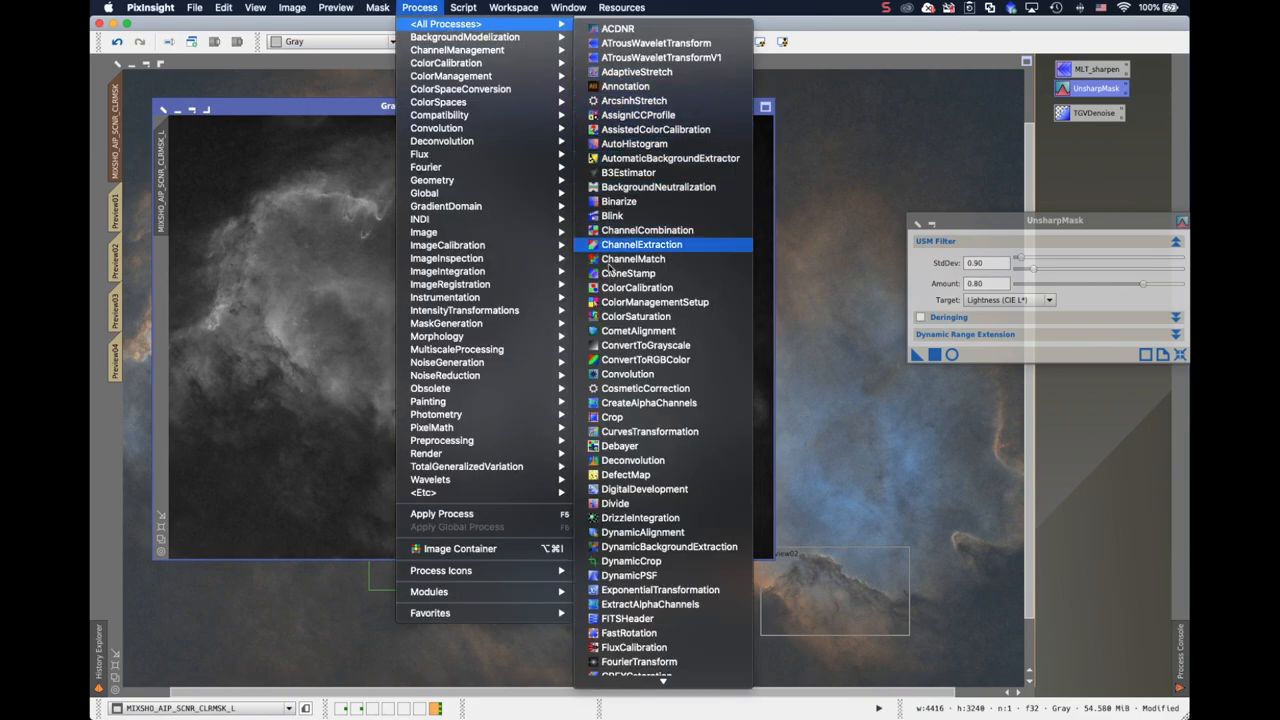
scroll(down, 3)
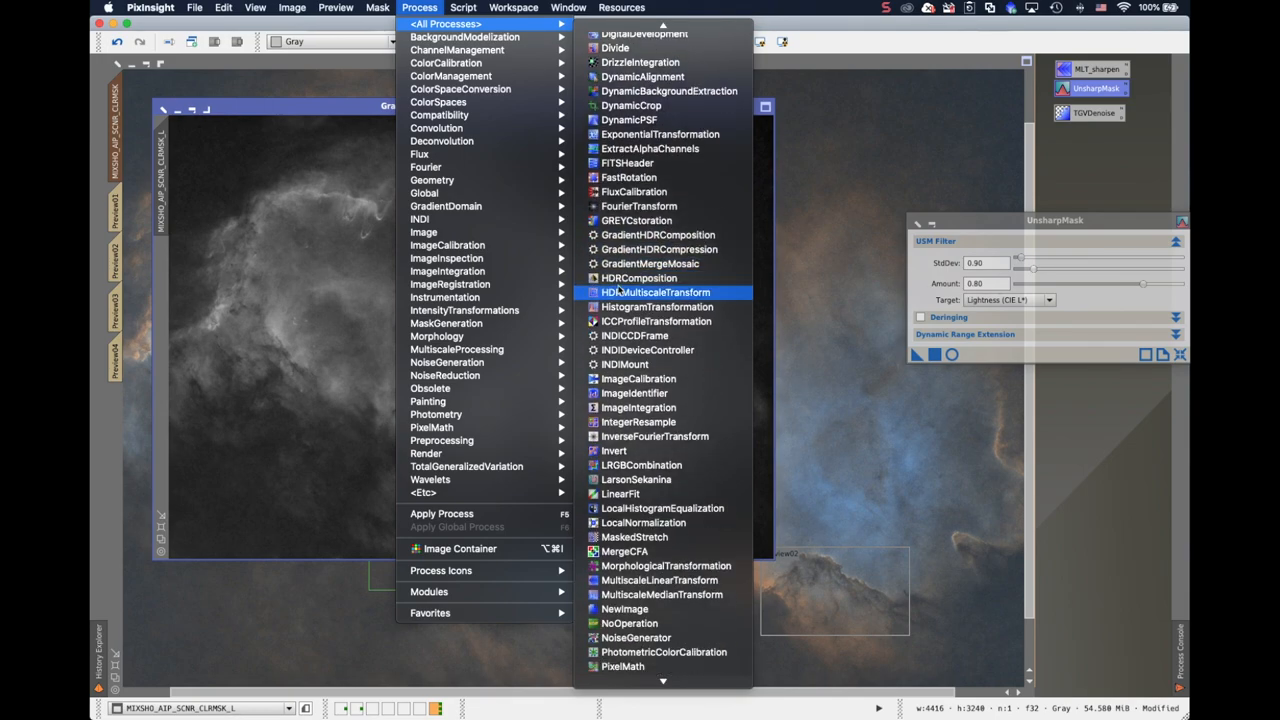
mouse_move(650, 264)
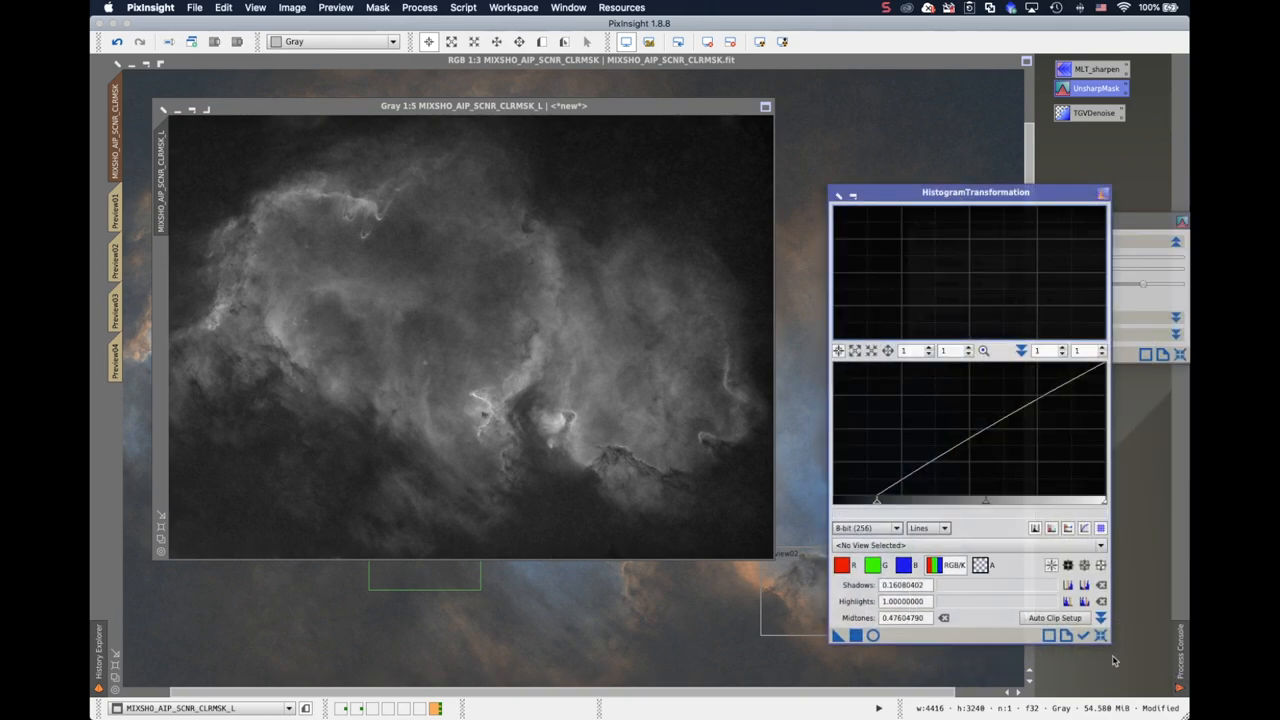
click(872, 636)
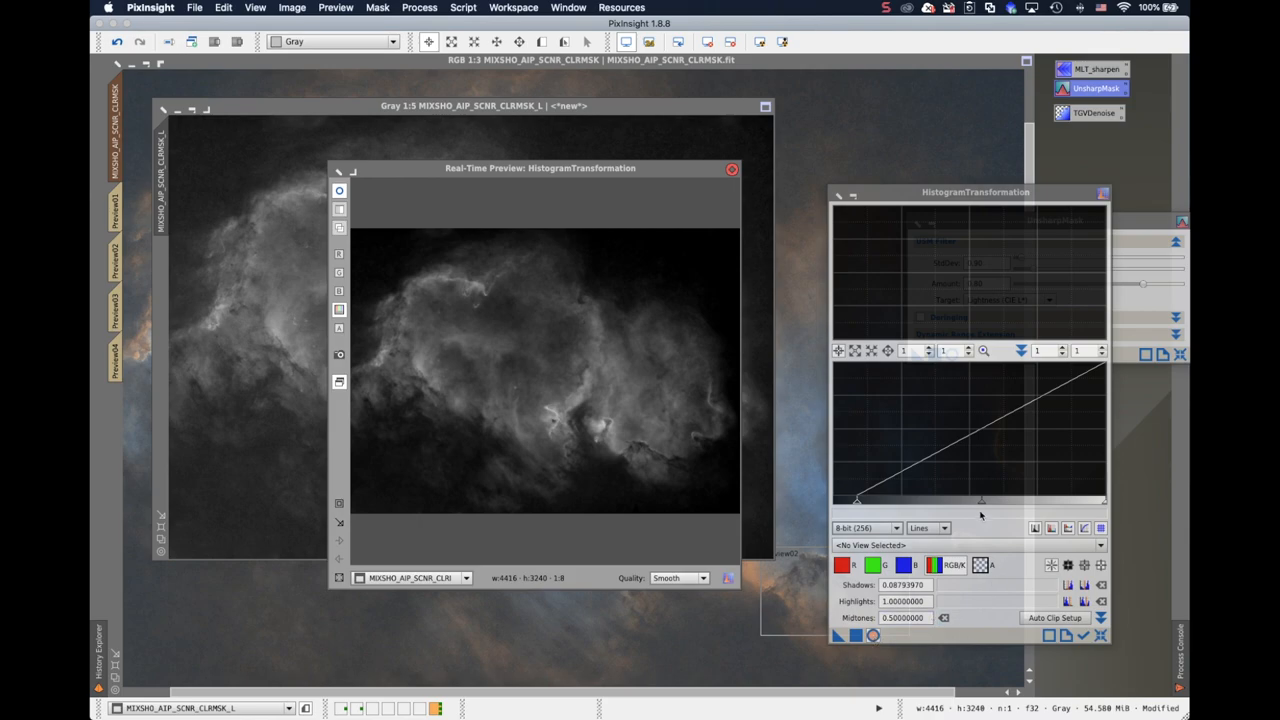
drag(980, 500, 988, 504)
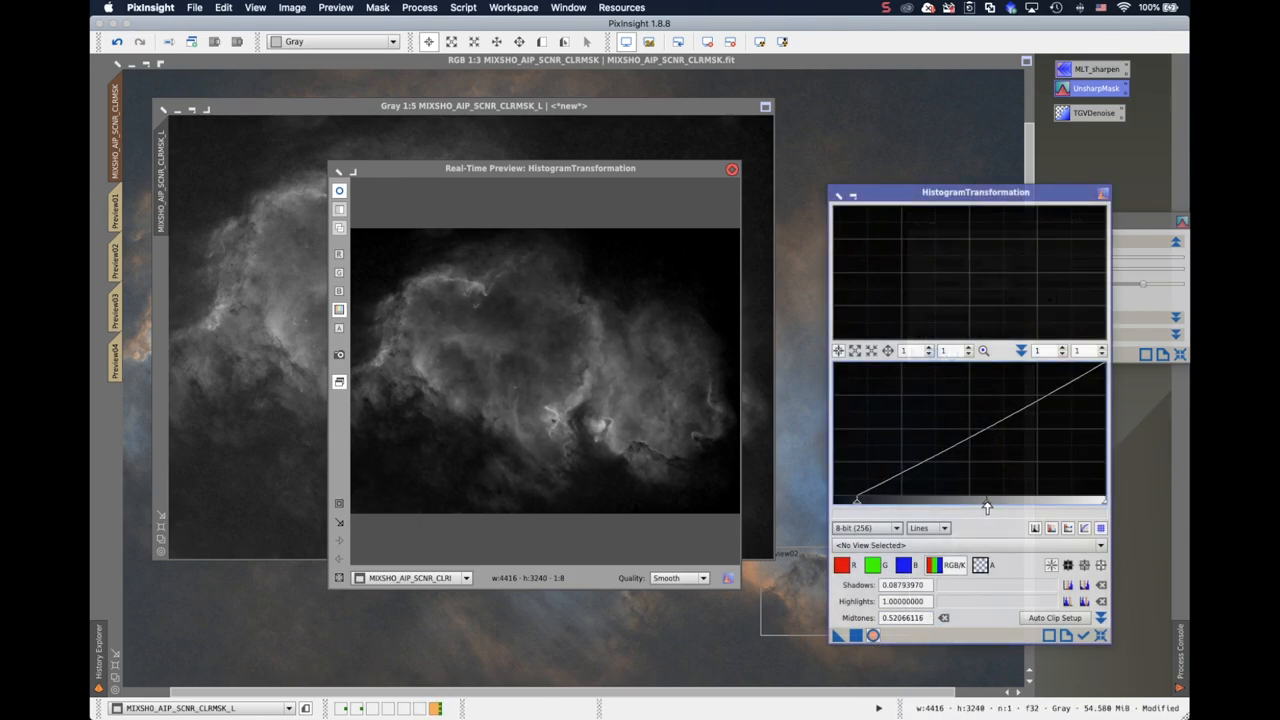
drag(988, 500, 990, 500)
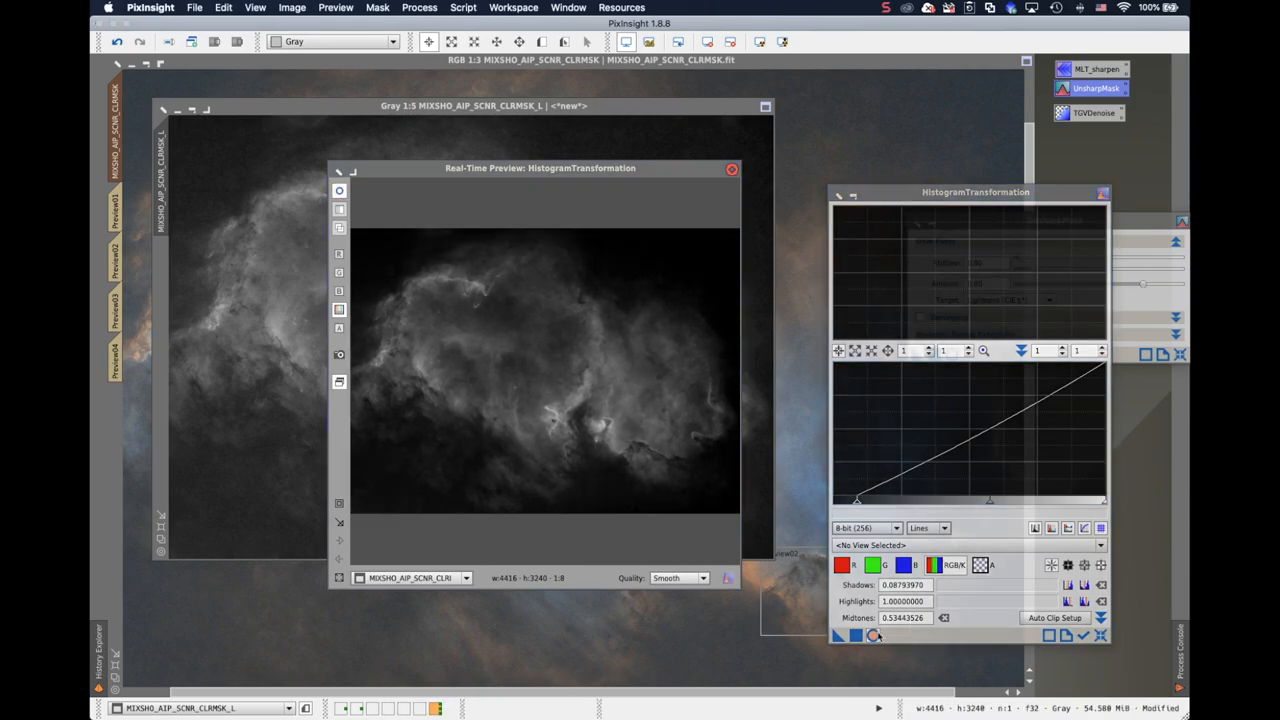
click(732, 168)
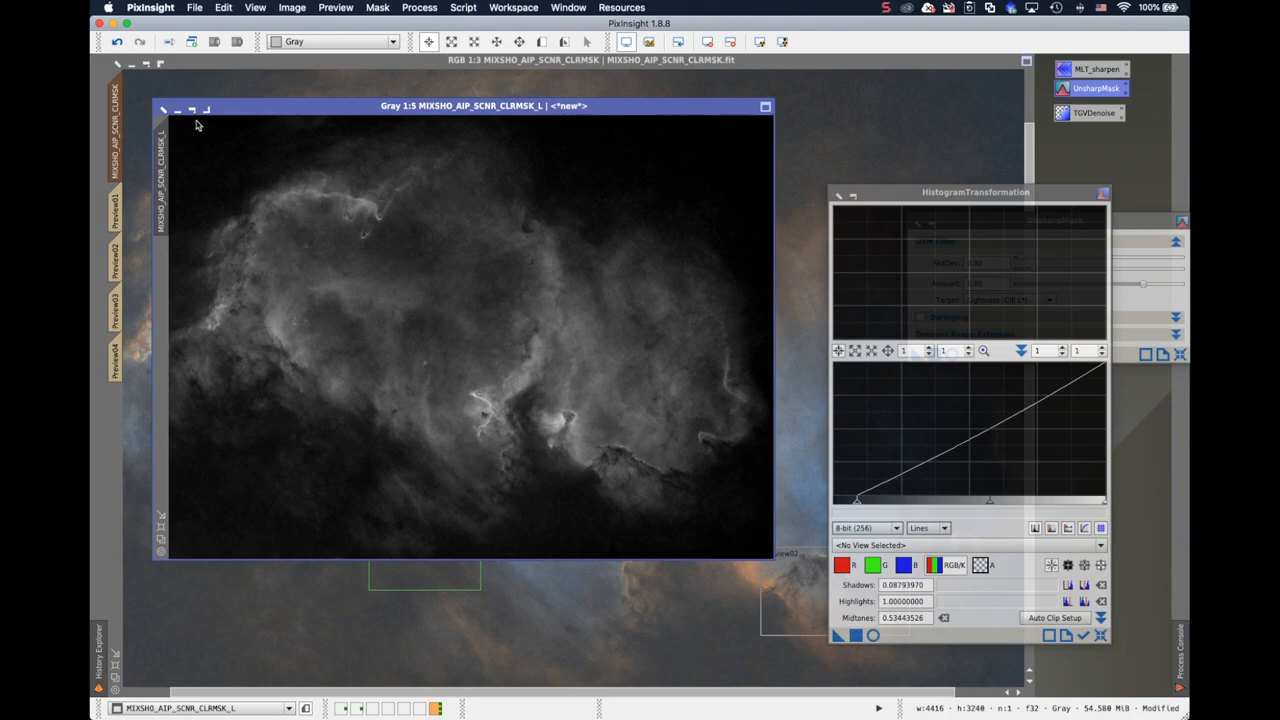
Iconize the luminance mask image to get it out of the way.
click(176, 110)
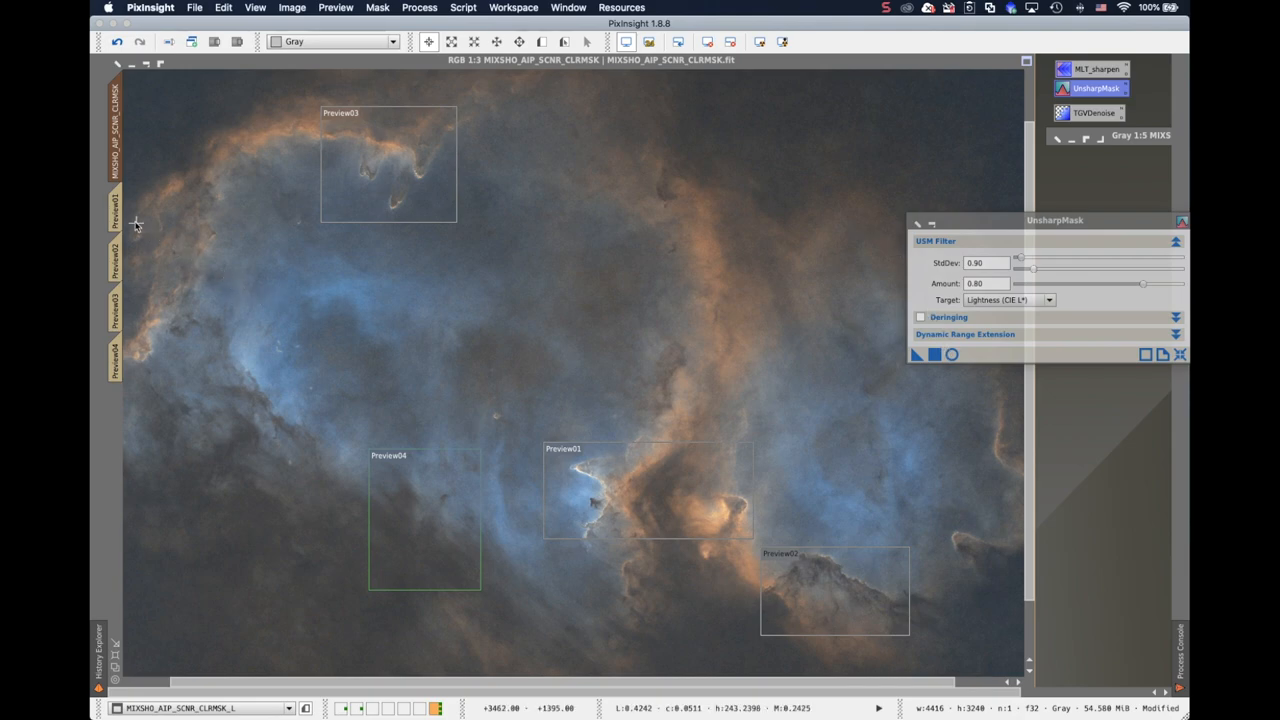
Inspect Preview01's dark pillar tip up close on the masked colour image.
click(114, 352)
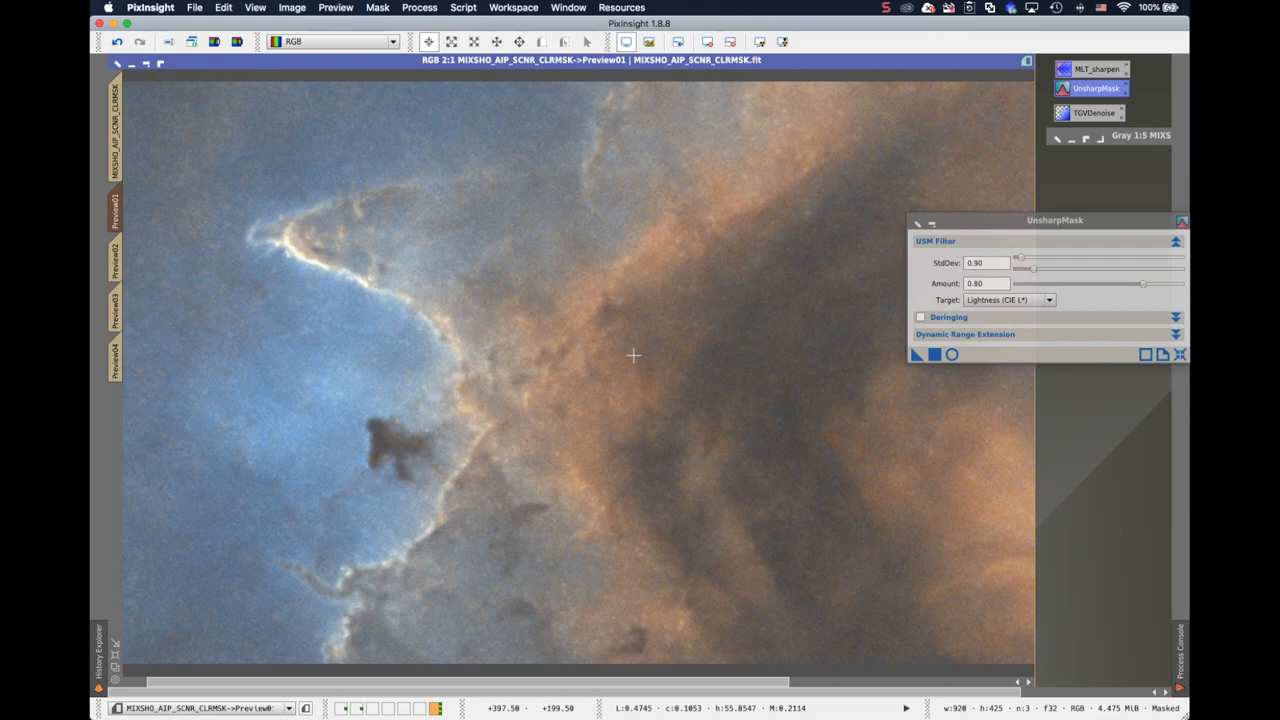
mouse_move(176, 290)
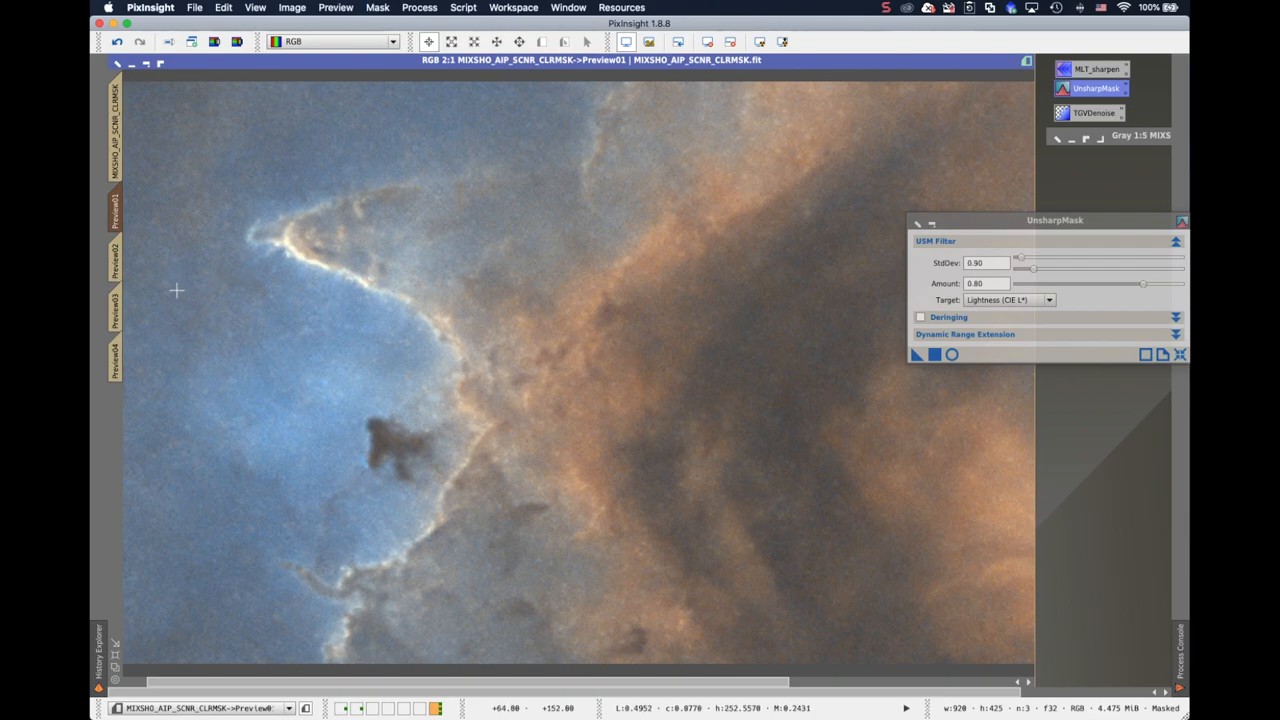
mouse_move(134, 220)
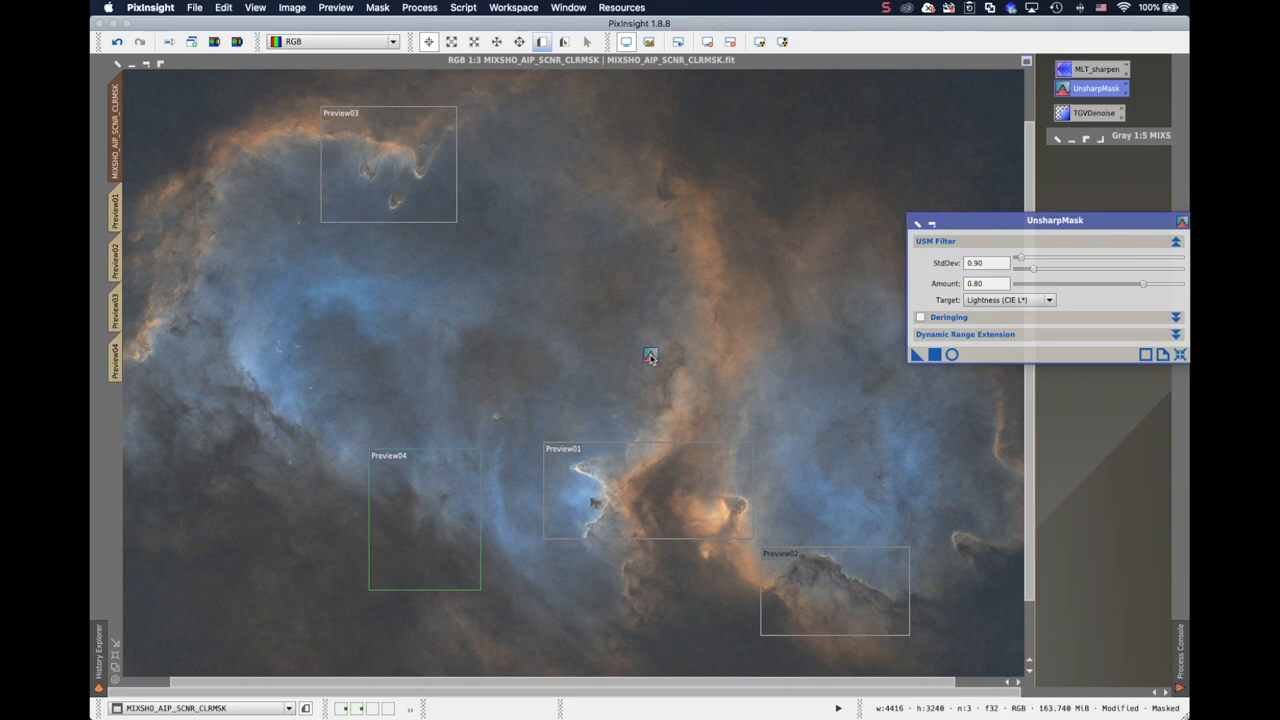
Zoom 2:1 on the bright pillar region and undo the last processing steps.
click(952, 356)
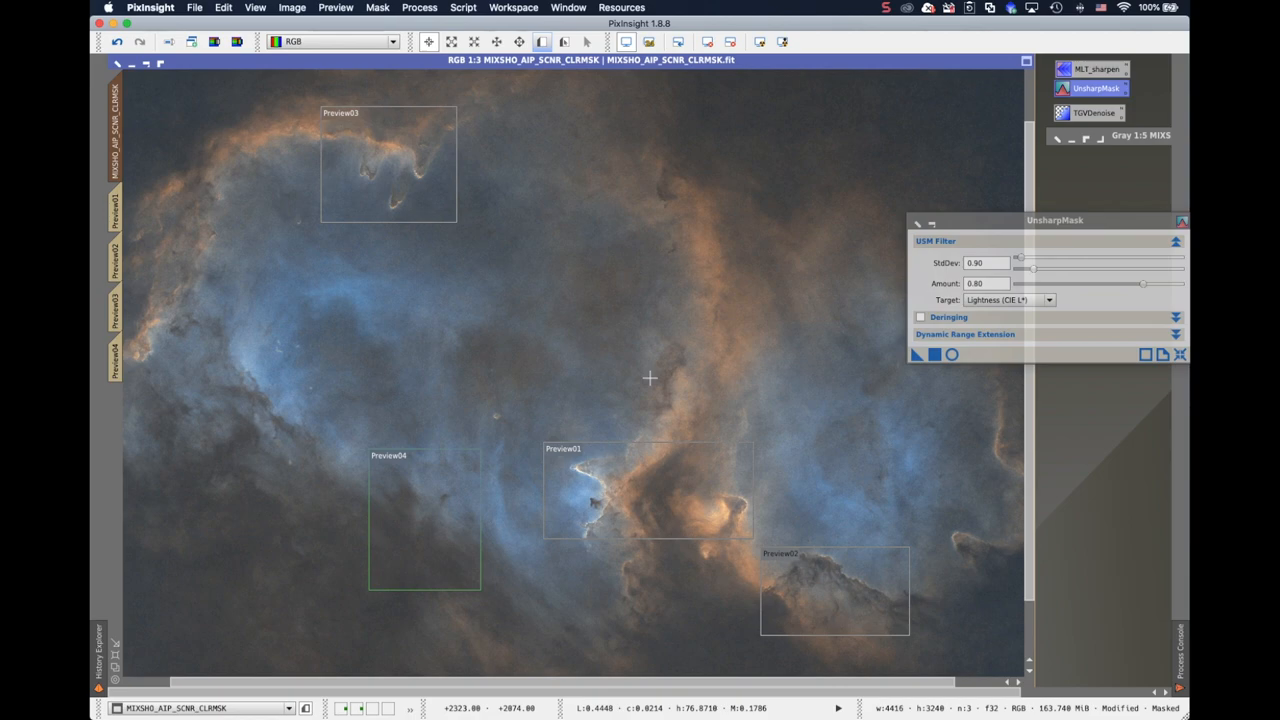
mouse_move(612, 494)
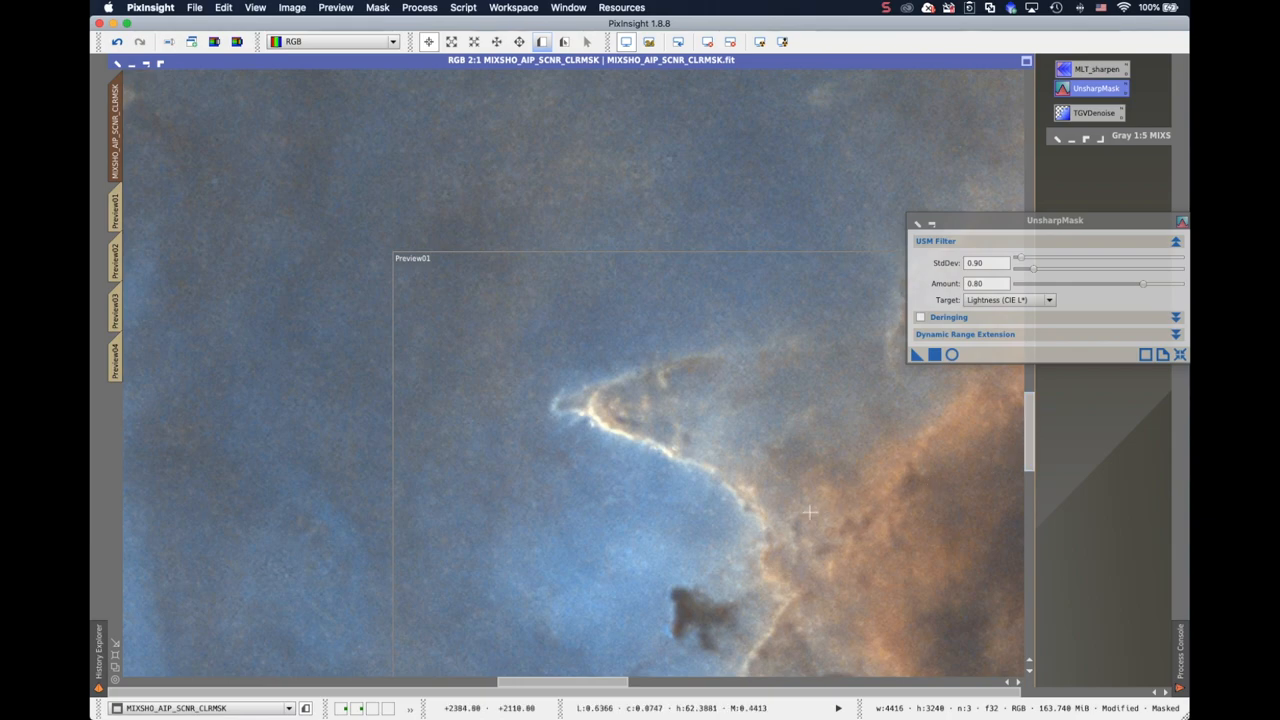
mouse_move(606, 170)
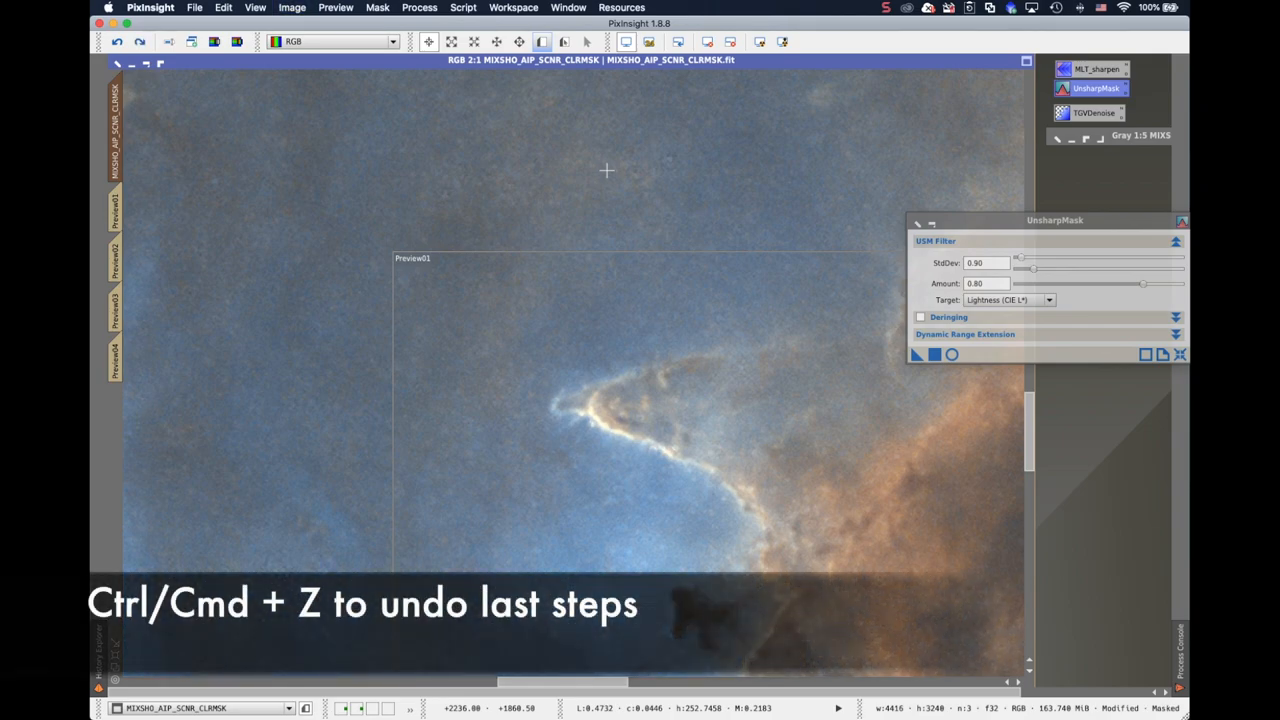
key(cmd+z)
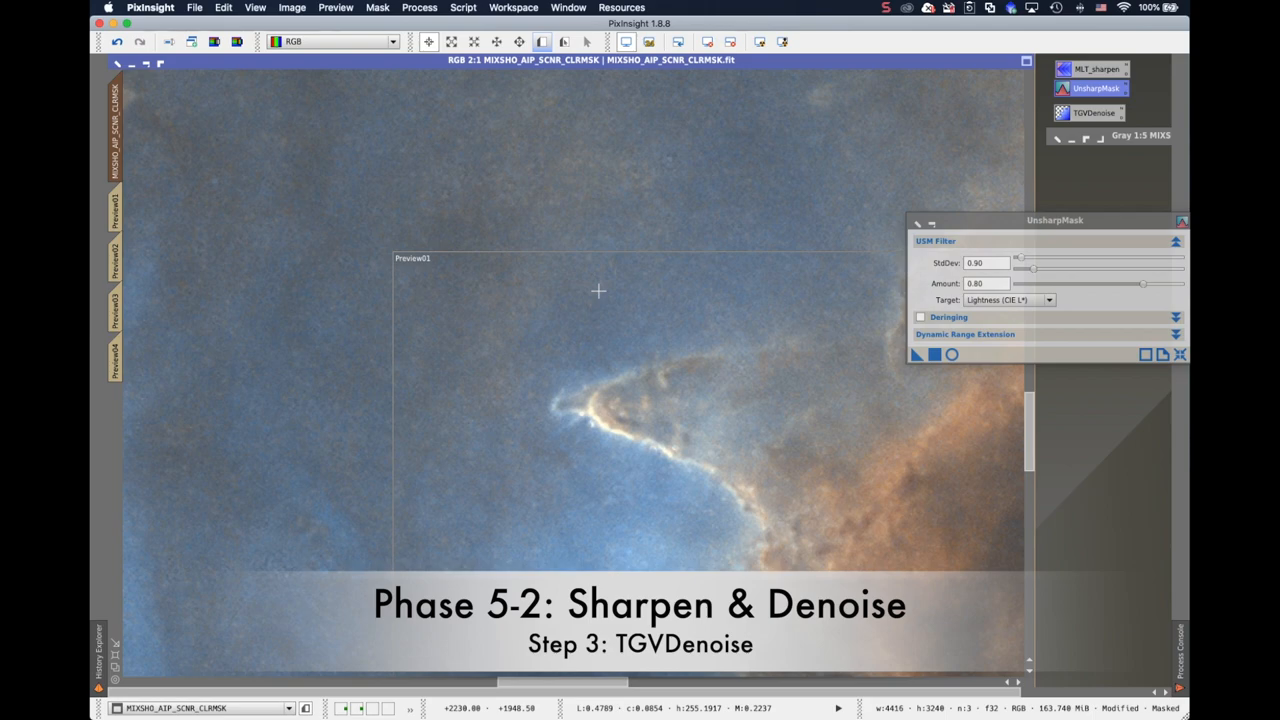
mouse_move(600, 296)
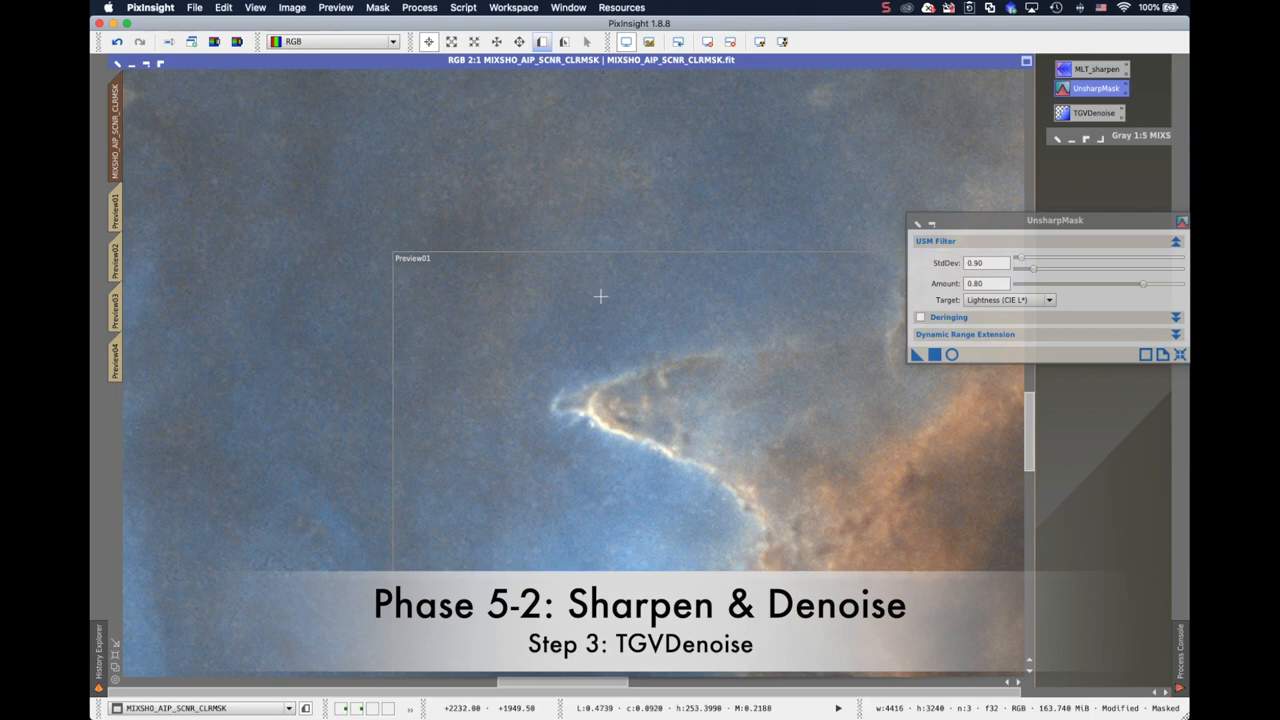
mouse_move(570, 308)
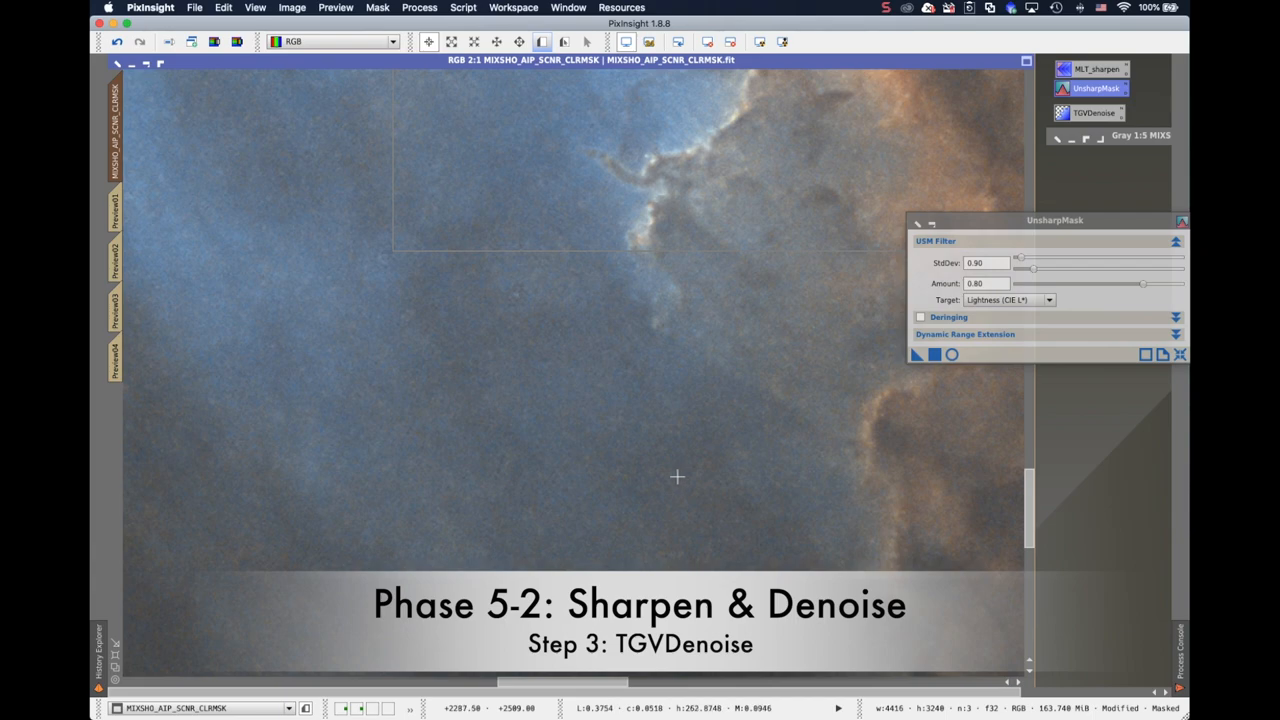
mouse_move(696, 456)
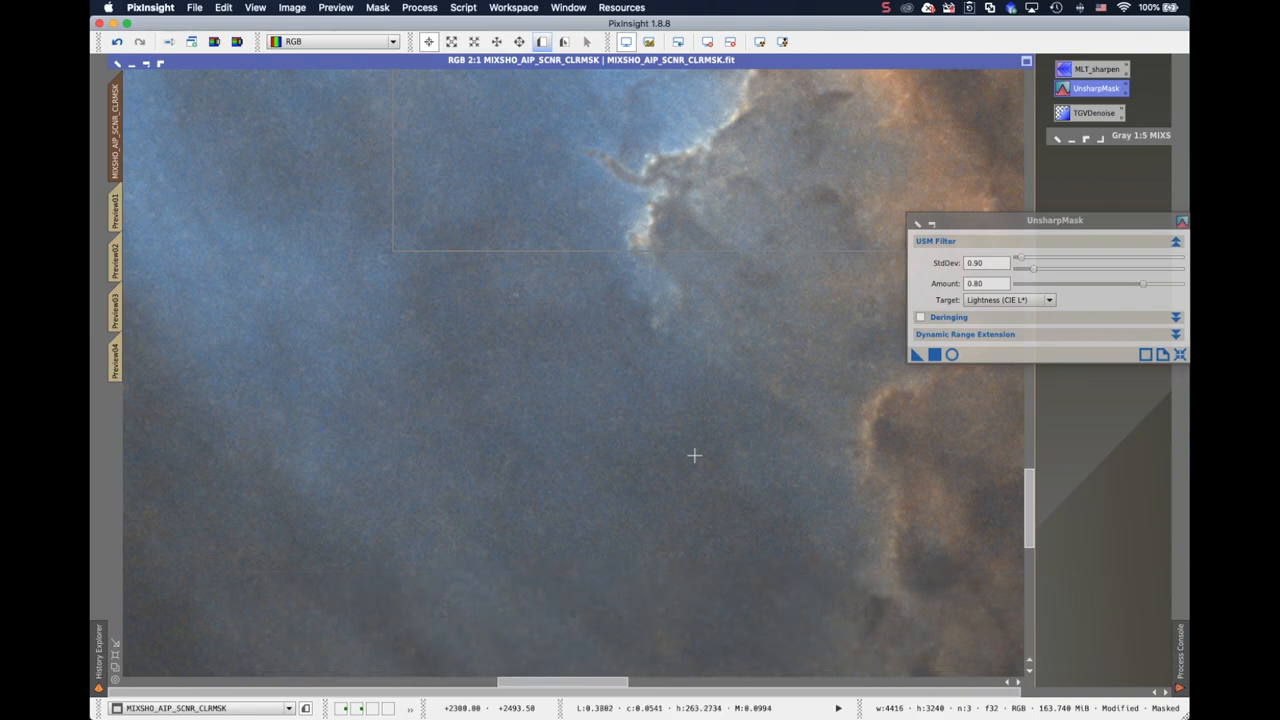
mouse_move(676, 470)
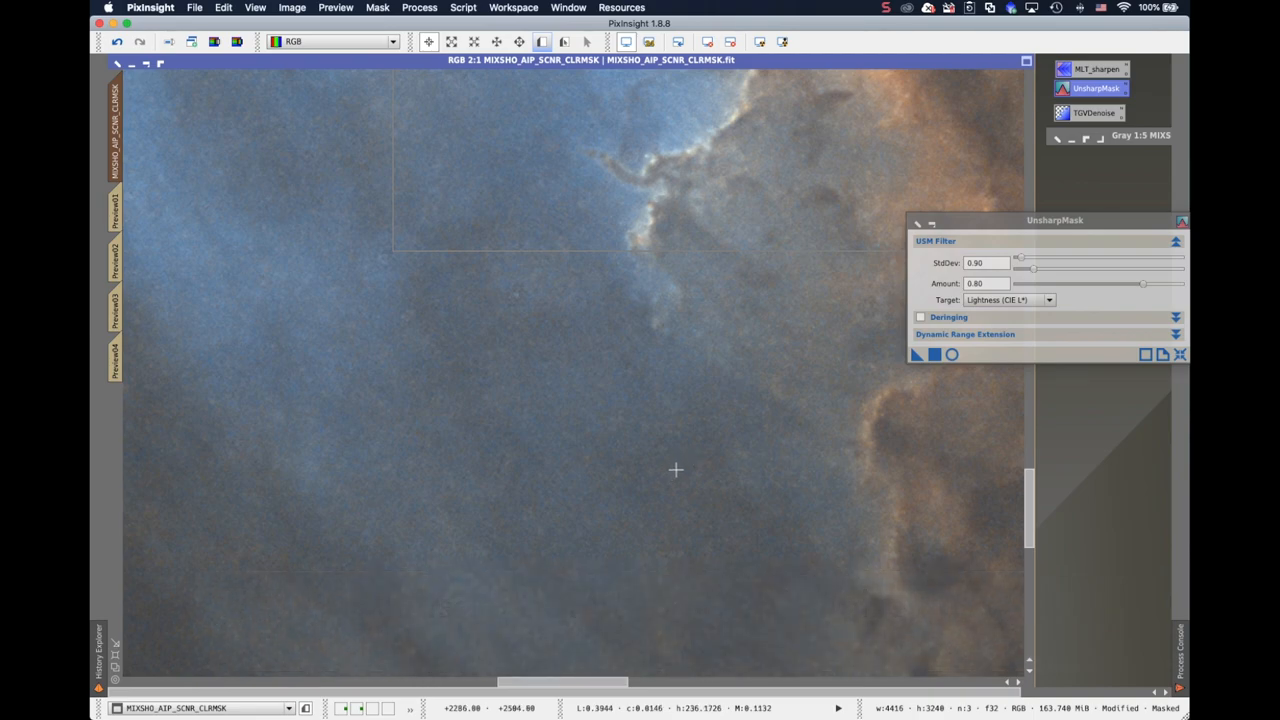
mouse_move(674, 466)
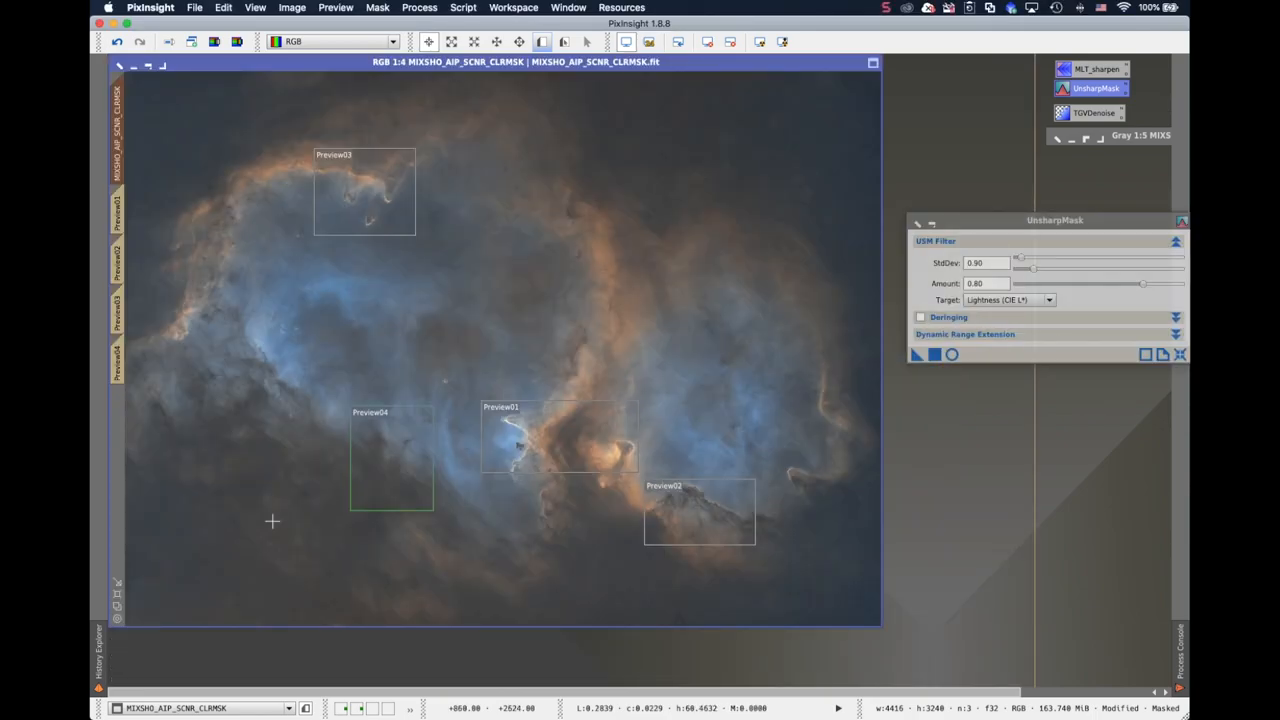
Restore the minimized luminance mask image L1 over the colour nebula.
click(378, 8)
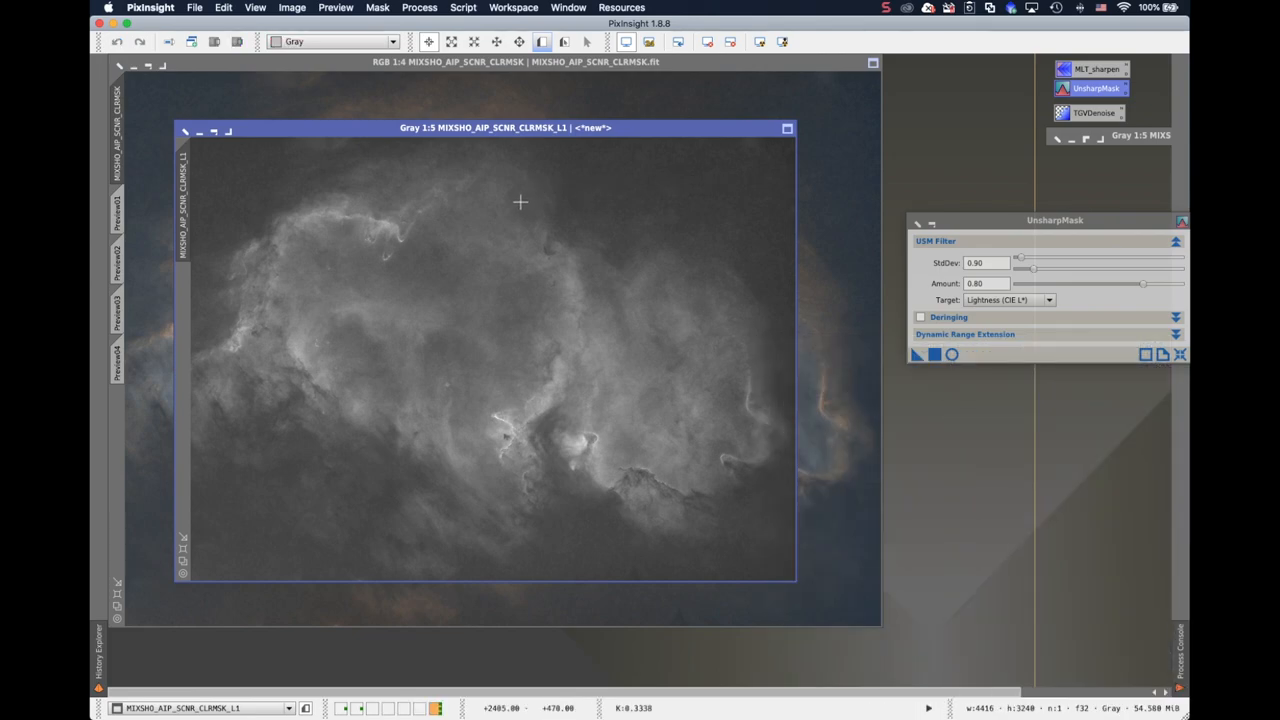
mouse_move(188, 200)
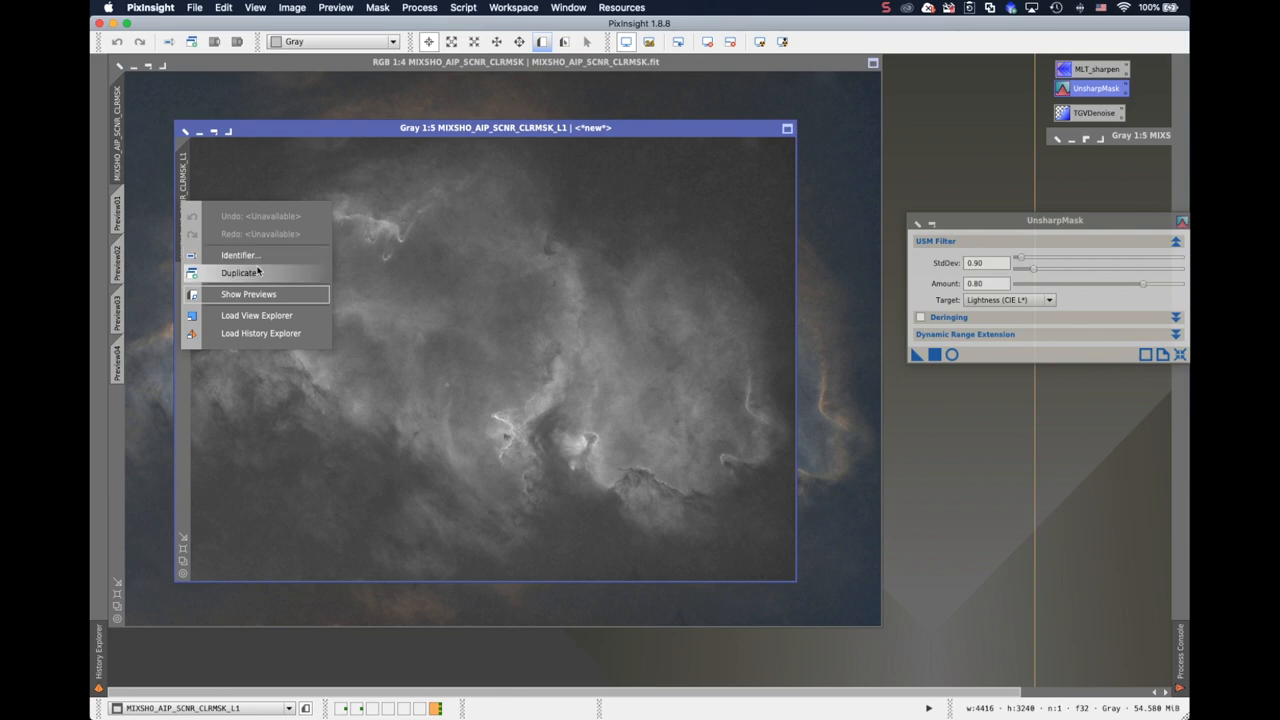
Clone the luminance mask image and pick the next process from the full list.
click(240, 272)
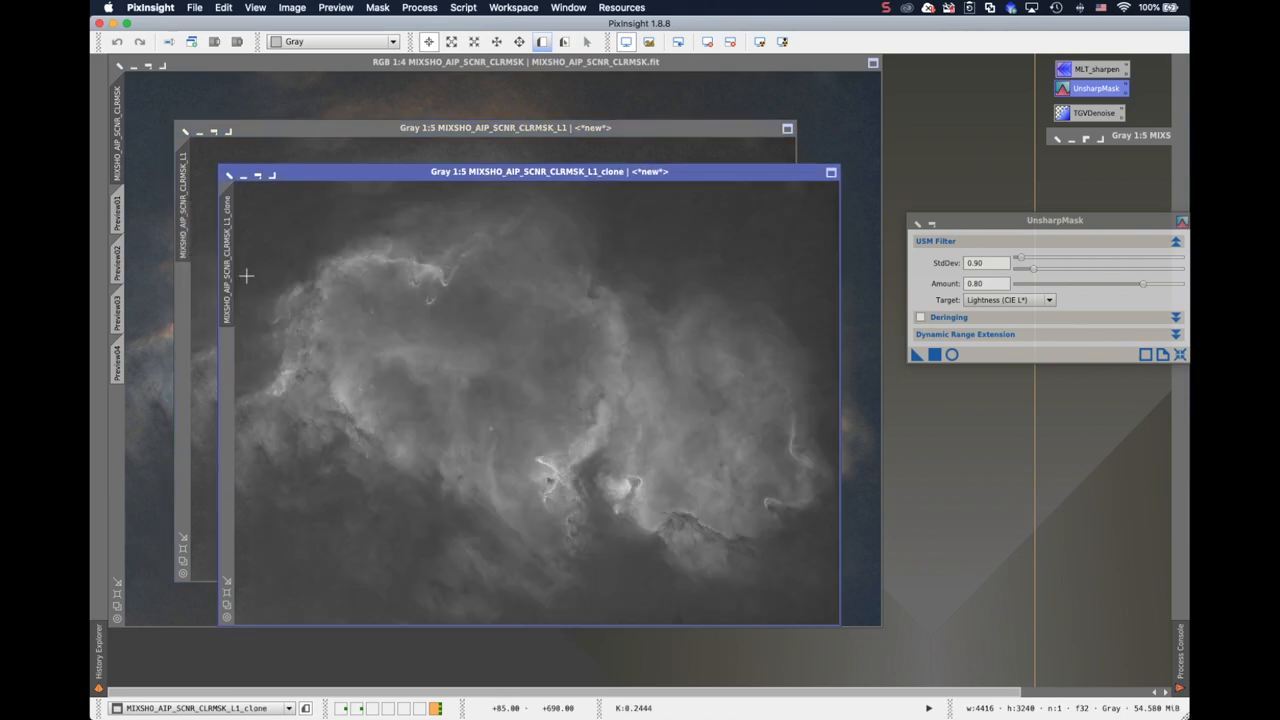
mouse_move(432, 288)
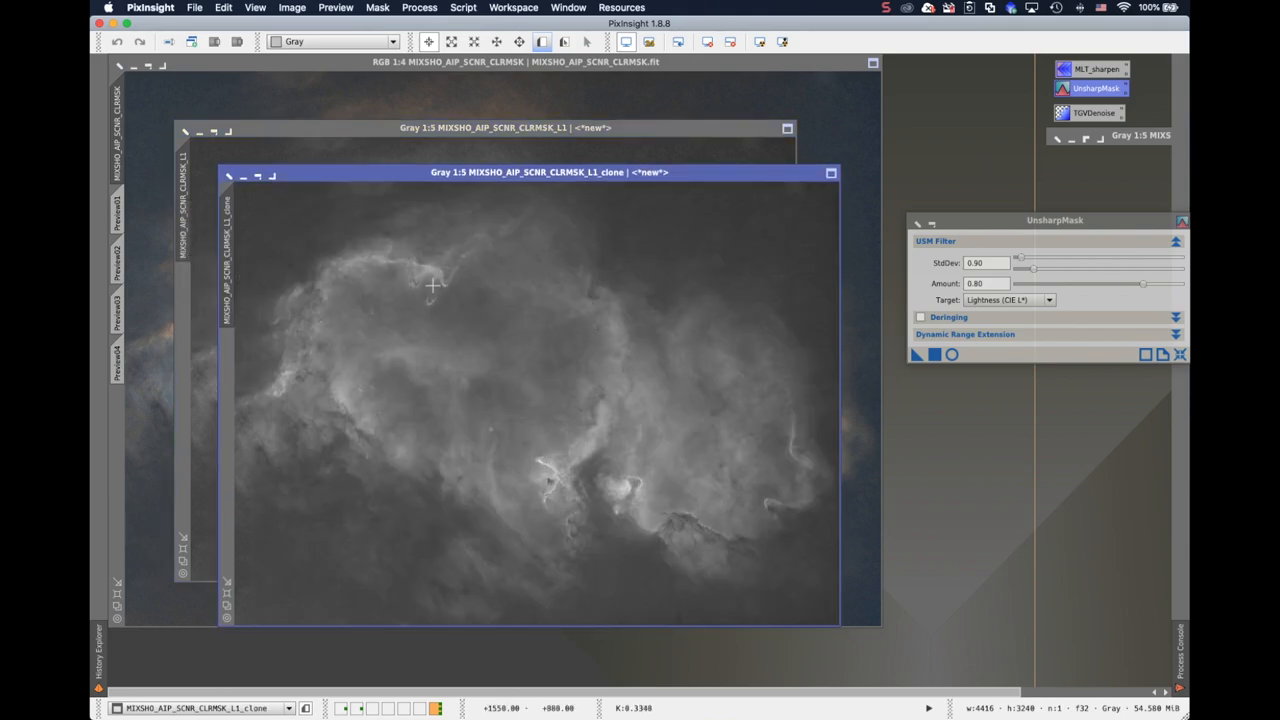
mouse_move(384, 98)
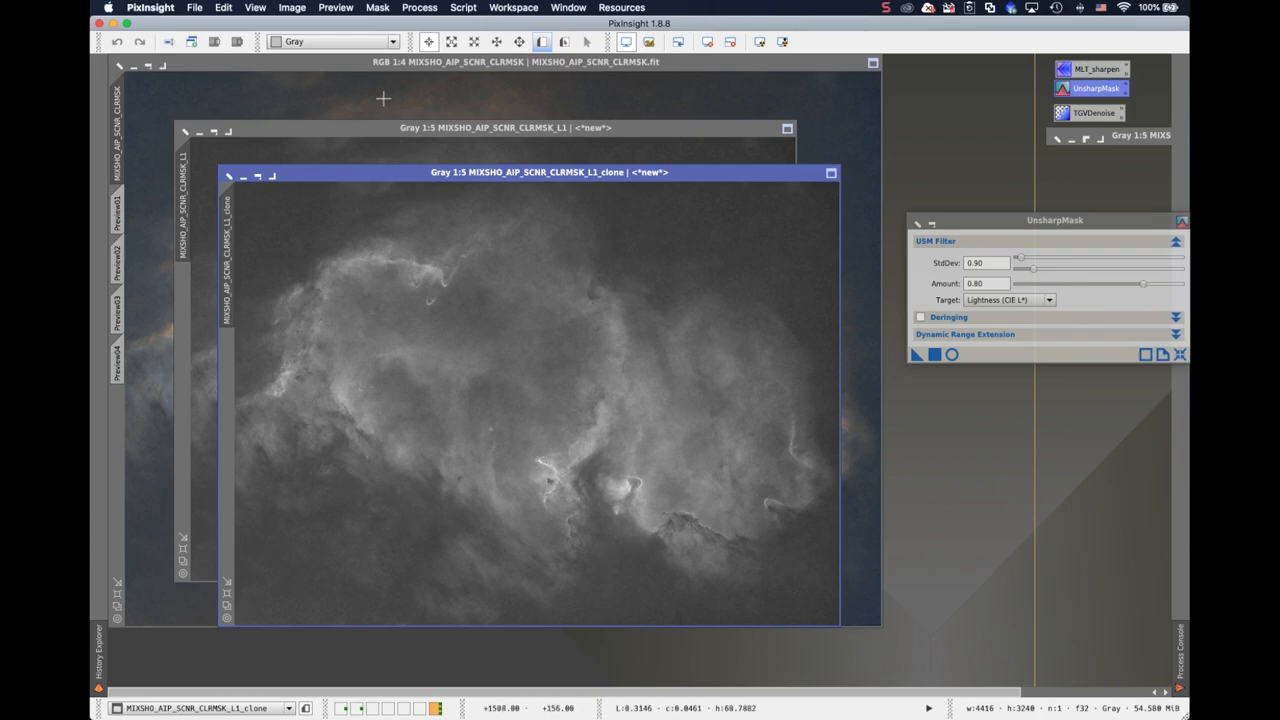
click(420, 8)
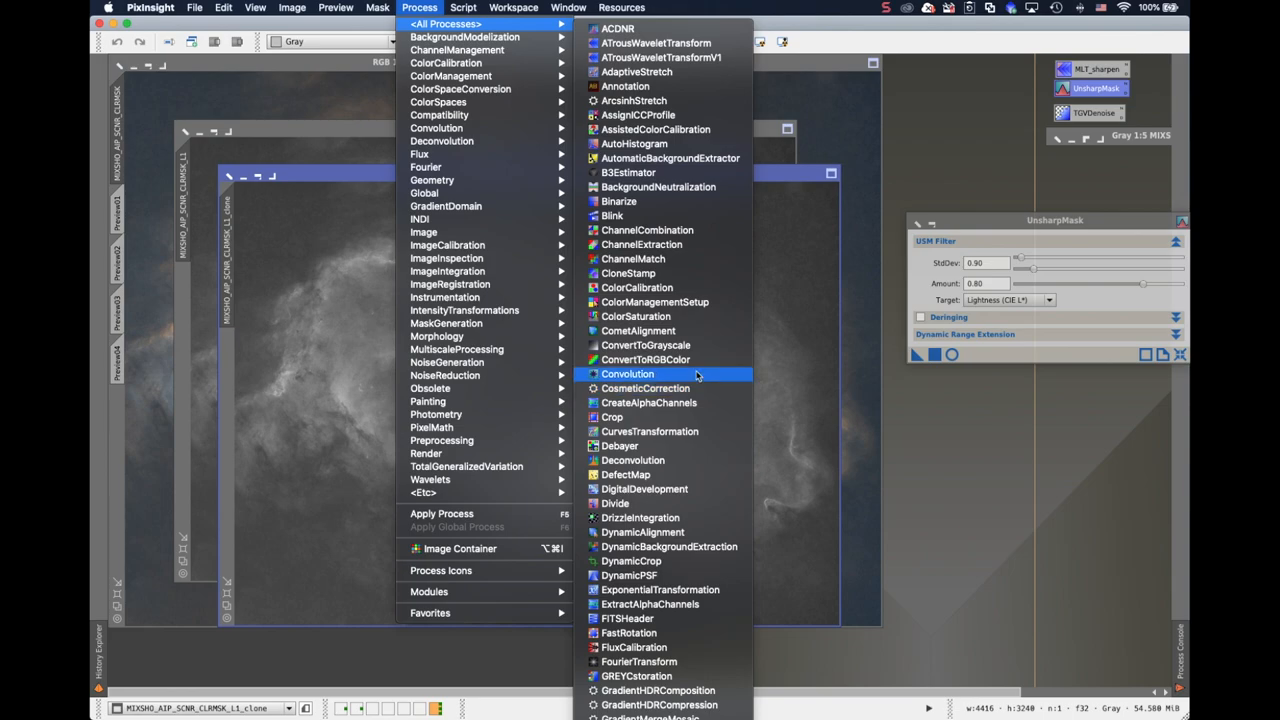
click(648, 432)
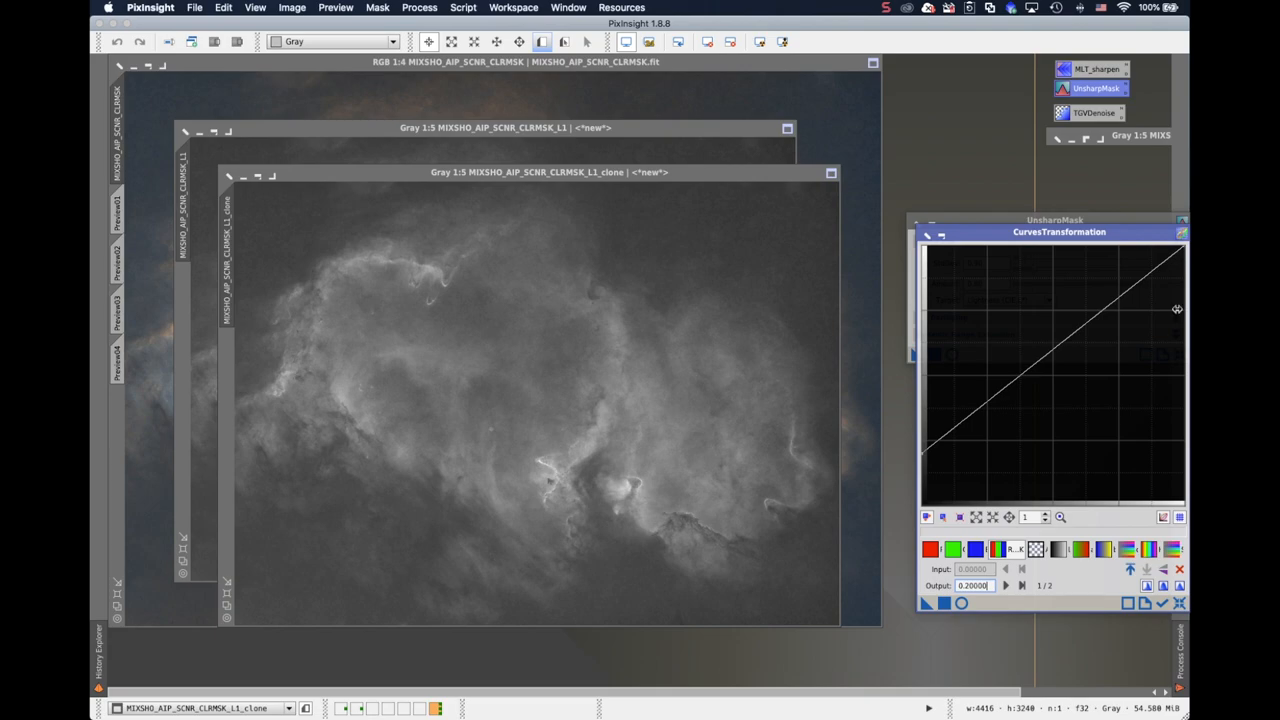
mouse_move(1176, 308)
text(0.50000)
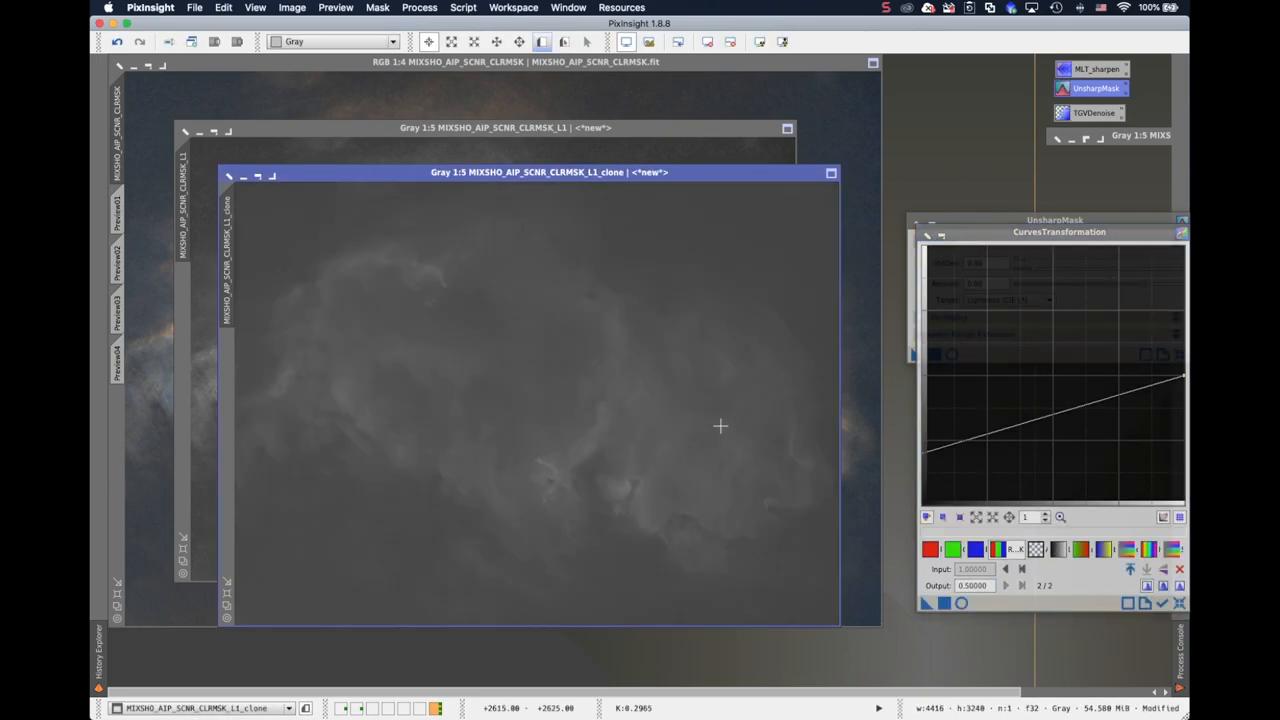
mouse_move(498, 348)
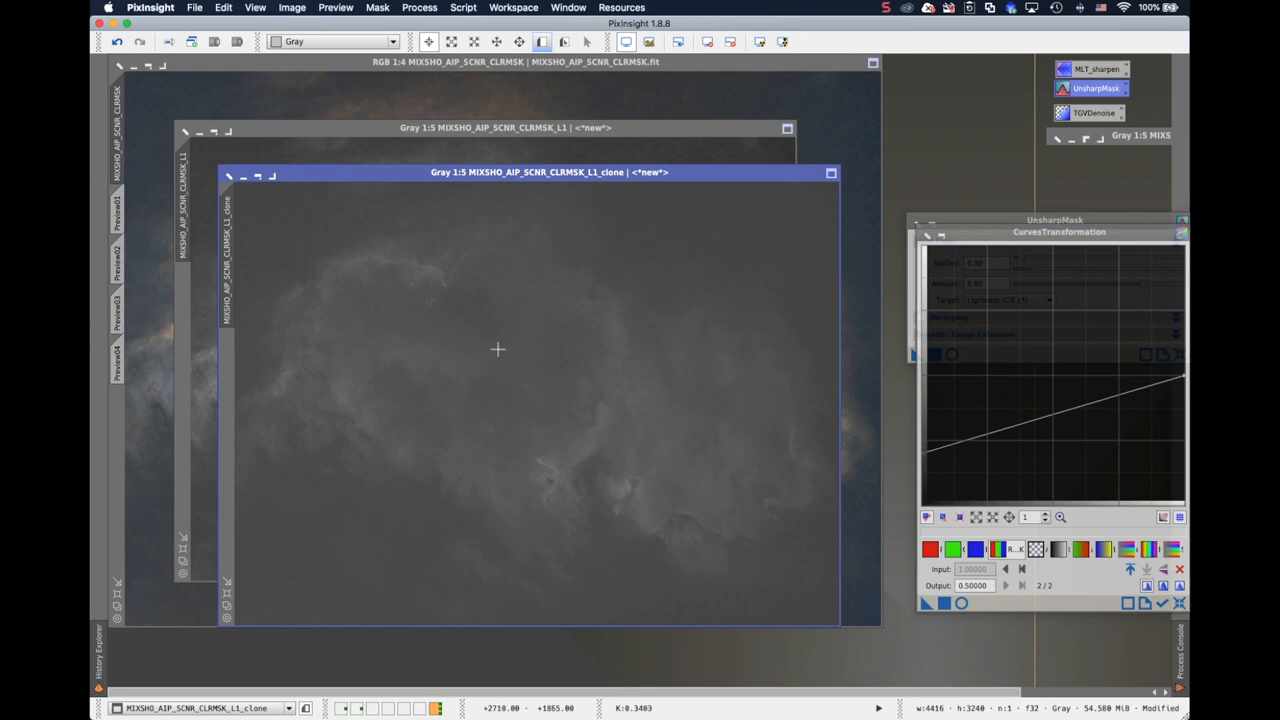
mouse_move(608, 364)
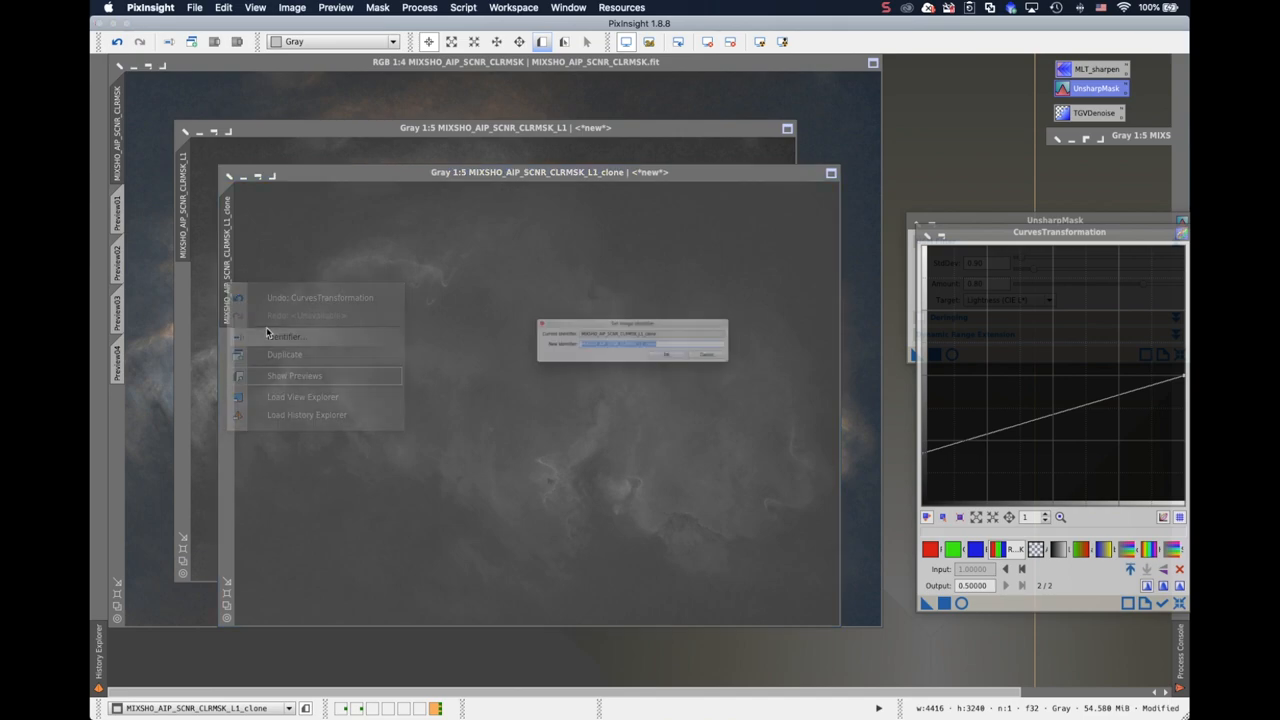
Rename the low-contrast luminance clone to TGV_mask and bring up HistogramTransformation.
text(TGV)
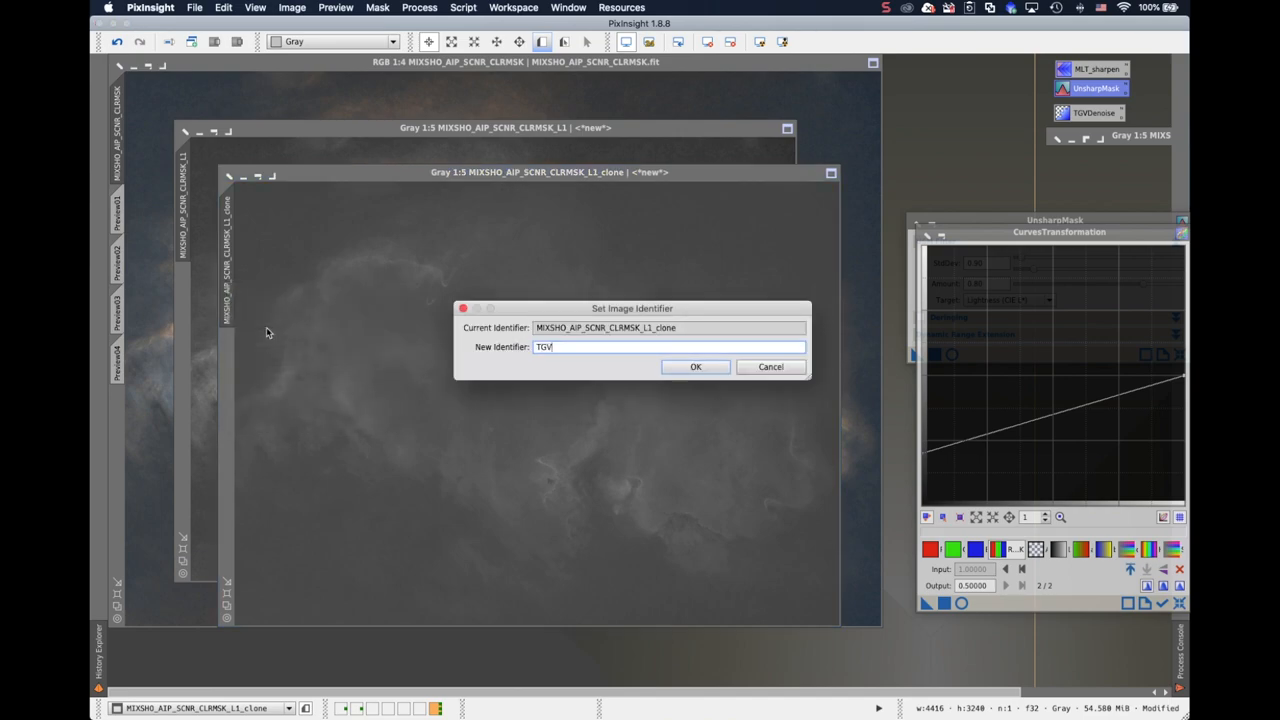
text(_ma)
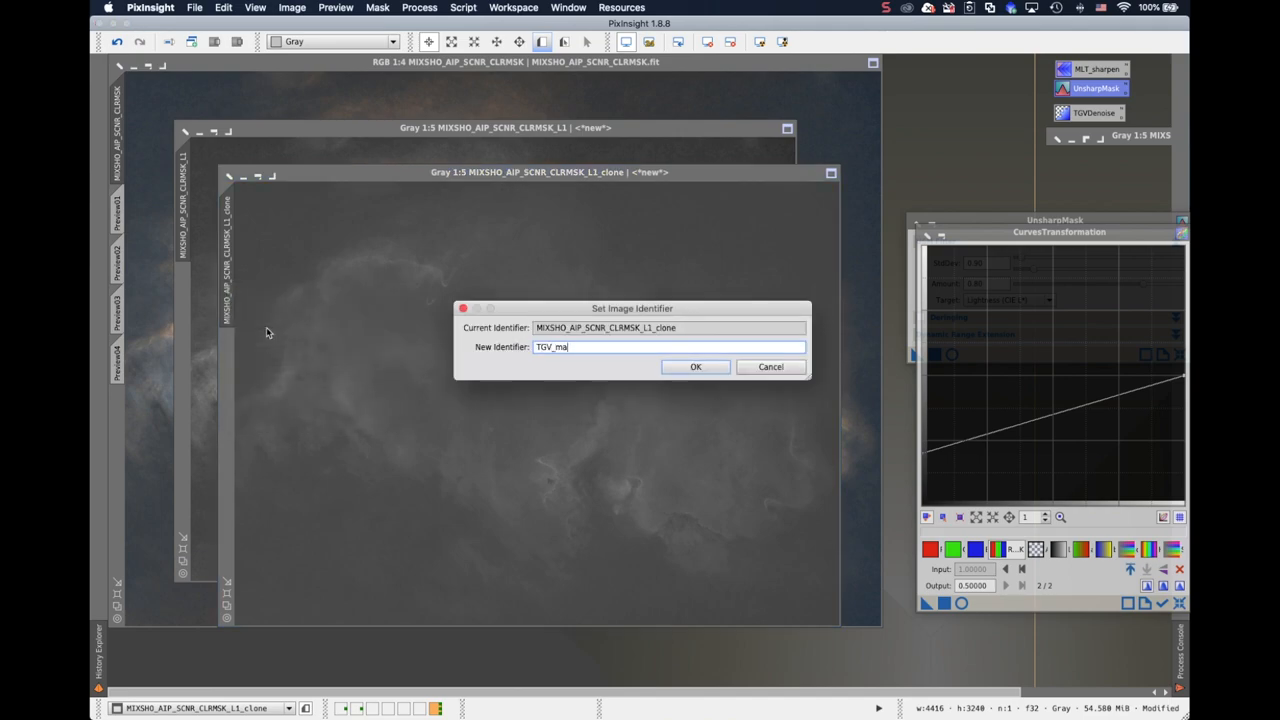
click(696, 366)
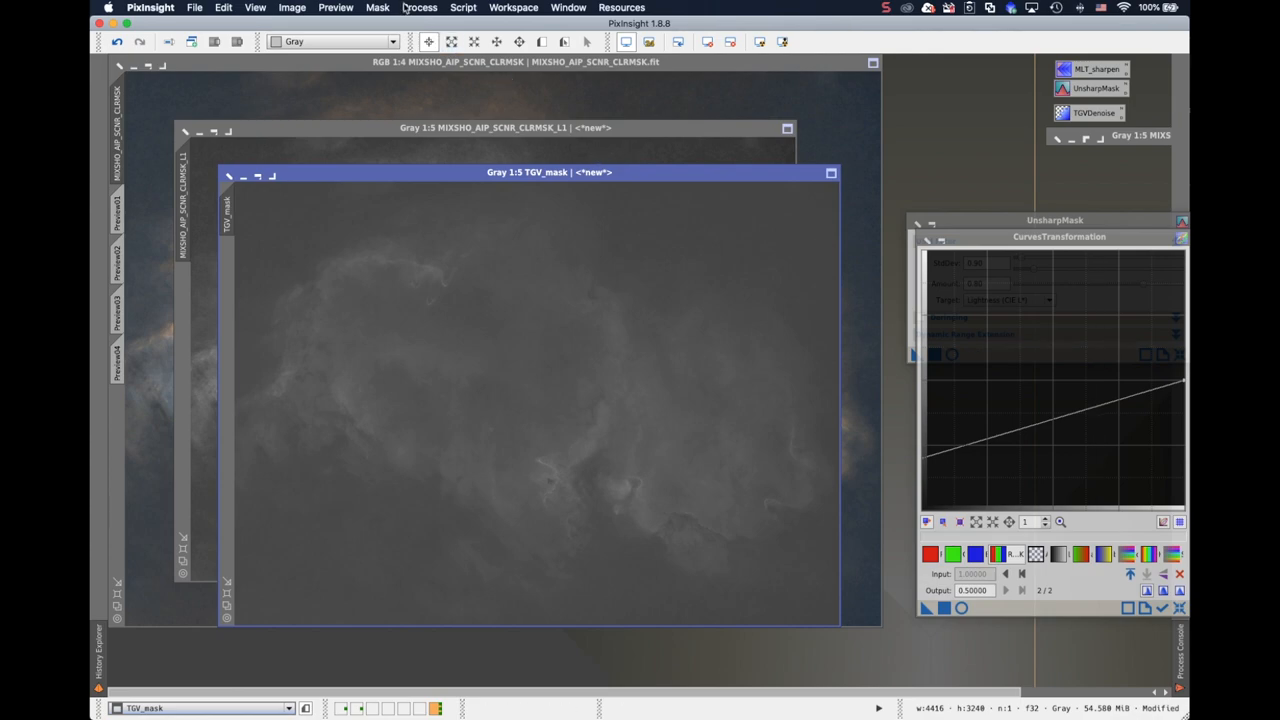
click(420, 8)
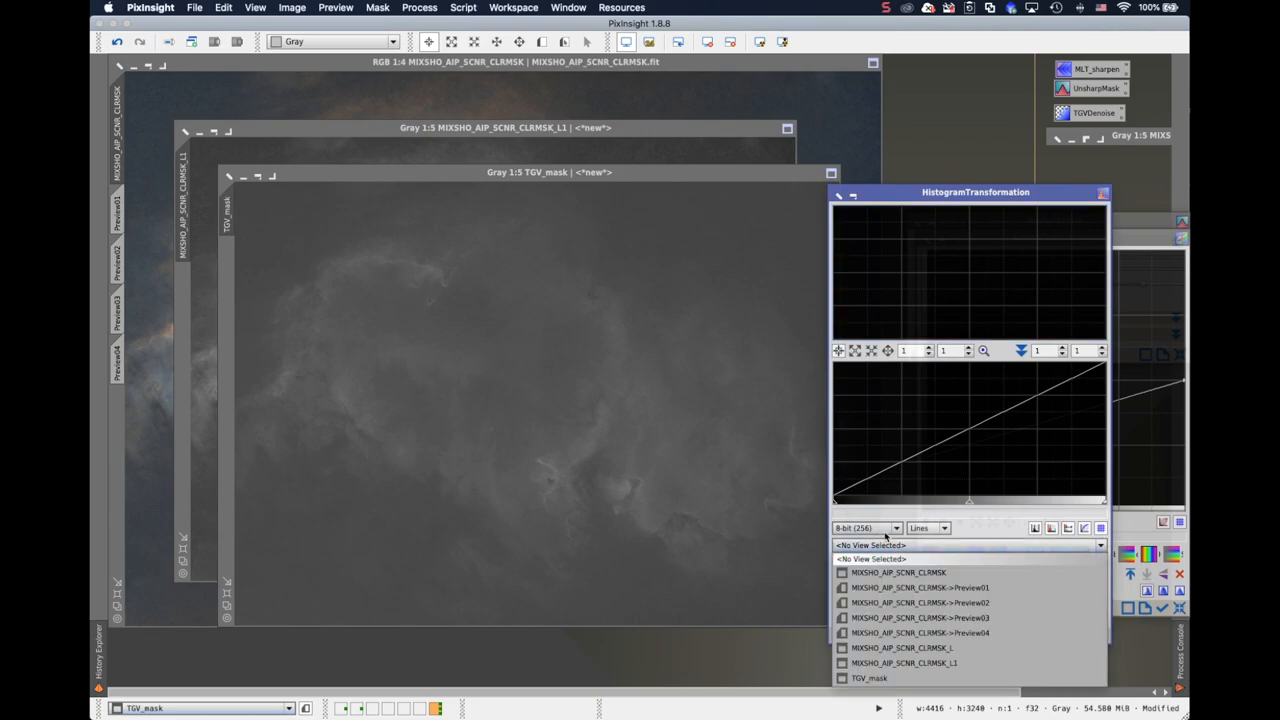
Brighten TGV_mask with a midtone stretch in HistogramTransformation, then return to the TGVDenoise settings.
click(868, 678)
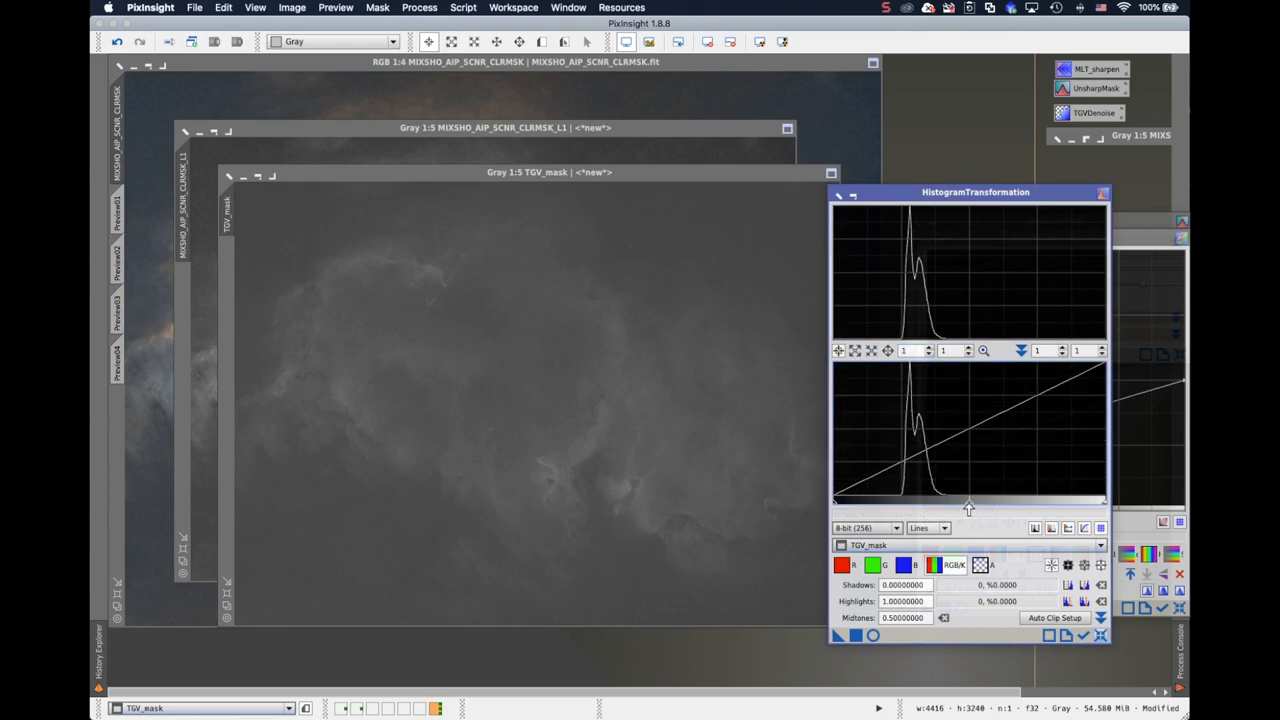
drag(968, 508, 912, 508)
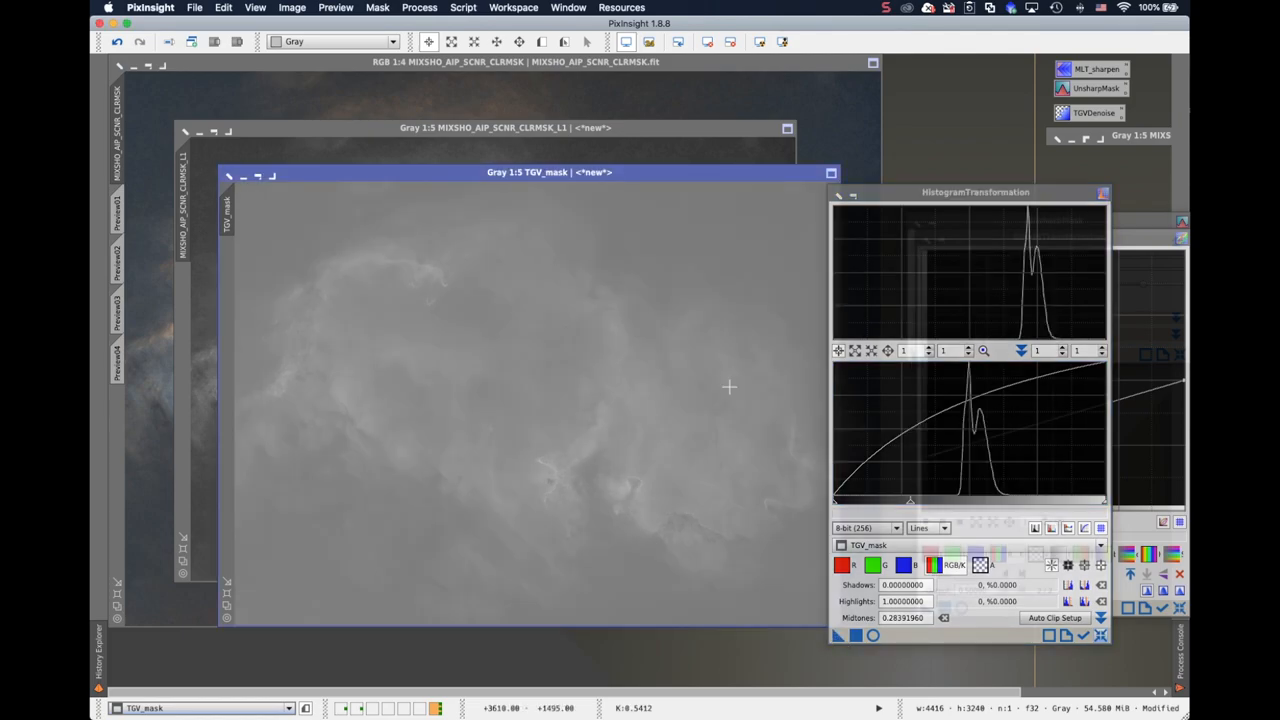
mouse_move(236, 284)
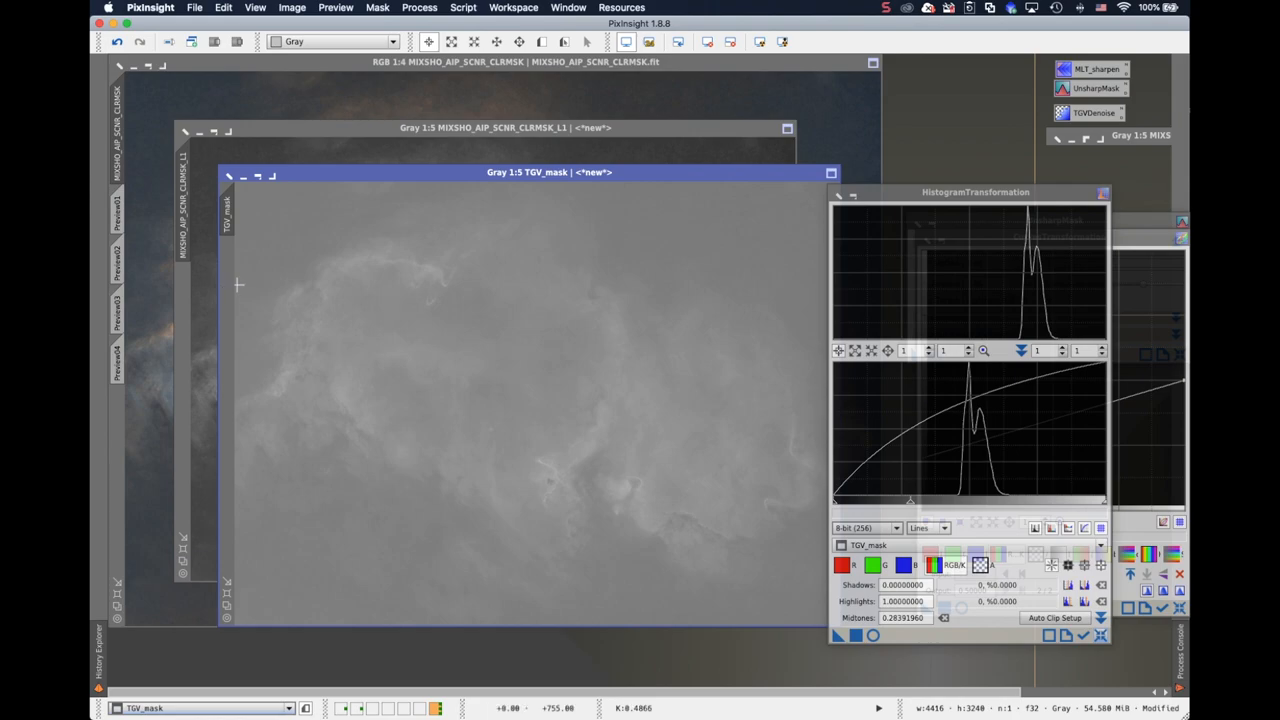
mouse_move(232, 216)
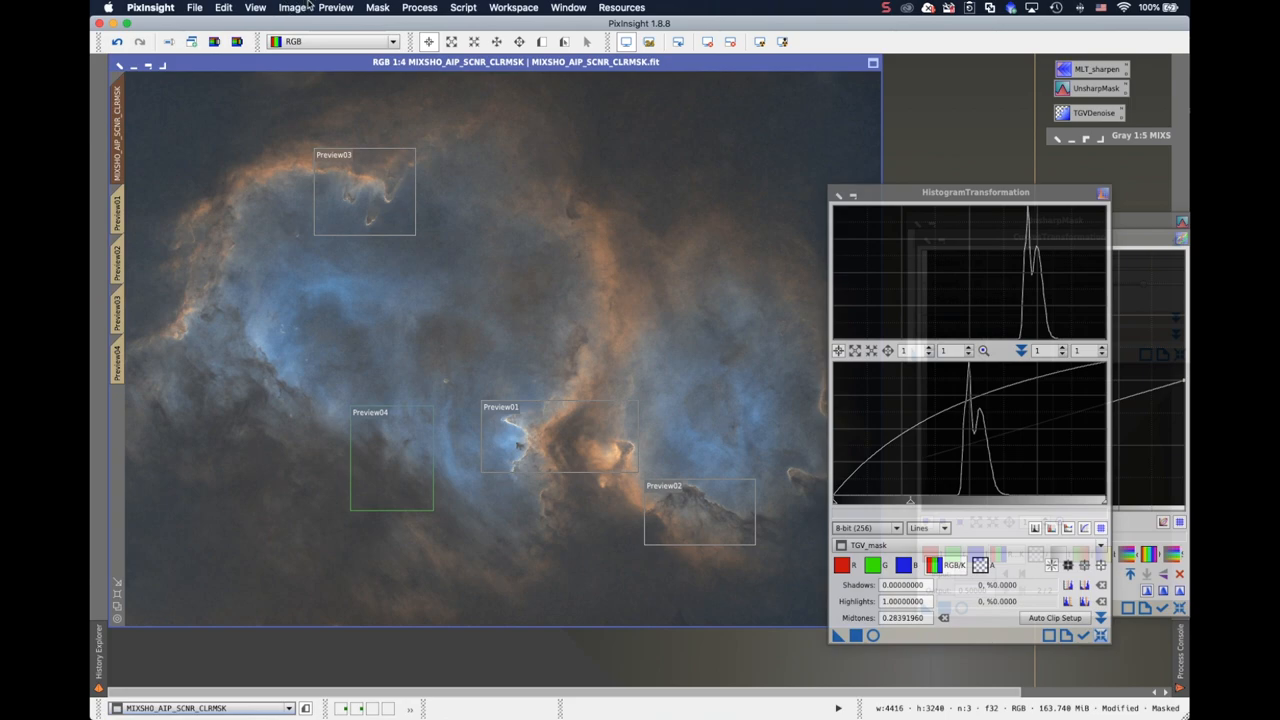
click(376, 8)
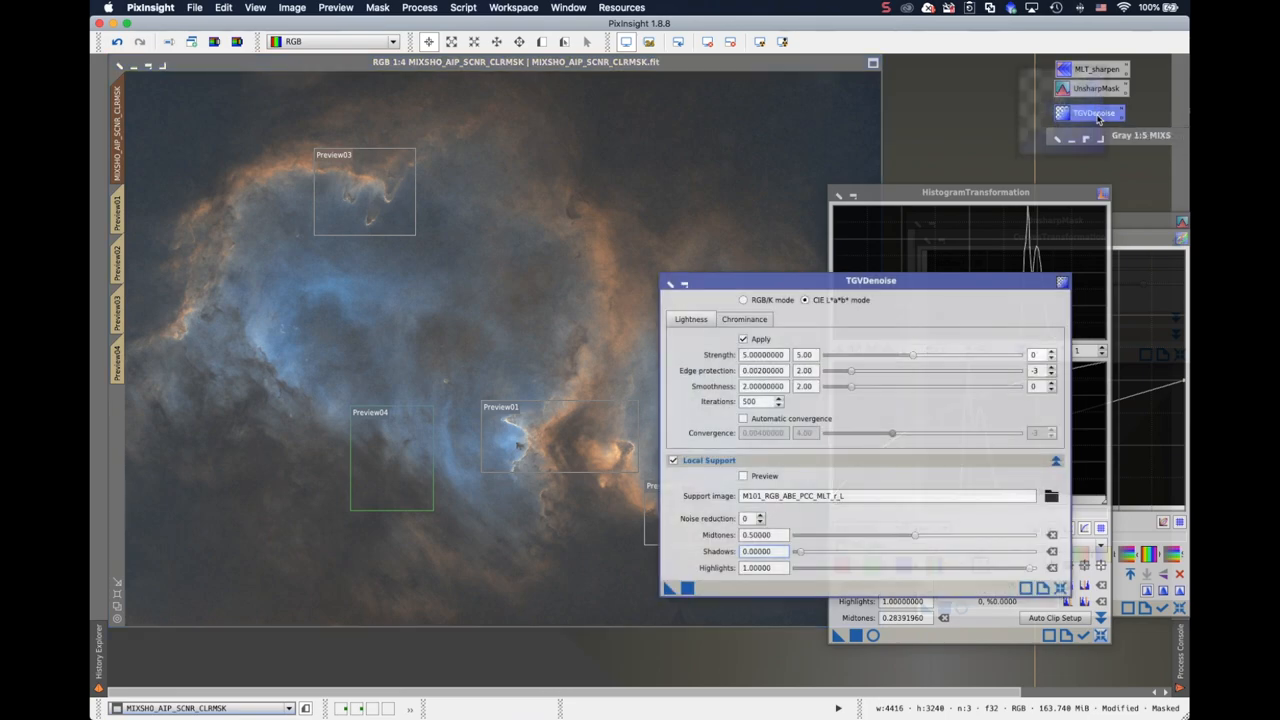
mouse_move(672, 464)
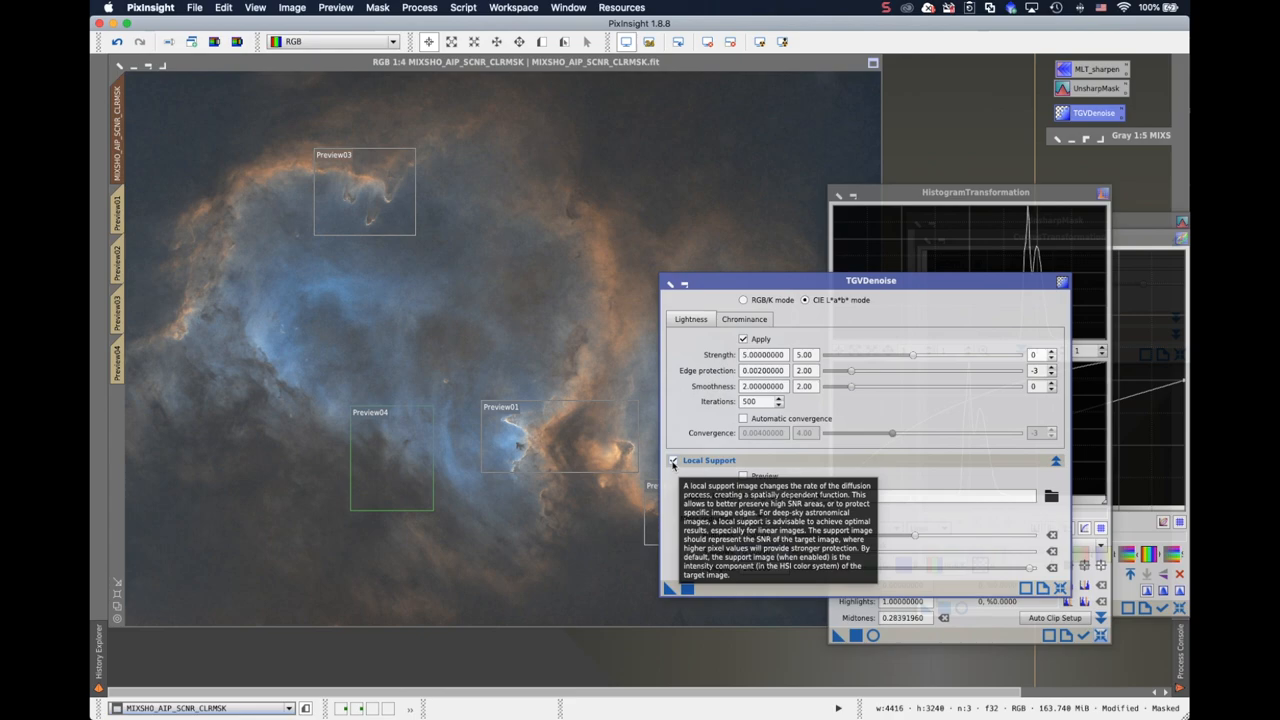
Enable local support in TGVDenoise using MIXSHO_AIP_SCNR_CLRMSK_L1 as the support image.
click(672, 460)
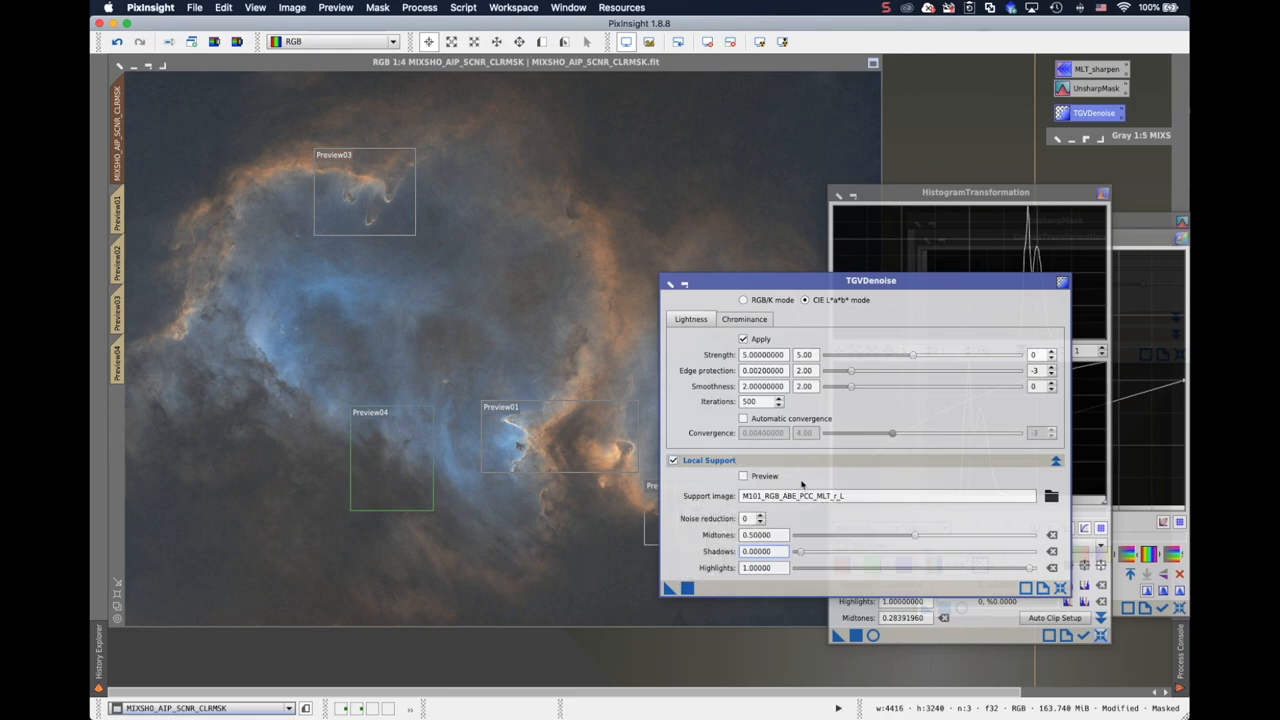
mouse_move(1052, 496)
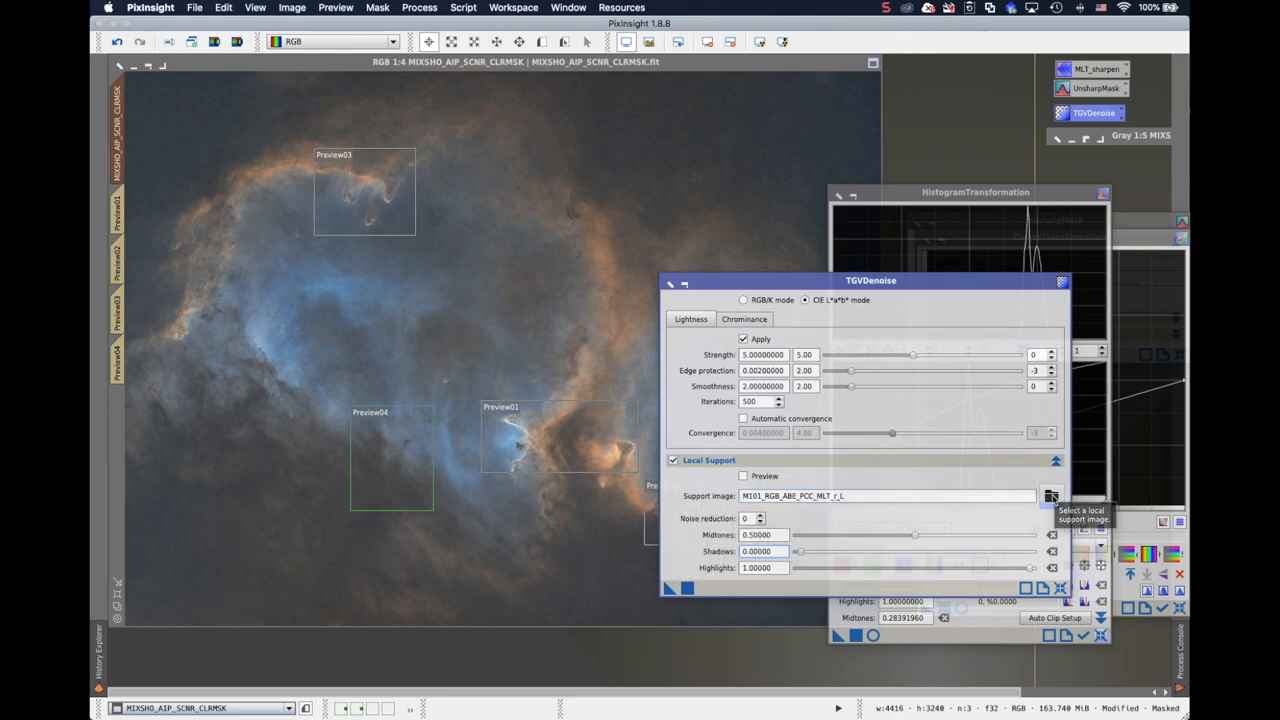
click(1052, 496)
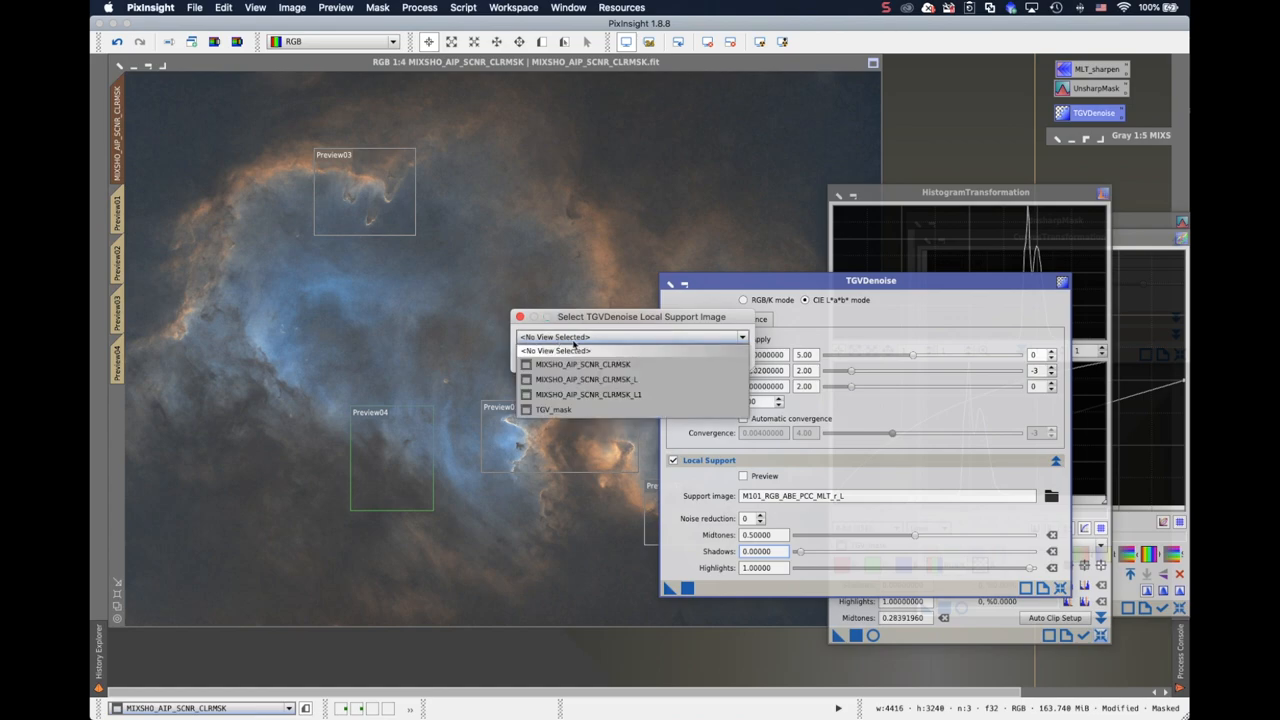
click(588, 394)
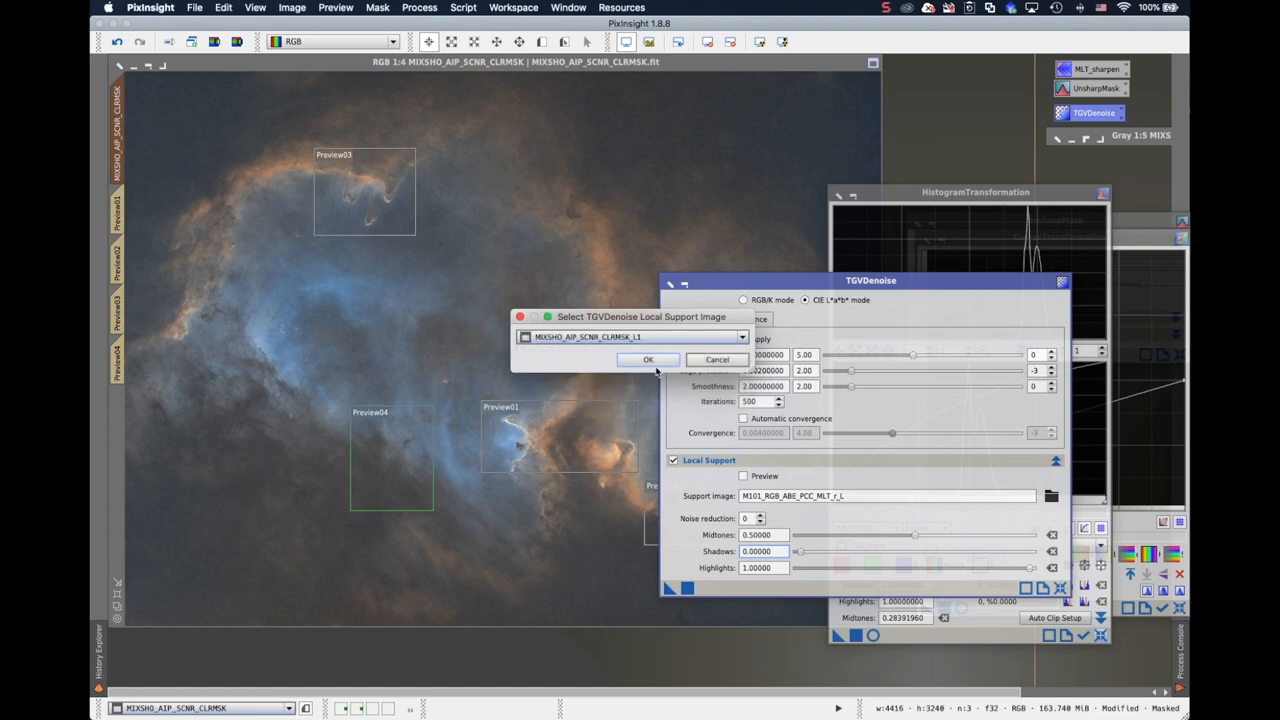
click(648, 360)
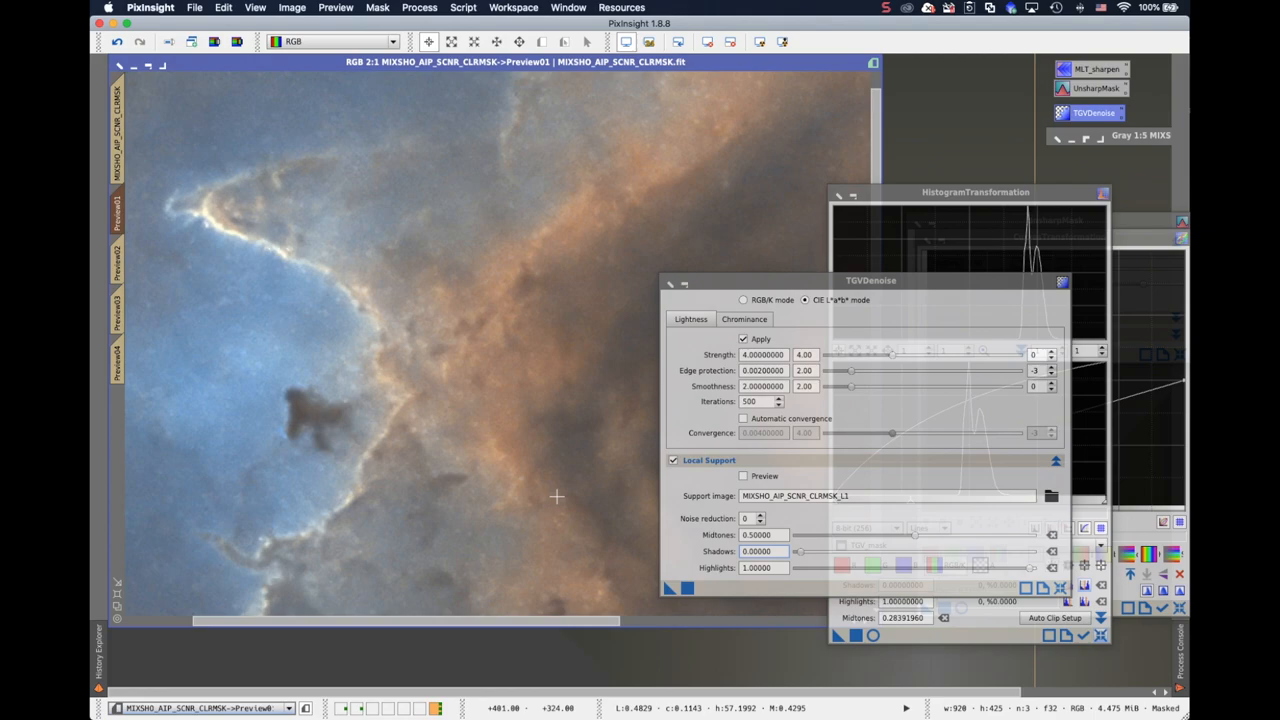
Check the TGVDenoise result on Preview02 and Preview03, moving the dialog off the image.
click(116, 264)
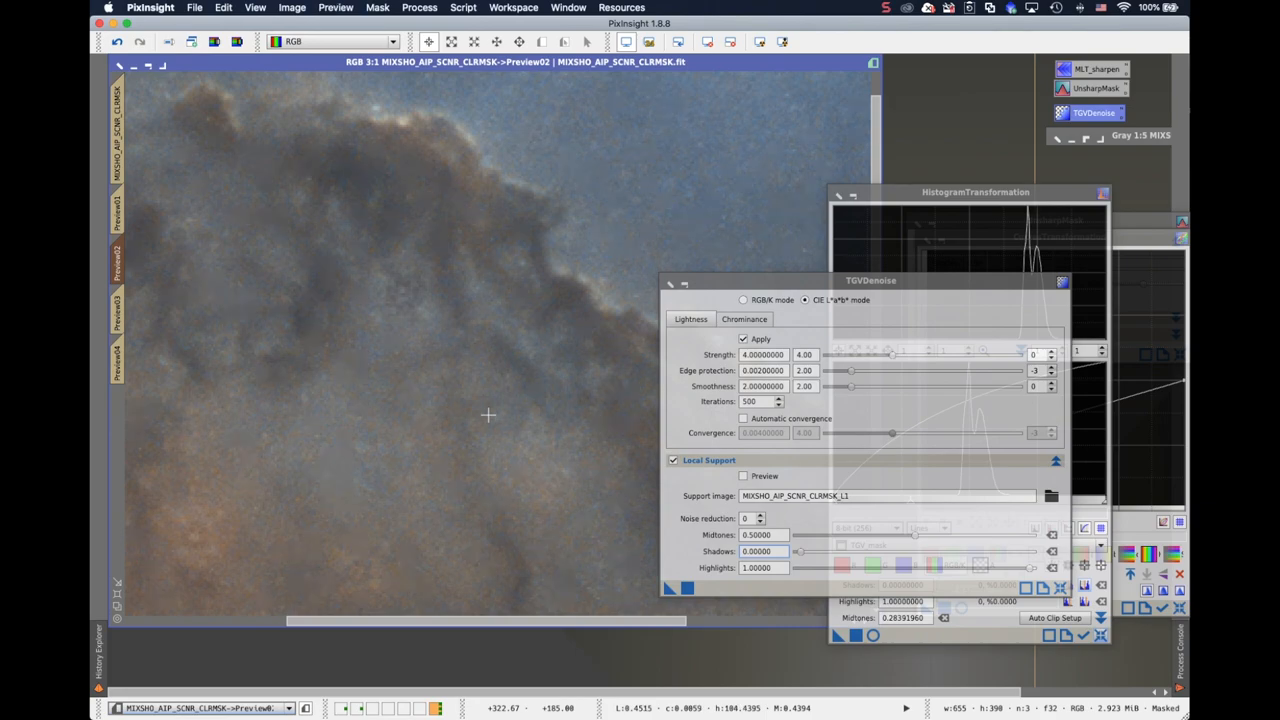
drag(870, 280, 1058, 310)
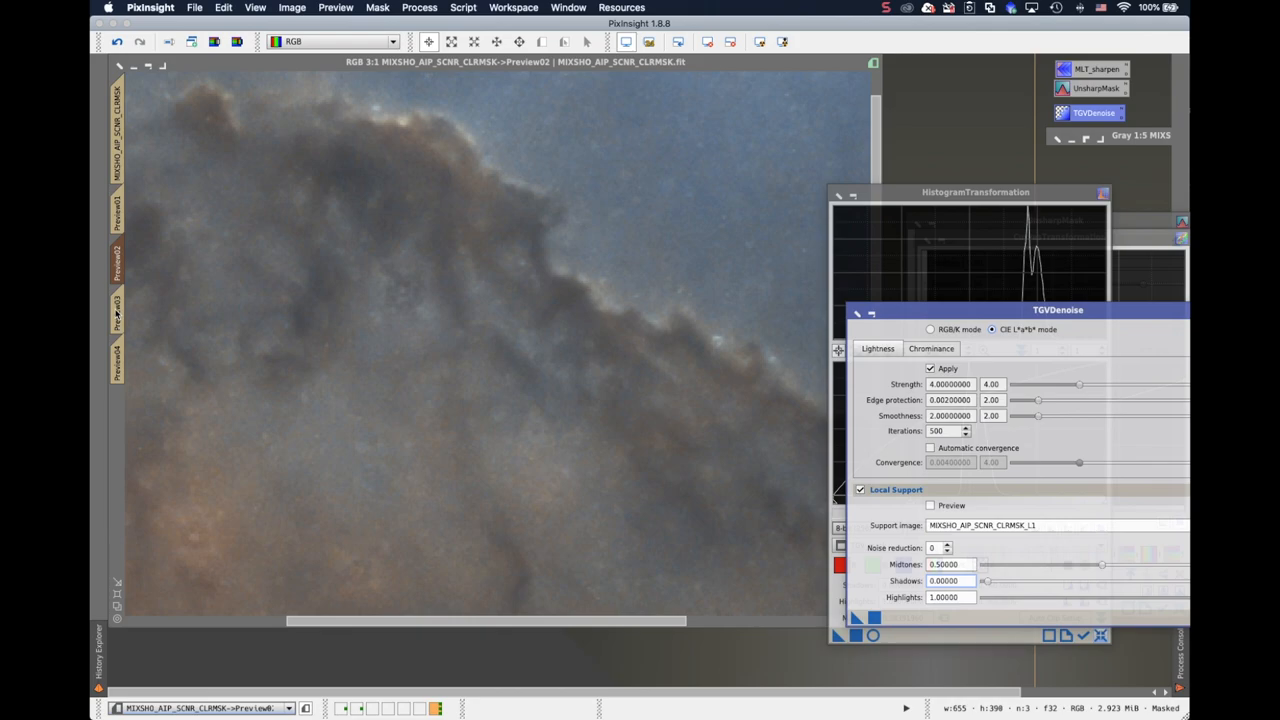
click(116, 310)
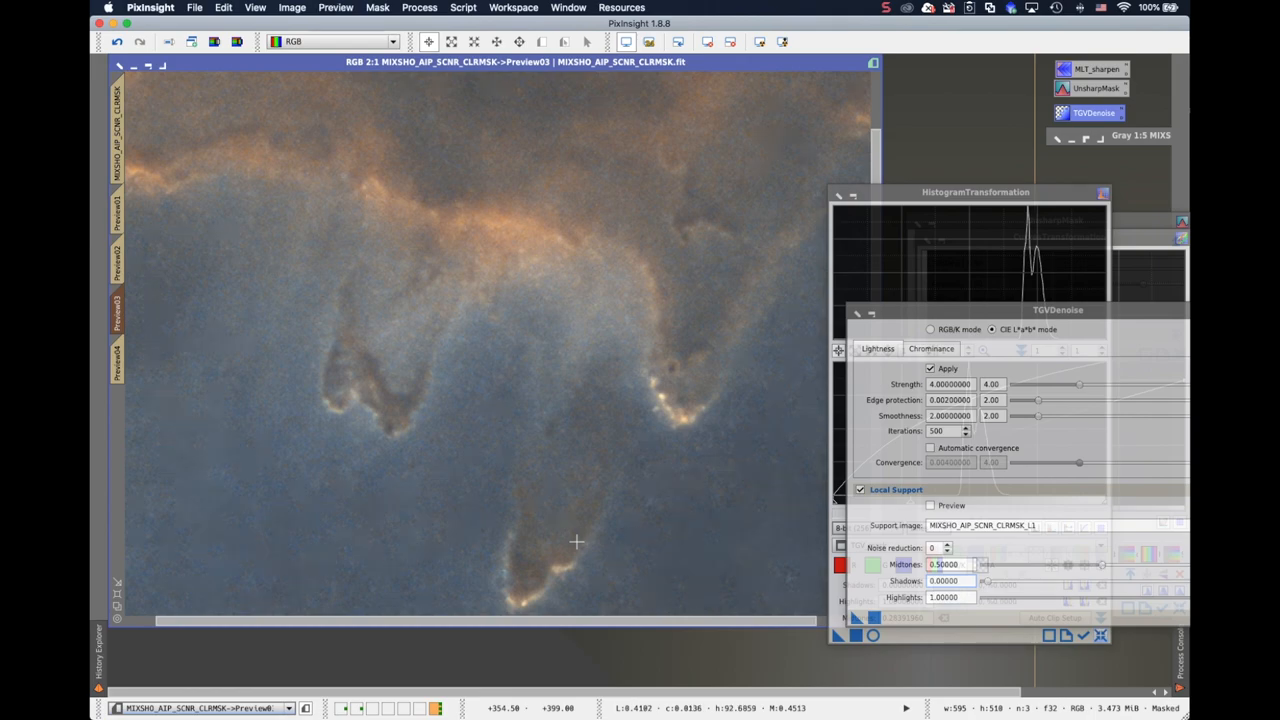
mouse_move(130, 172)
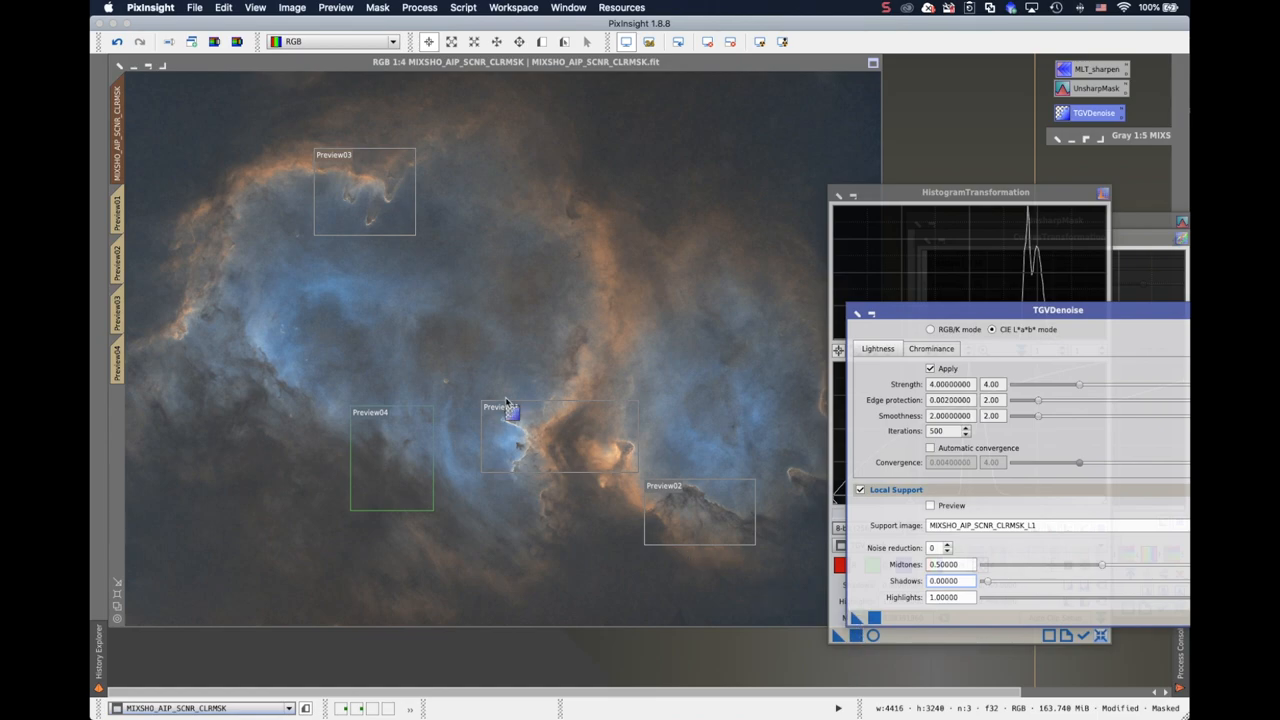
Inspect the main image at 1:1 around Preview01 and undo the last processing step.
click(946, 368)
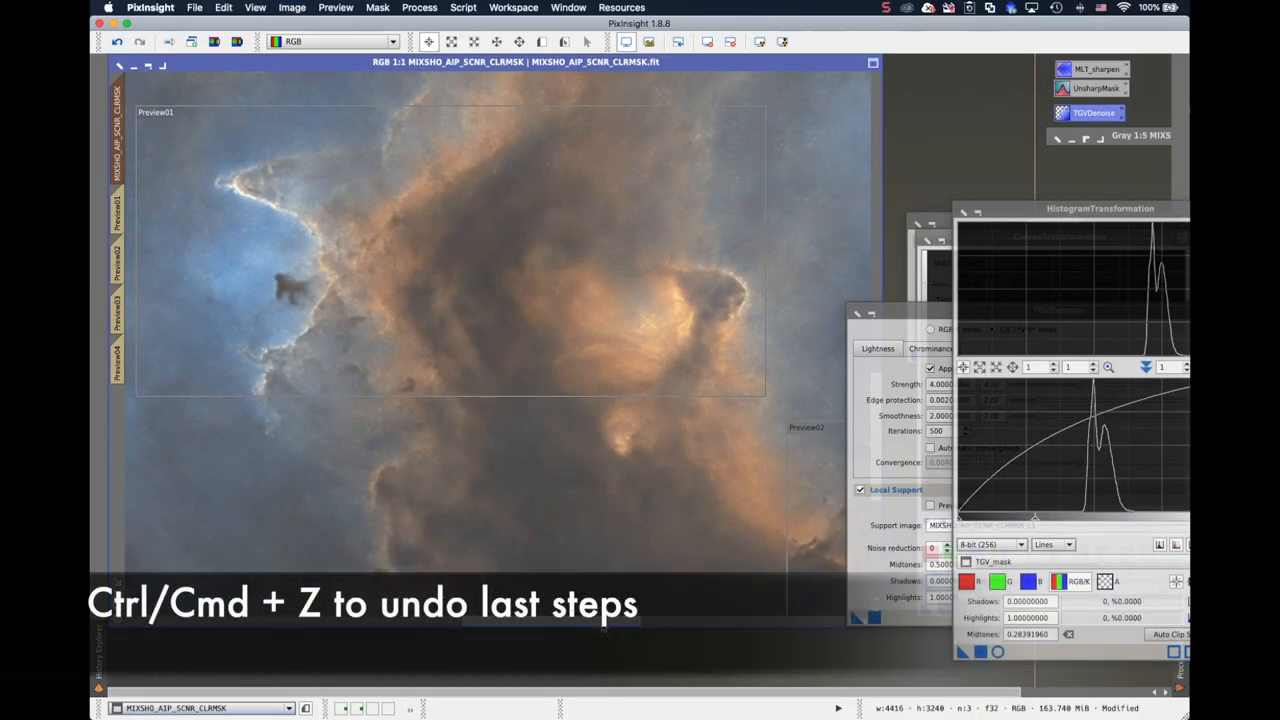
key(cmd+z)
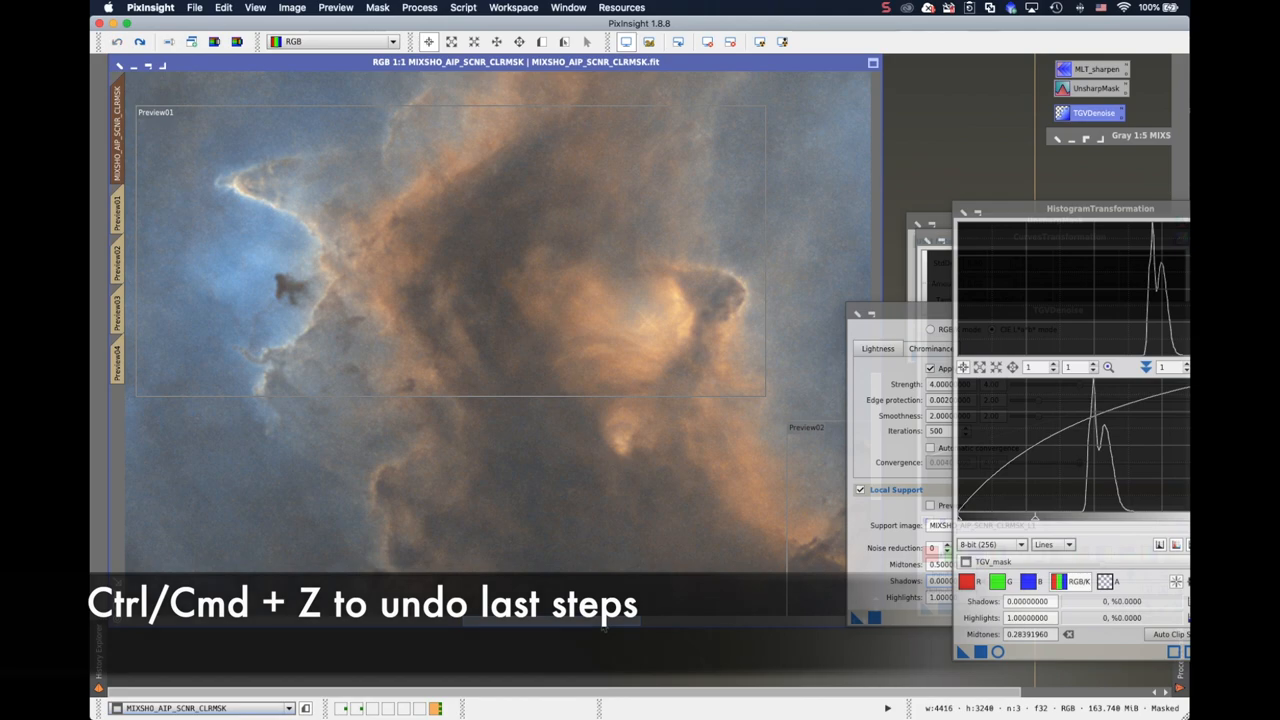